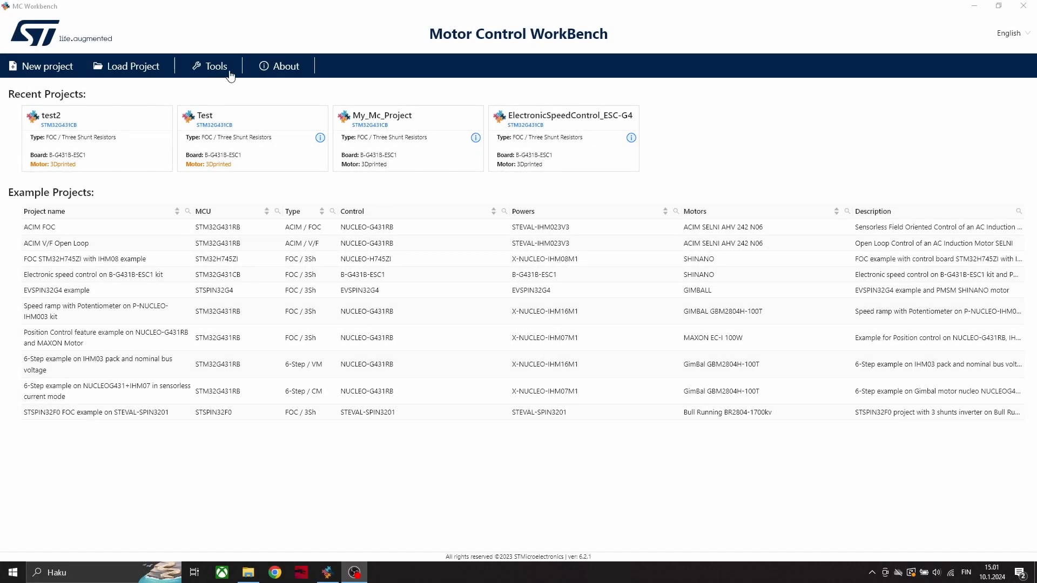
# Launch the Motor Pilot tool from the WorkBench Tools menu.
pyautogui.click(216, 66)
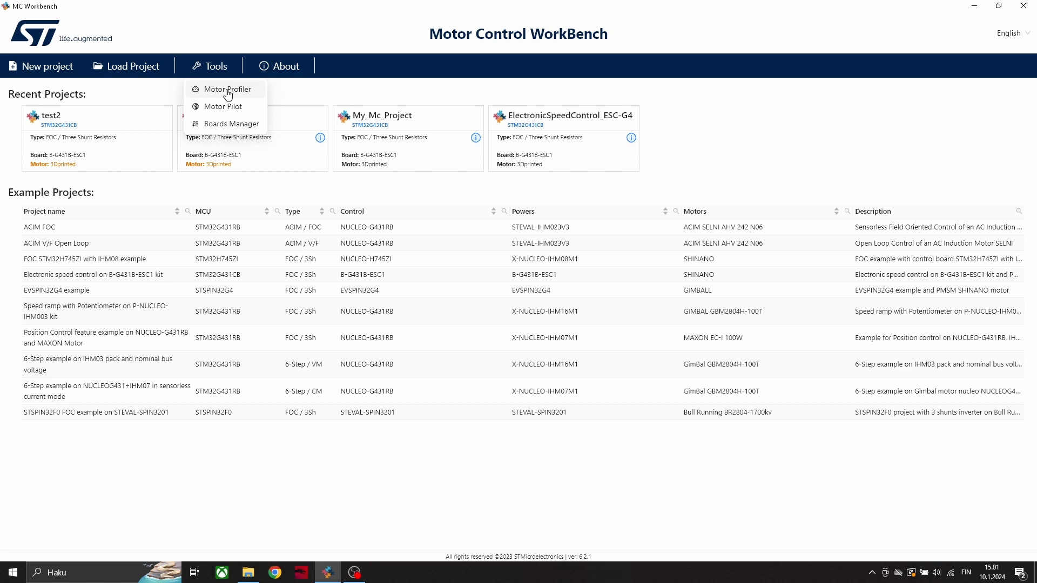
pyautogui.click(225, 90)
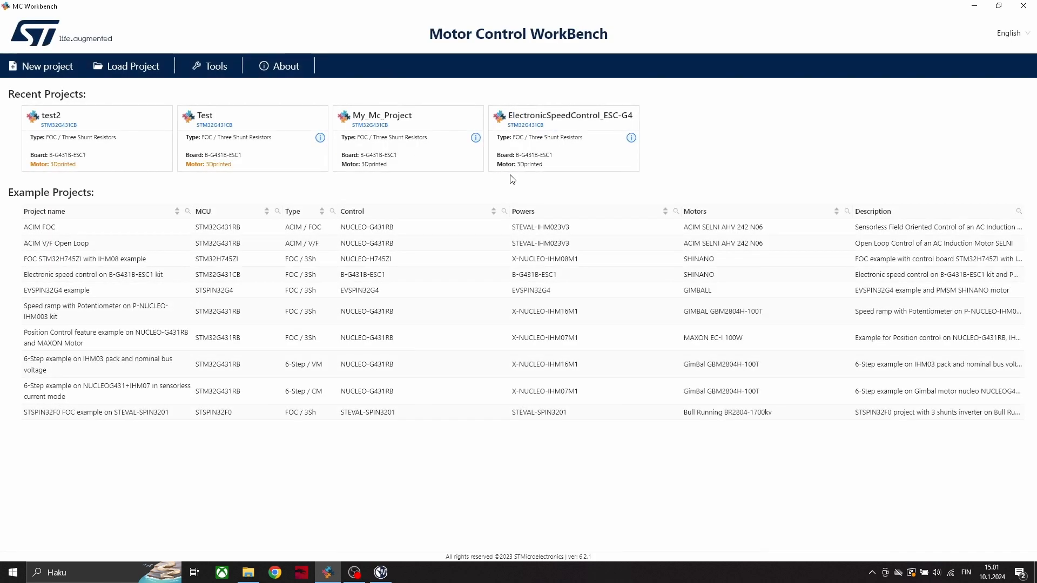
pyautogui.moveTo(380, 573)
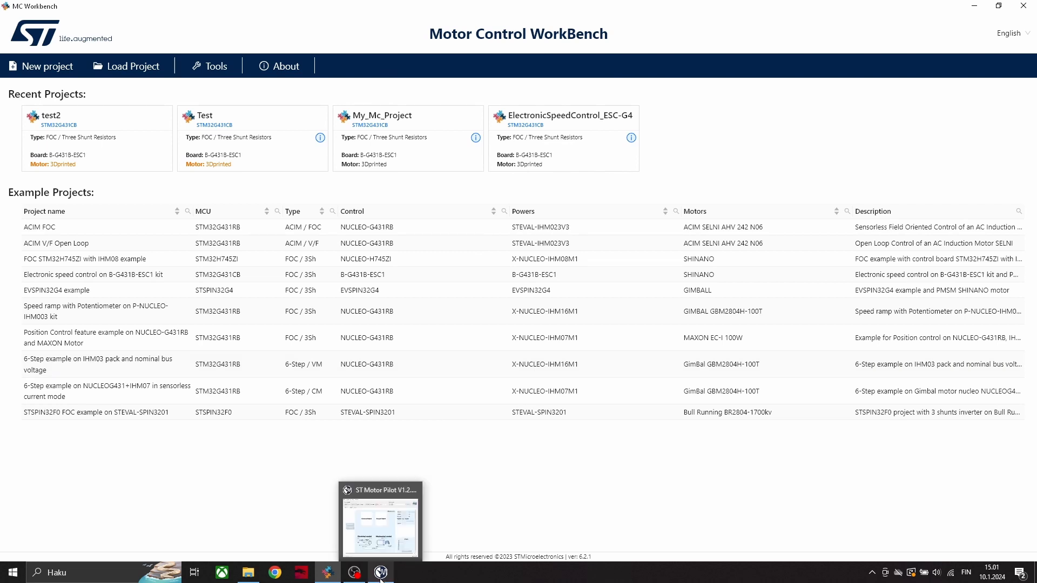
# Maximize Motor Pilot and attempt a board connection on COM19, which returns a firmware error.
pyautogui.click(381, 523)
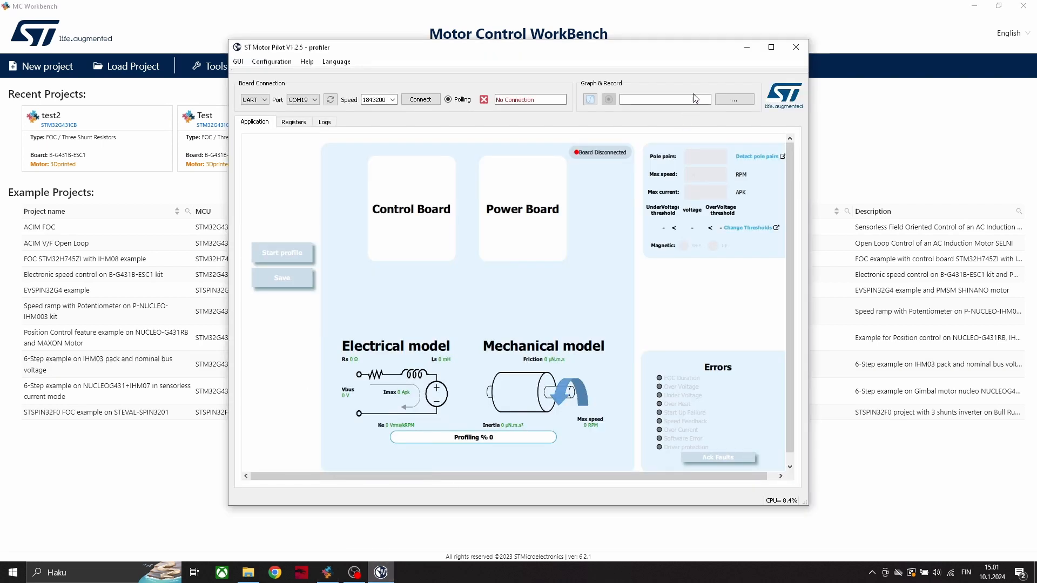
pyautogui.click(770, 46)
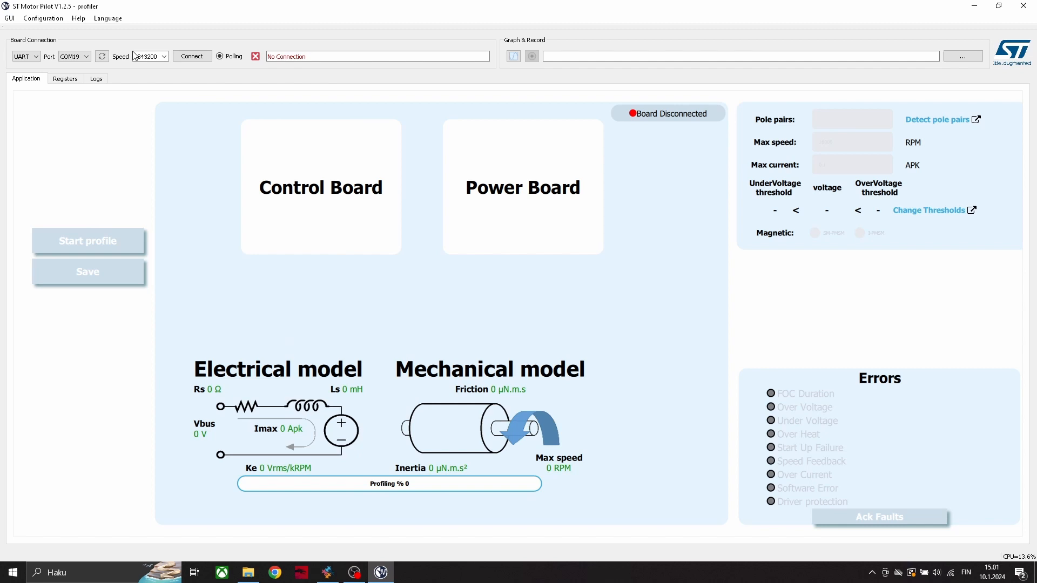
pyautogui.moveTo(204, 60)
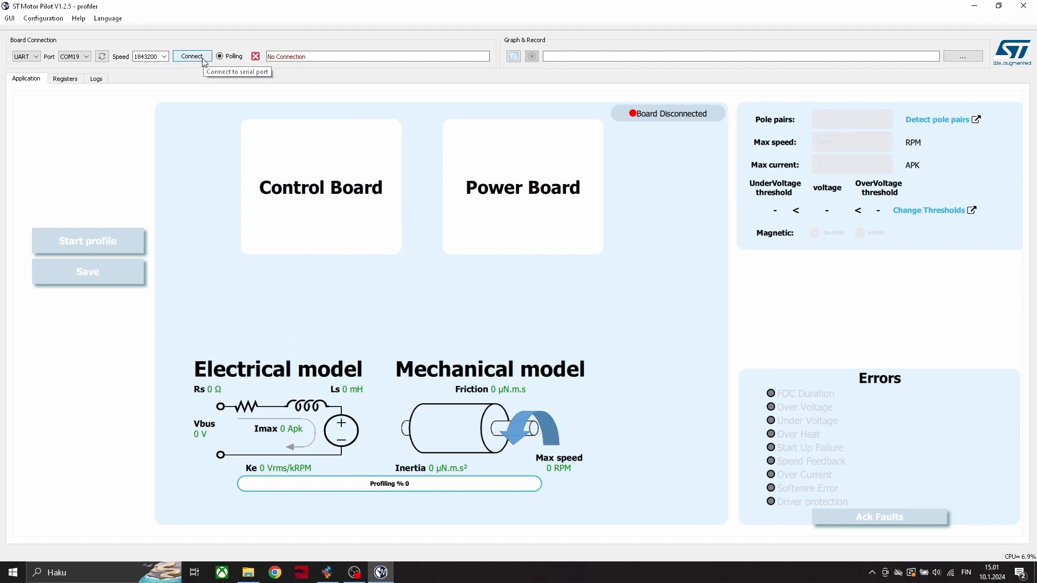
pyautogui.click(193, 56)
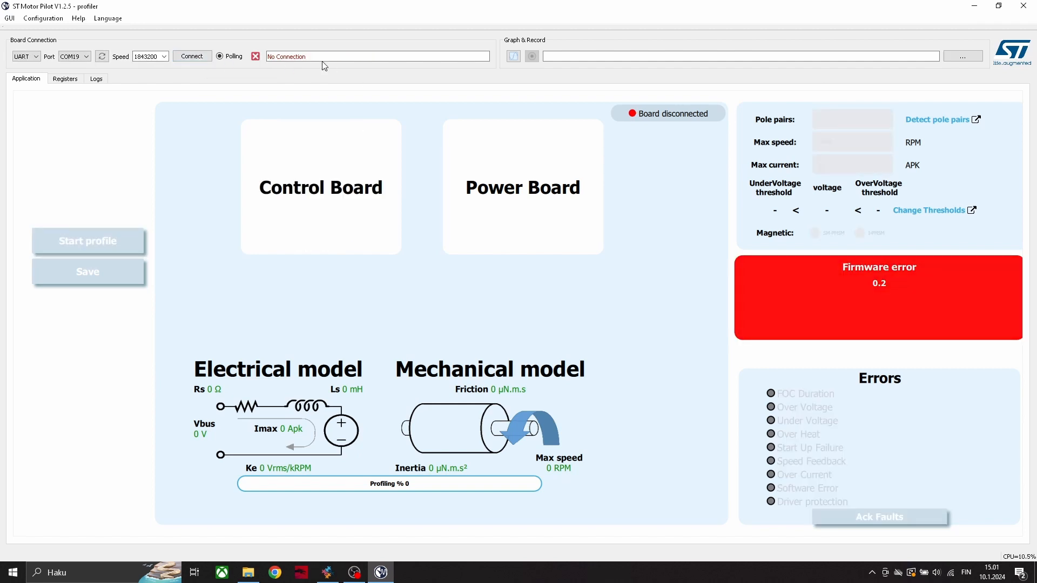
pyautogui.moveTo(343, 248)
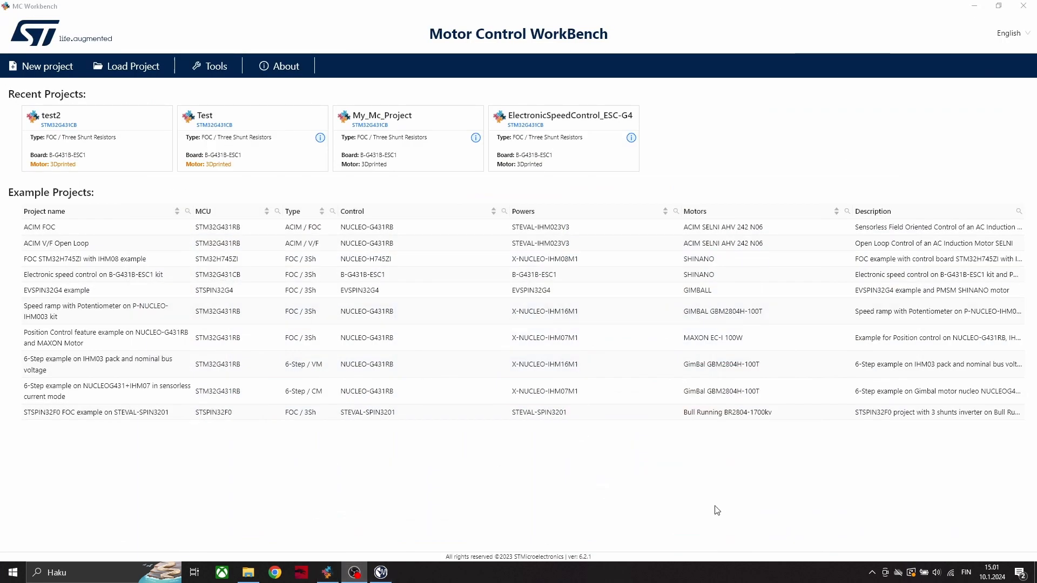
# Connect STM32CubeProgrammer to the B-G431B-ESC1 board and read its flash.
pyautogui.click(407, 573)
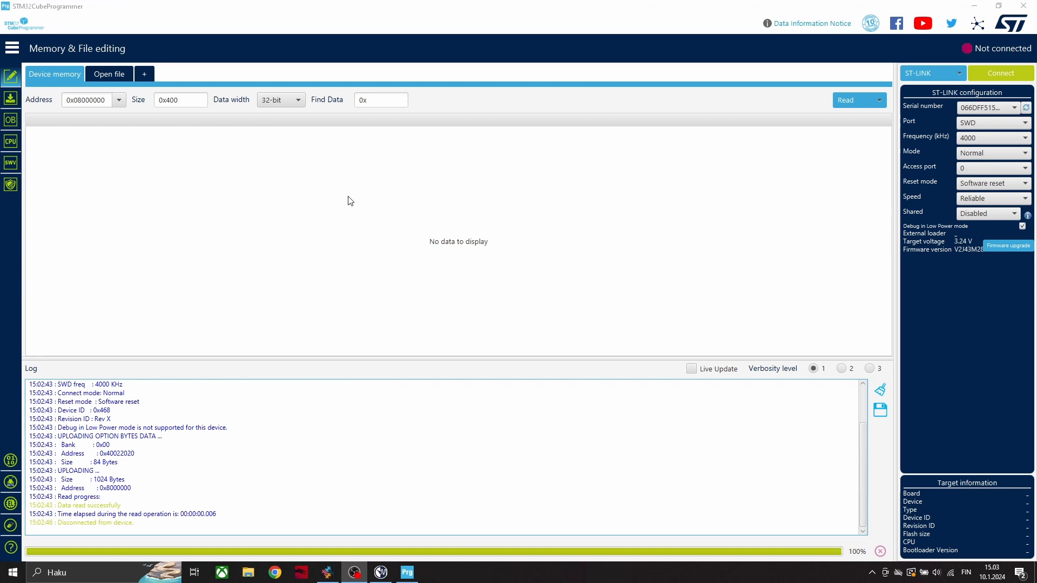
pyautogui.moveTo(991, 95)
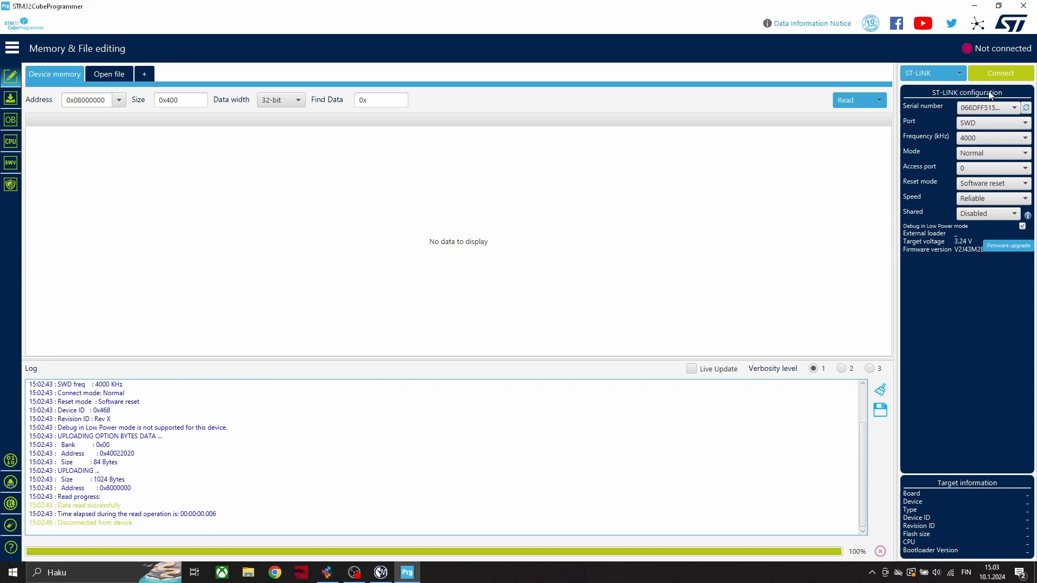
pyautogui.click(999, 72)
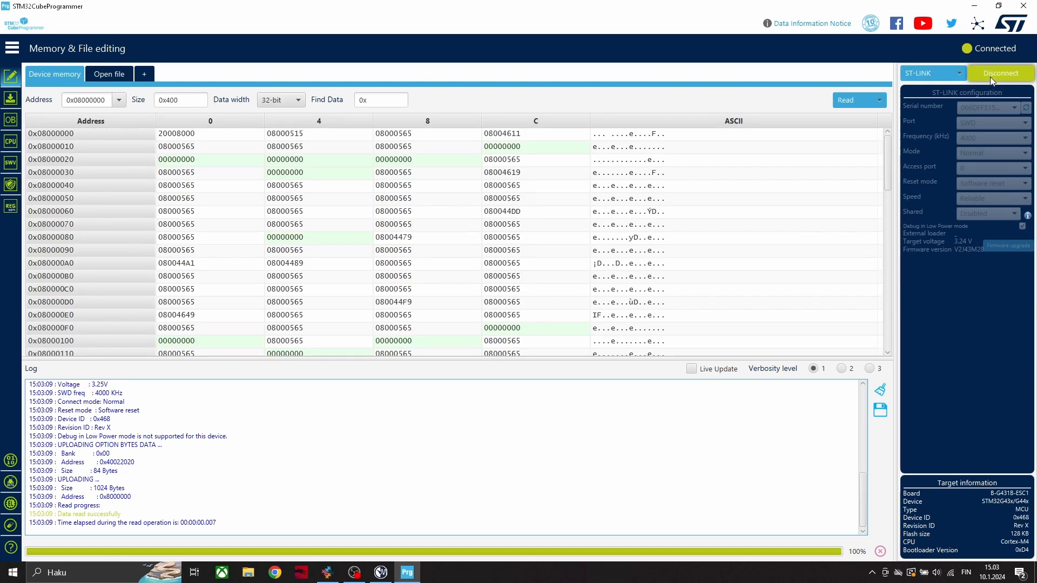
pyautogui.moveTo(109, 73)
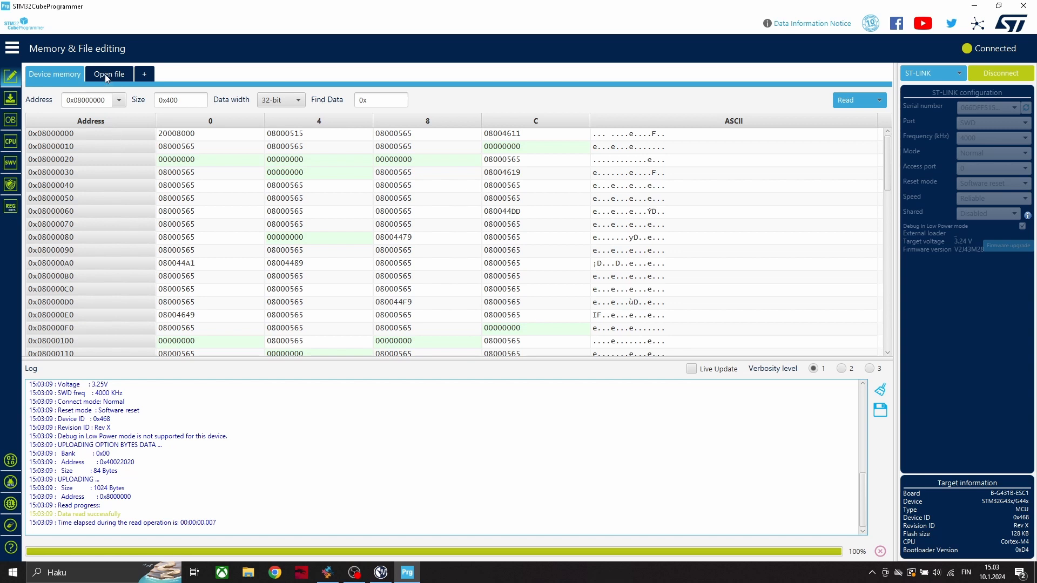
# Choose the B-G431B-ESC1 firmware hex file for opening.
pyautogui.click(108, 74)
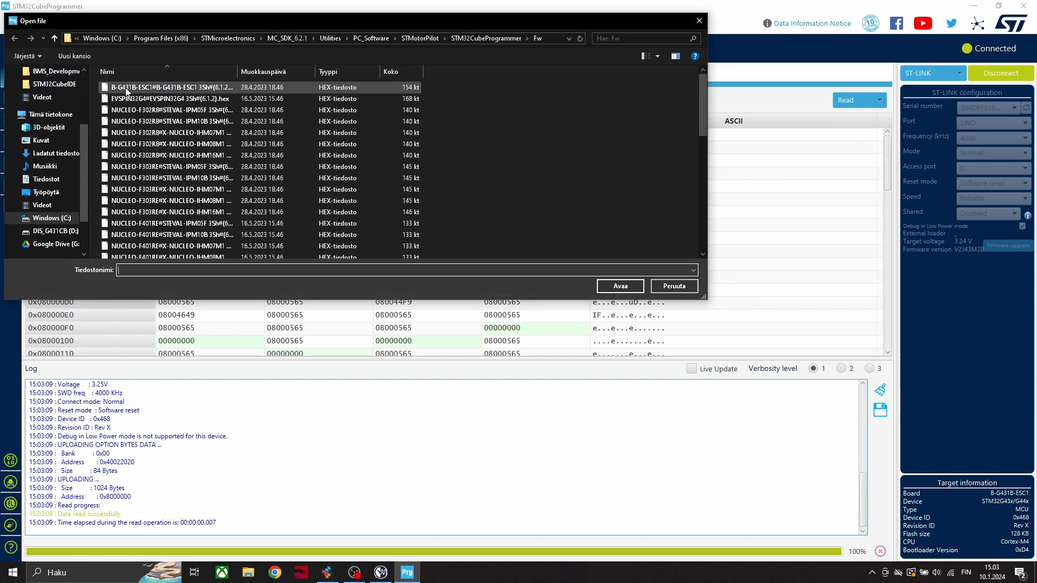
pyautogui.click(199, 86)
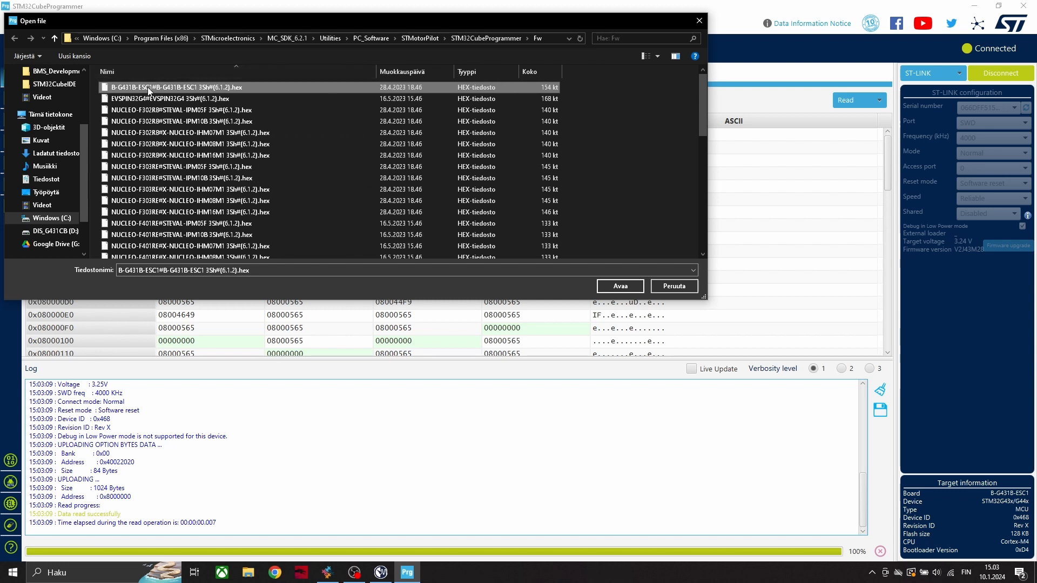
pyautogui.click(619, 285)
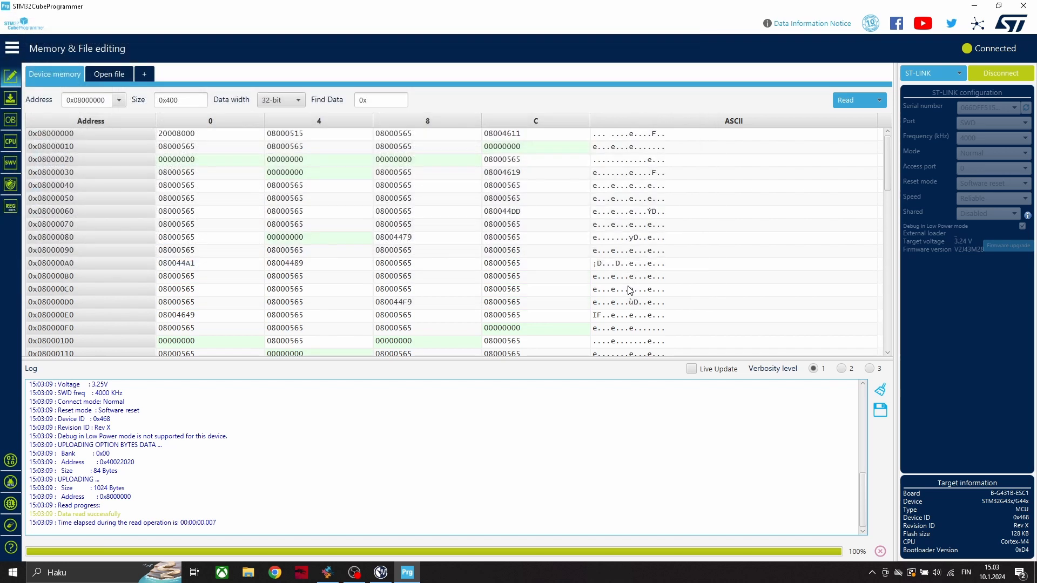
# Go to Erasing & Programming and check the firmware file path.
pyautogui.click(108, 73)
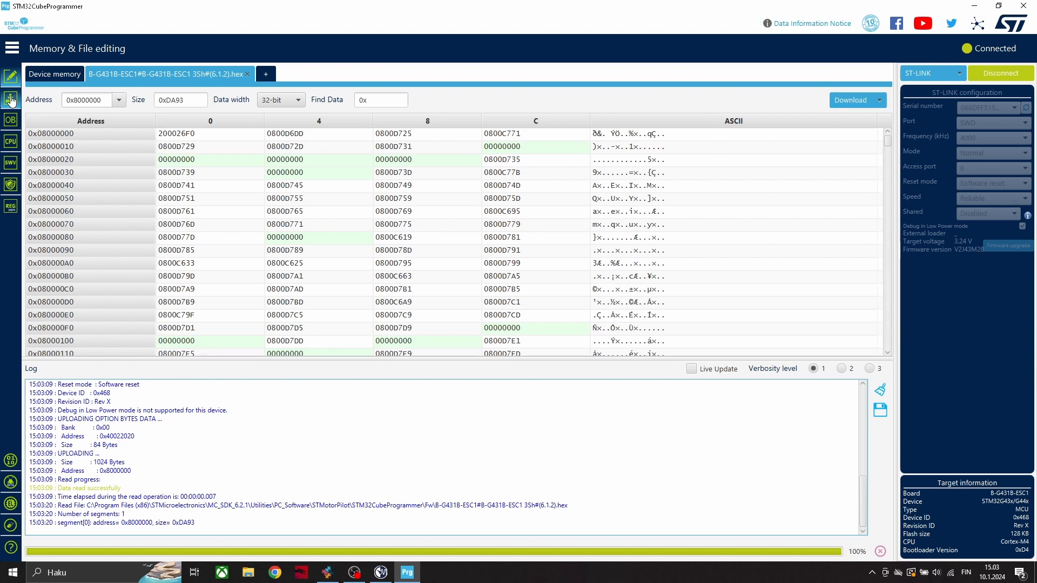
pyautogui.click(10, 98)
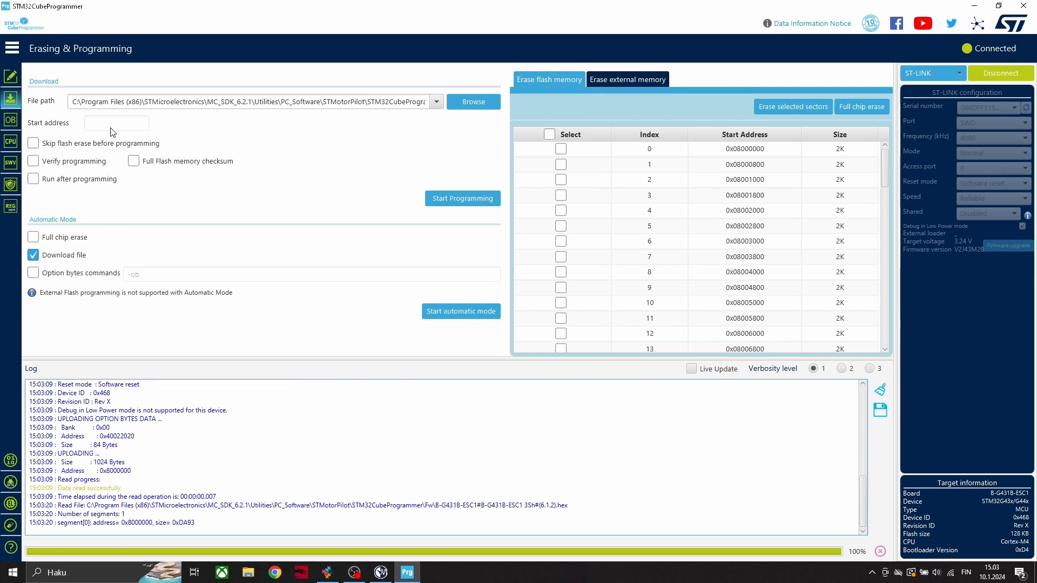
pyautogui.click(252, 102)
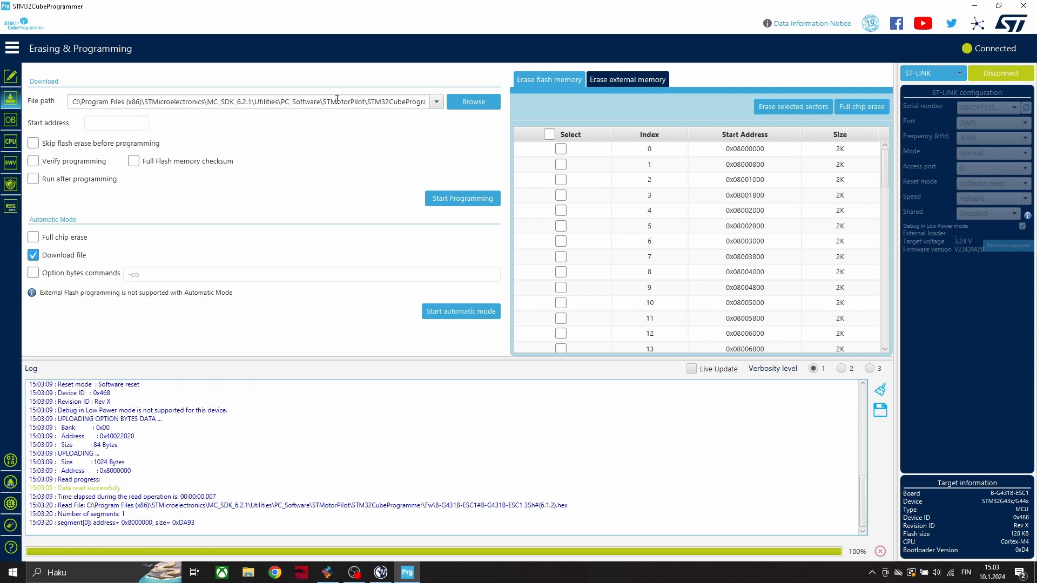
pyautogui.tripleClick(252, 101)
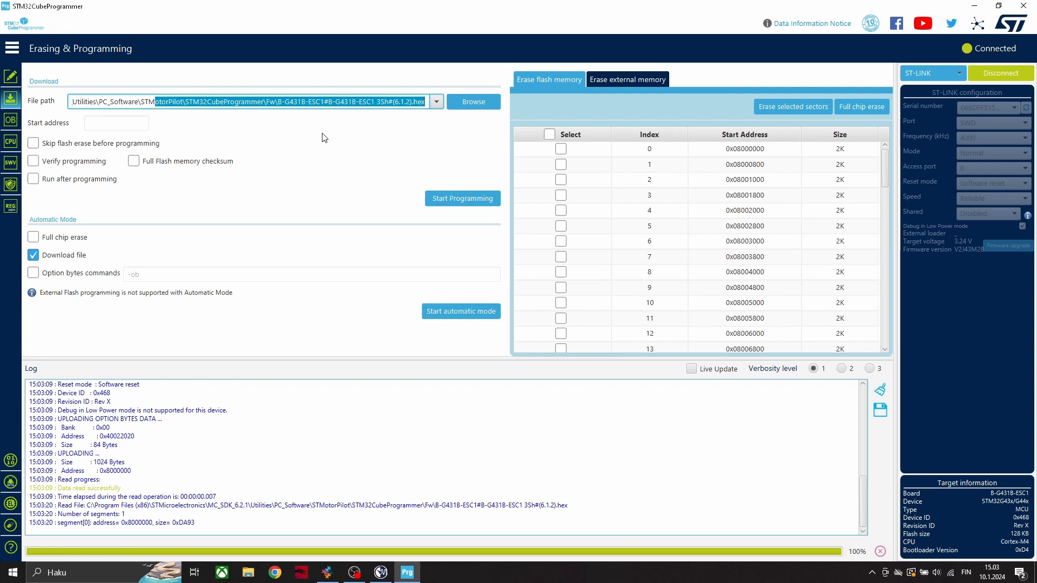
pyautogui.moveTo(461, 199)
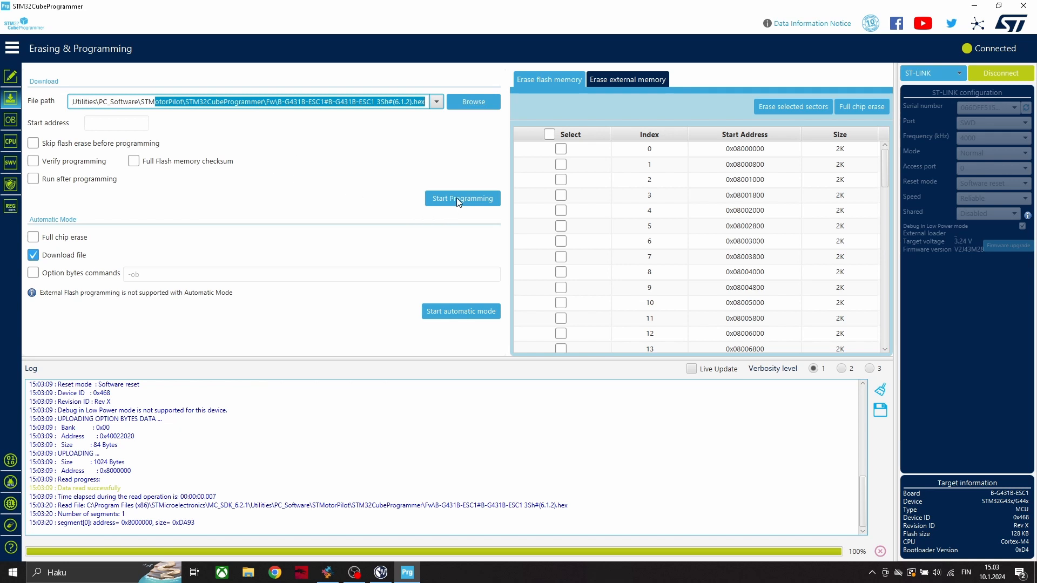
# Program the B-G431B-ESC1 hex onto the board's flash and dismiss the download-complete message.
pyautogui.click(462, 199)
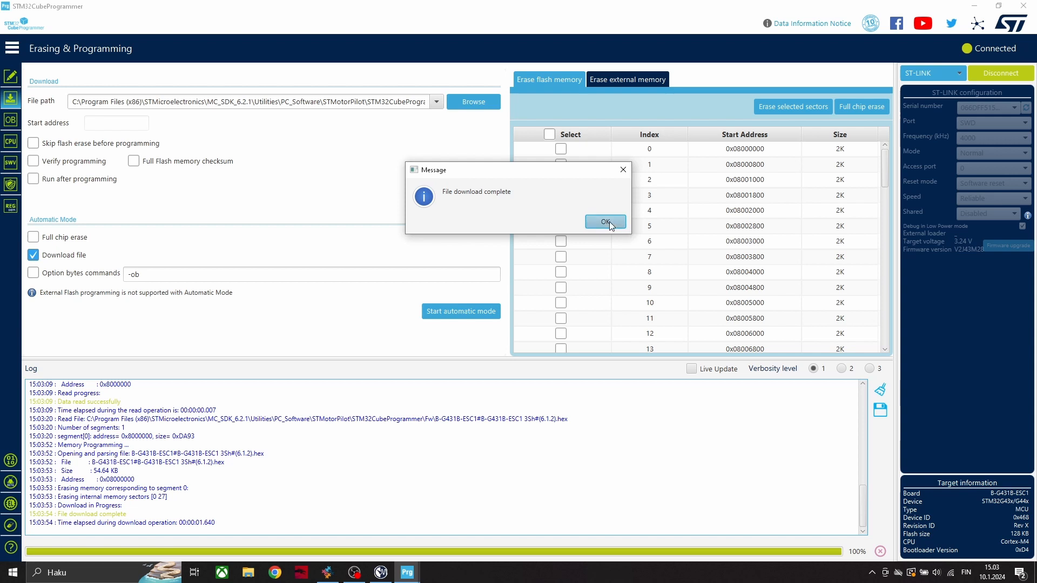
pyautogui.click(605, 221)
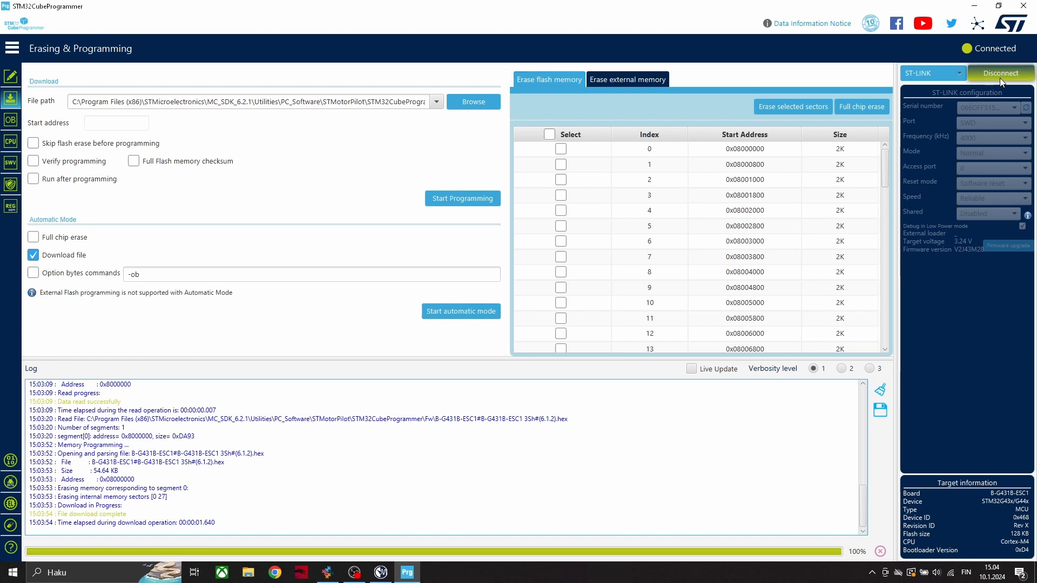
# Disconnect the programmer and try connecting Motor Pilot to the board.
pyautogui.click(1000, 73)
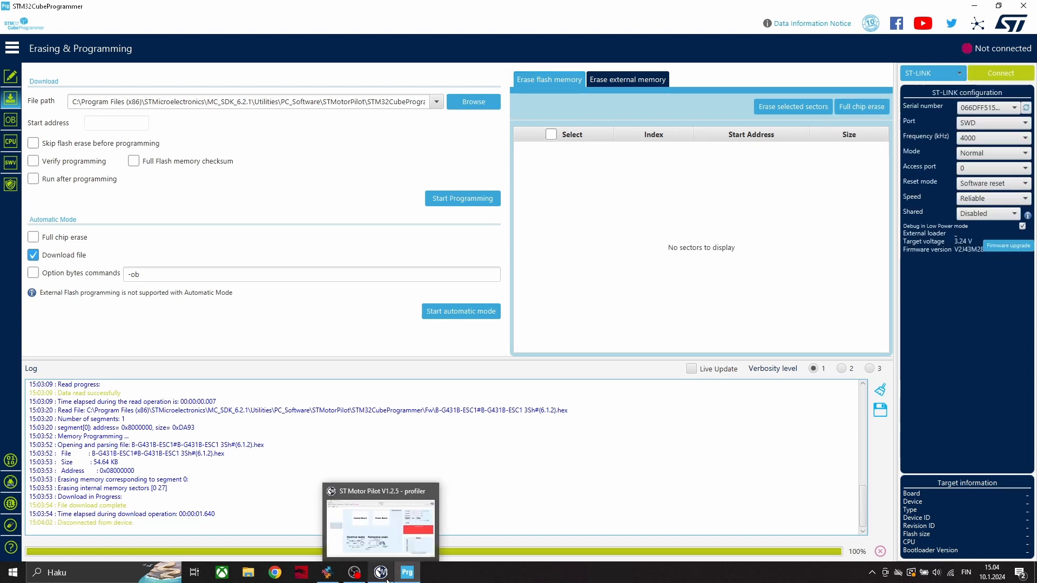
pyautogui.click(381, 521)
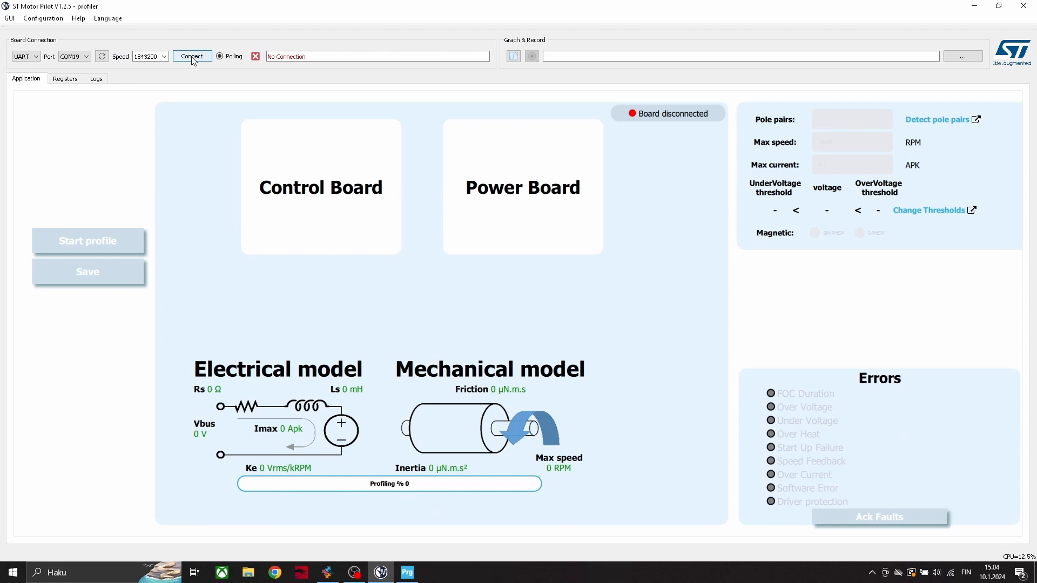
pyautogui.click(192, 55)
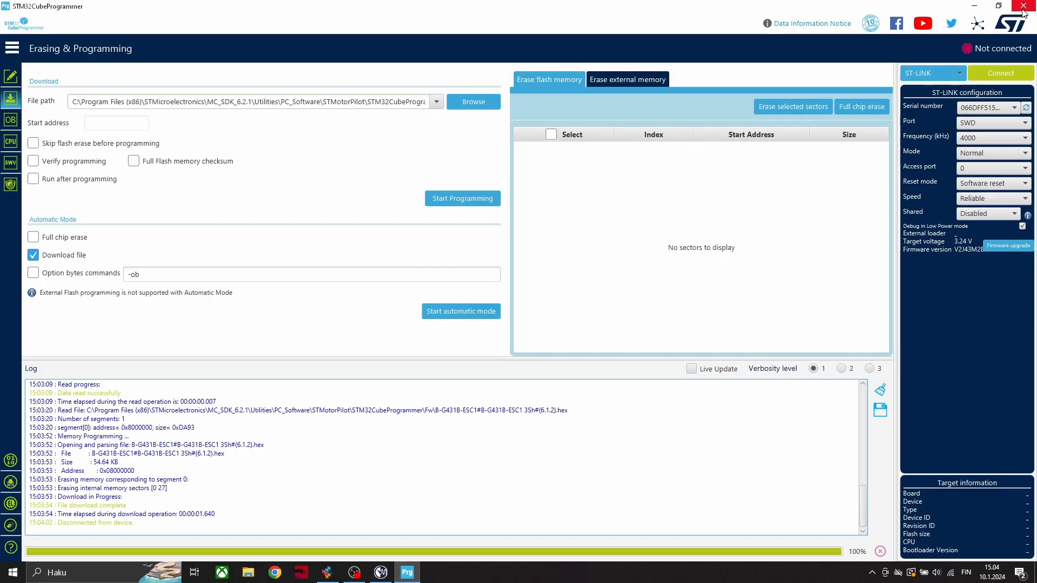
pyautogui.moveTo(979, 33)
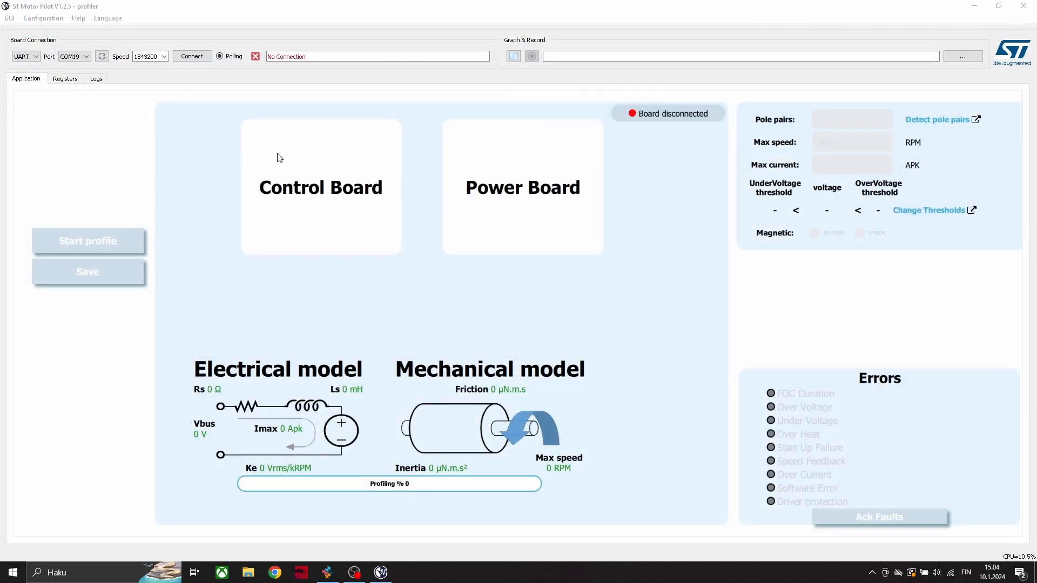
# Retry and cancel the Motor Pilot connection, then select the COM19 serial port.
pyautogui.click(192, 55)
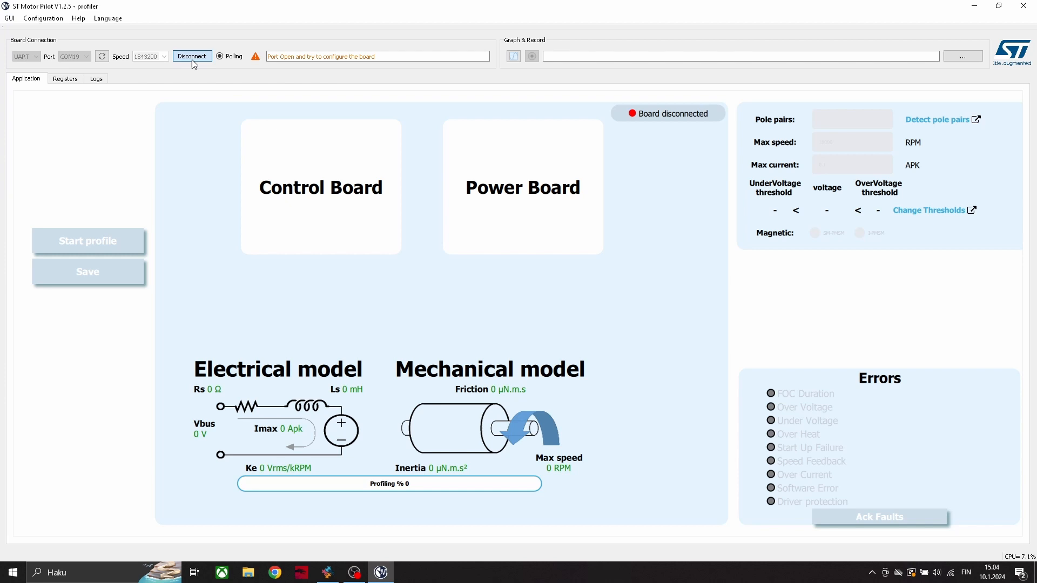
pyautogui.click(192, 55)
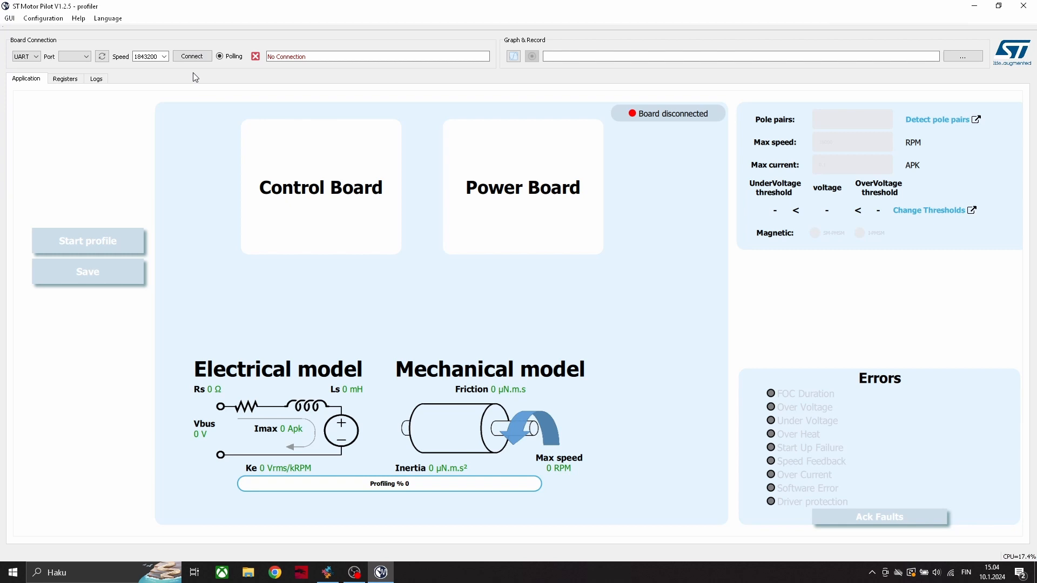
pyautogui.click(248, 573)
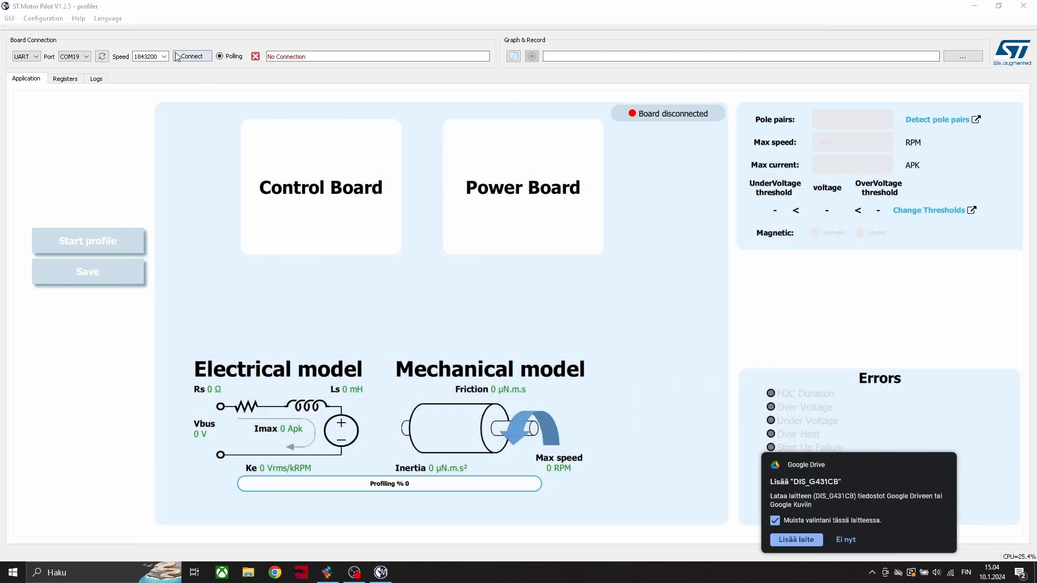
# Connect Motor Pilot to the board and enter max speed 3000 RPM and max current 3 Apk.
pyautogui.click(191, 55)
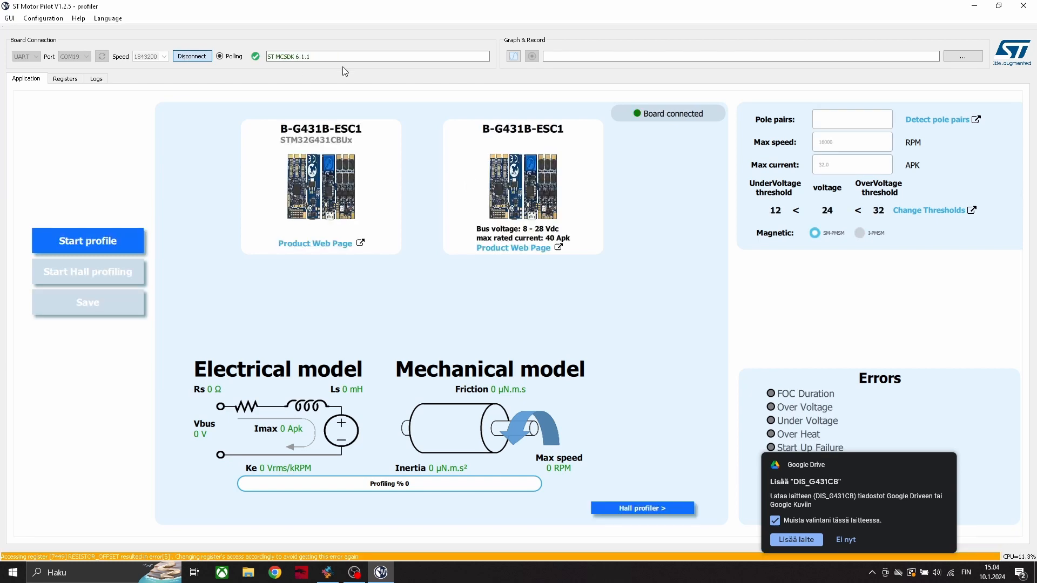
pyautogui.moveTo(802, 135)
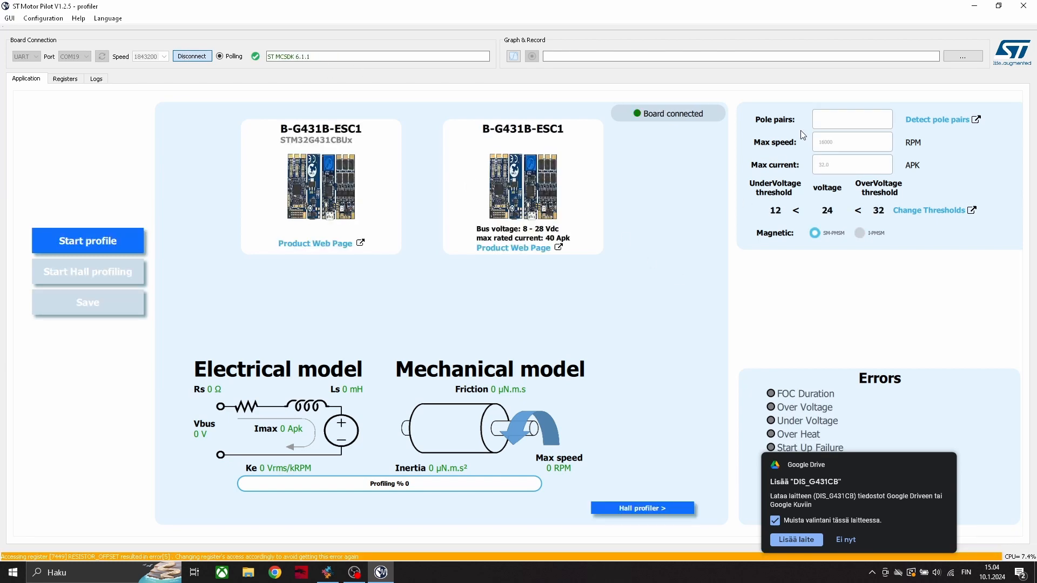
pyautogui.click(853, 120)
pyautogui.write('21')
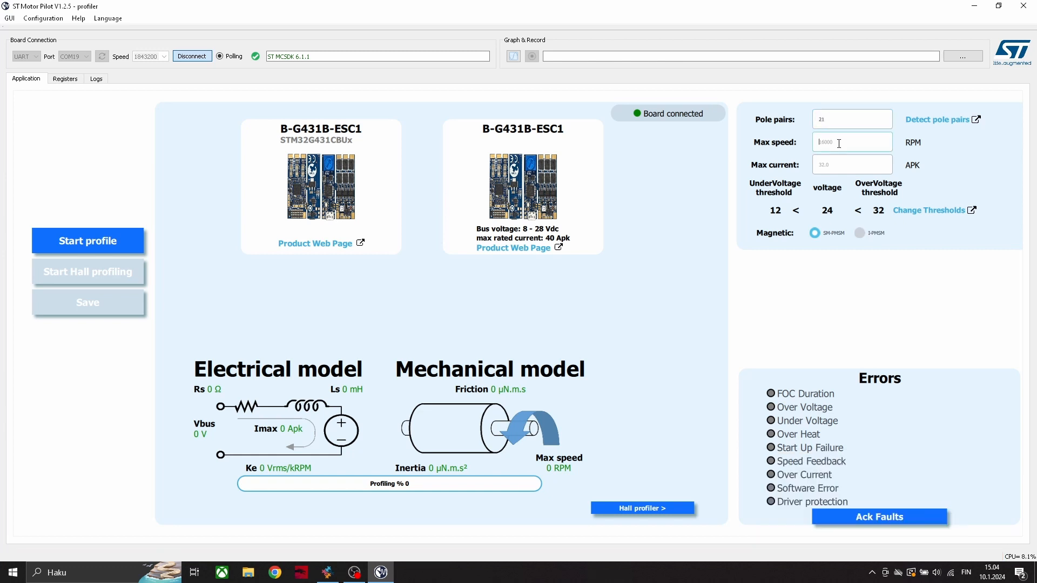
pyautogui.write('3000')
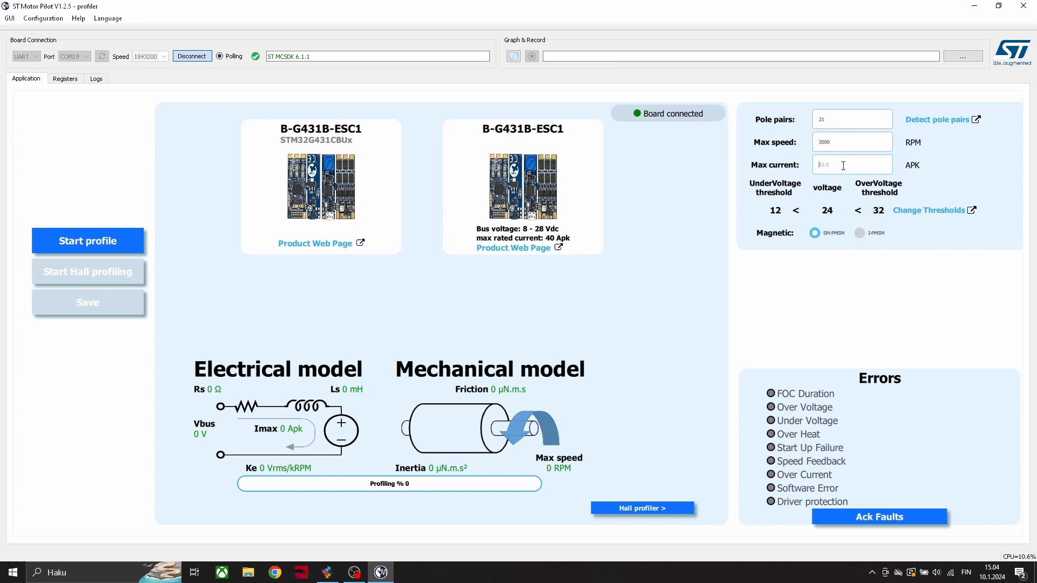
pyautogui.write('32.0')
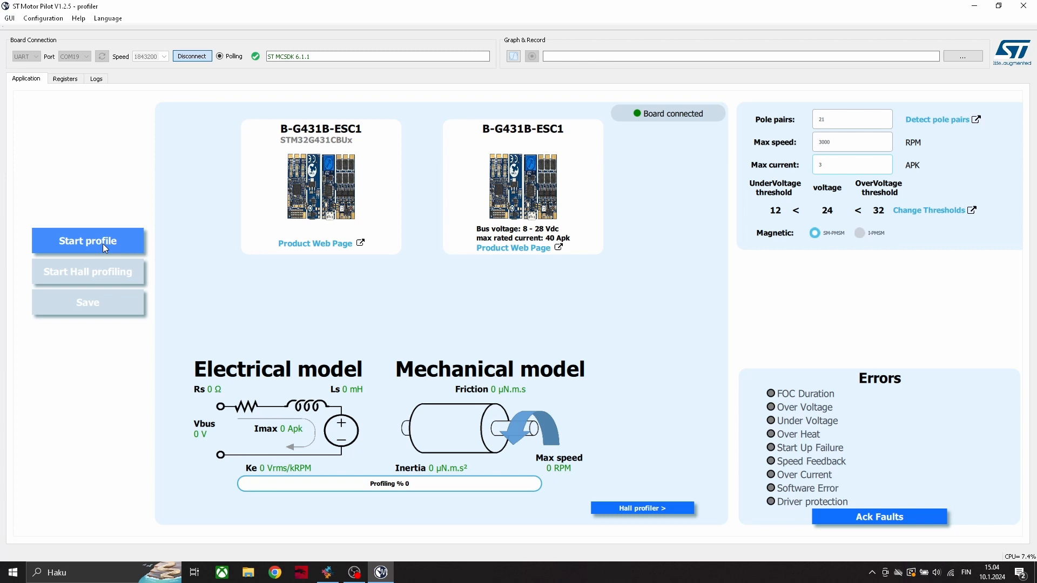
# Start motor profiling and abort it partway at 7%.
pyautogui.click(87, 240)
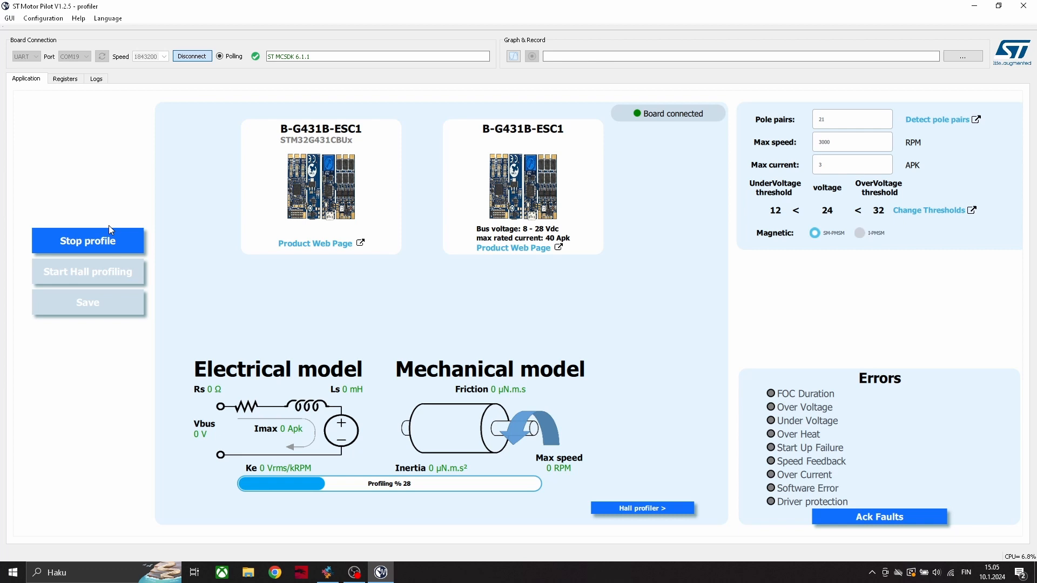
pyautogui.moveTo(84, 218)
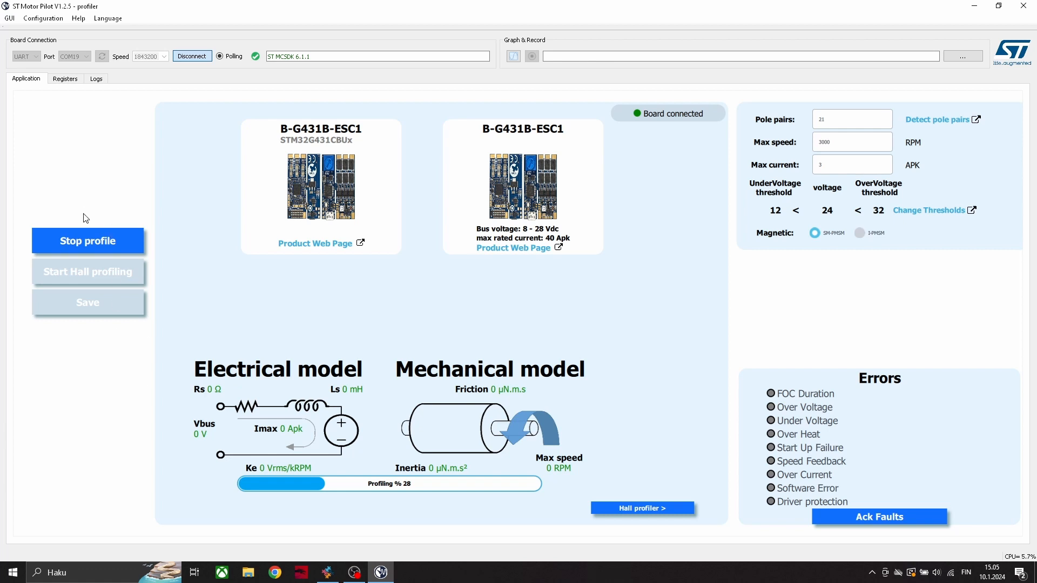
pyautogui.click(88, 239)
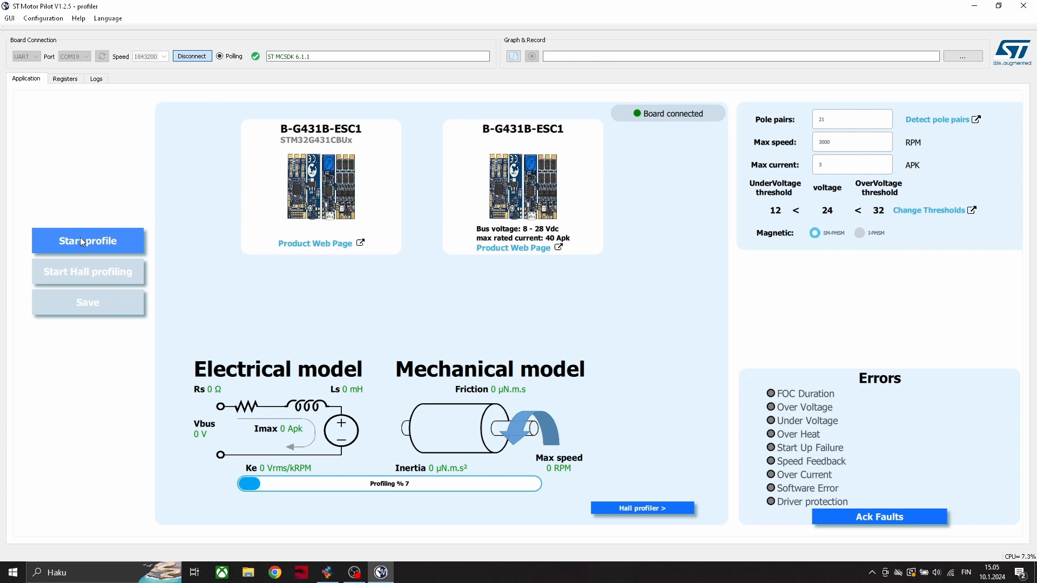
pyautogui.moveTo(213, 45)
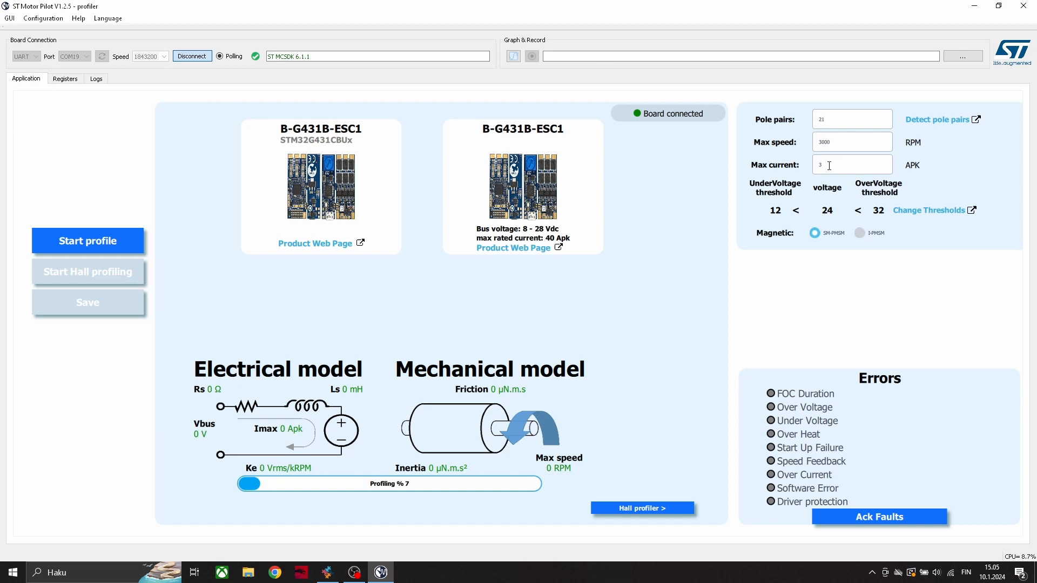
# Rerun profiling at 4 Apk to 100%, then switch to Motor Control WorkBench.
pyautogui.write('4')
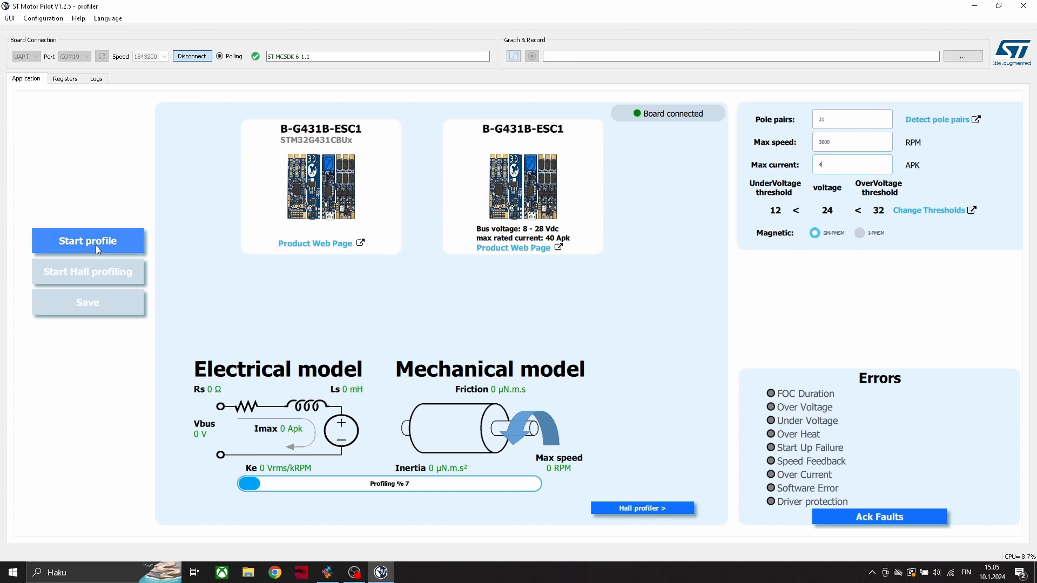
pyautogui.click(88, 240)
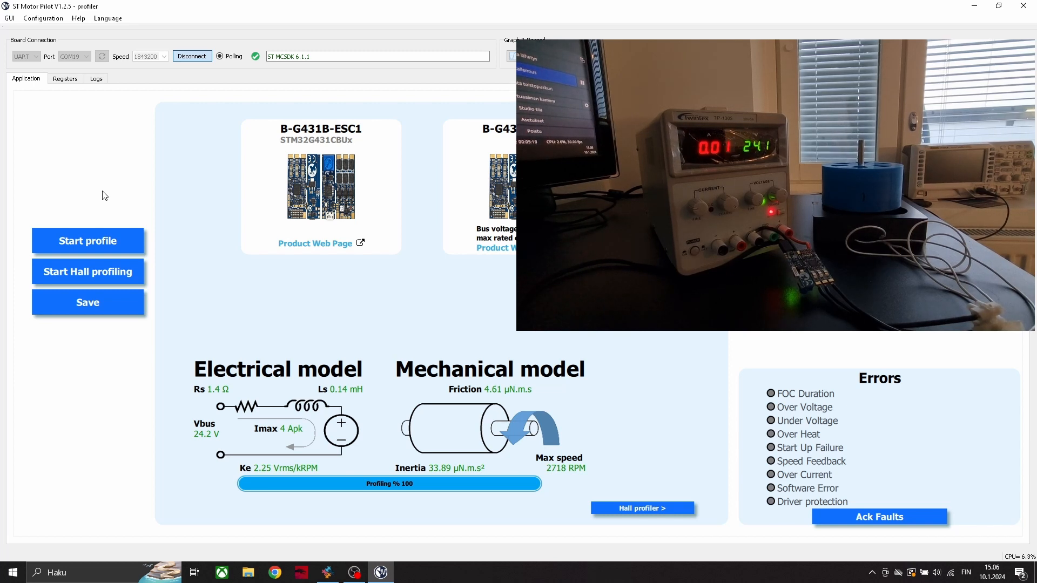
pyautogui.click(379, 573)
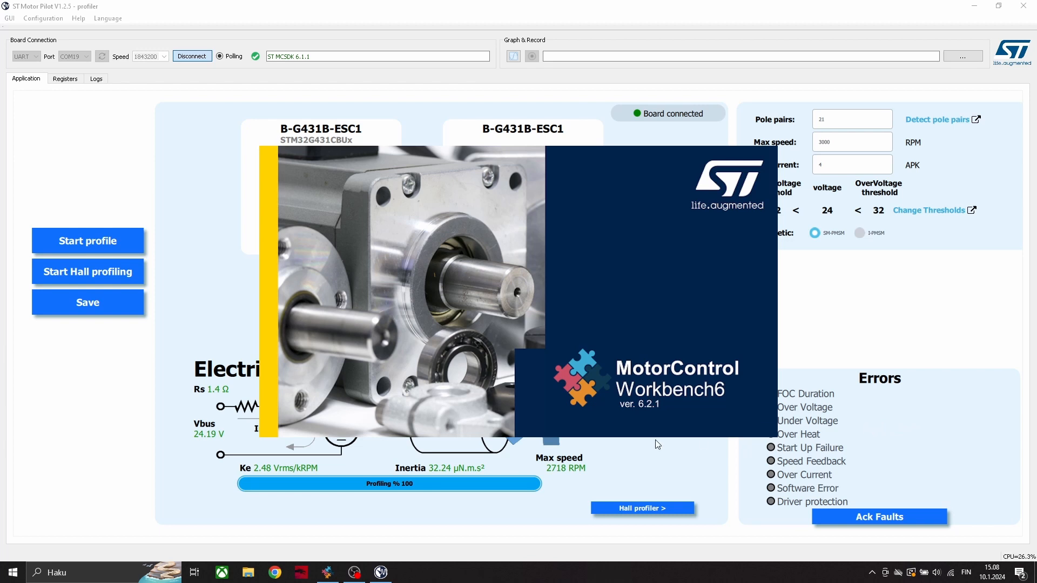
pyautogui.moveTo(958, 343)
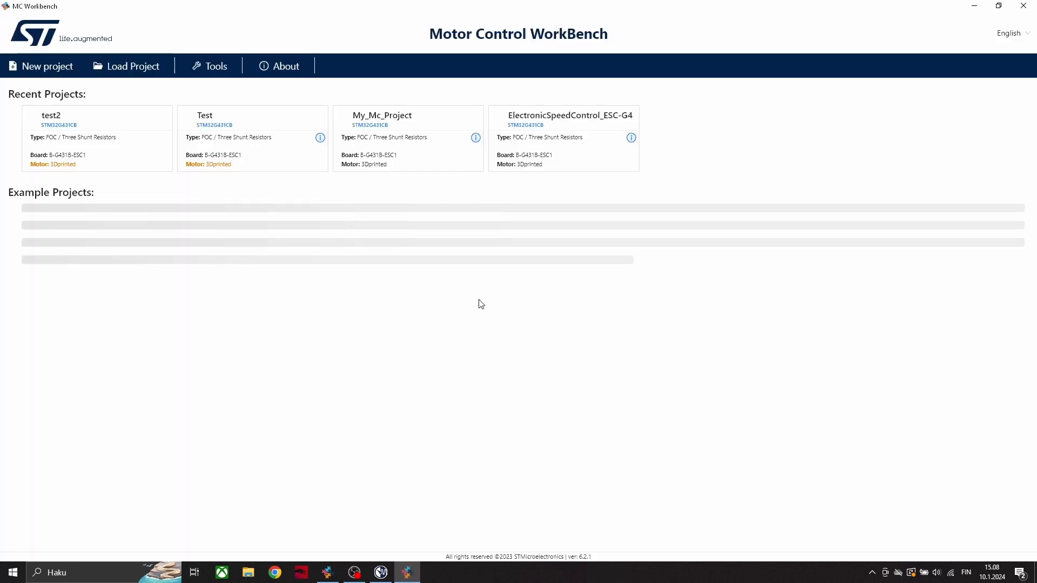
# Start a new project from the WorkBench home screen.
pyautogui.click(41, 66)
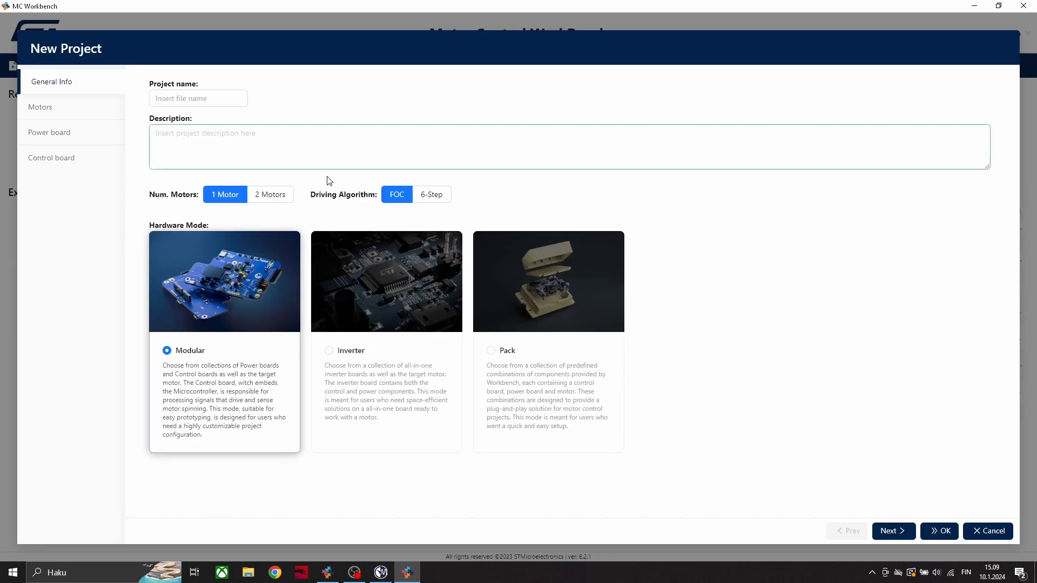
# Name the project Demo1 and choose the 3Dprinted motor.
pyautogui.click(198, 98)
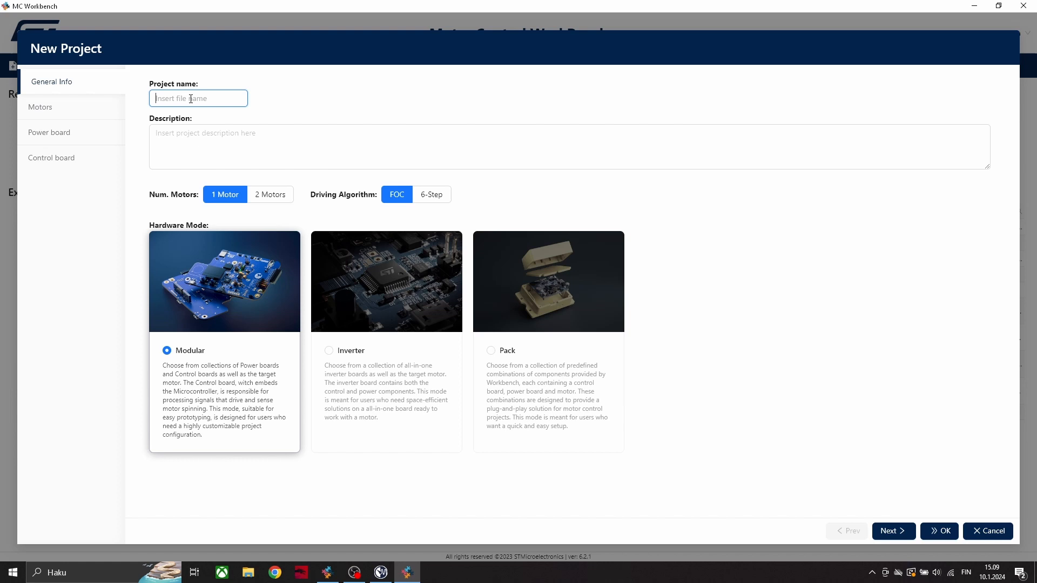
pyautogui.write('Demo1')
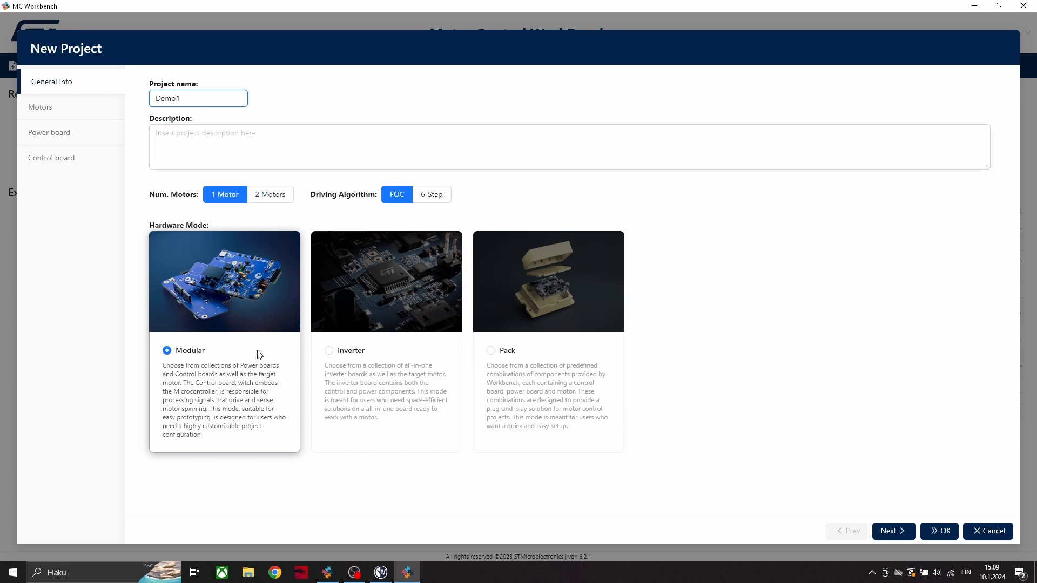
pyautogui.click(892, 532)
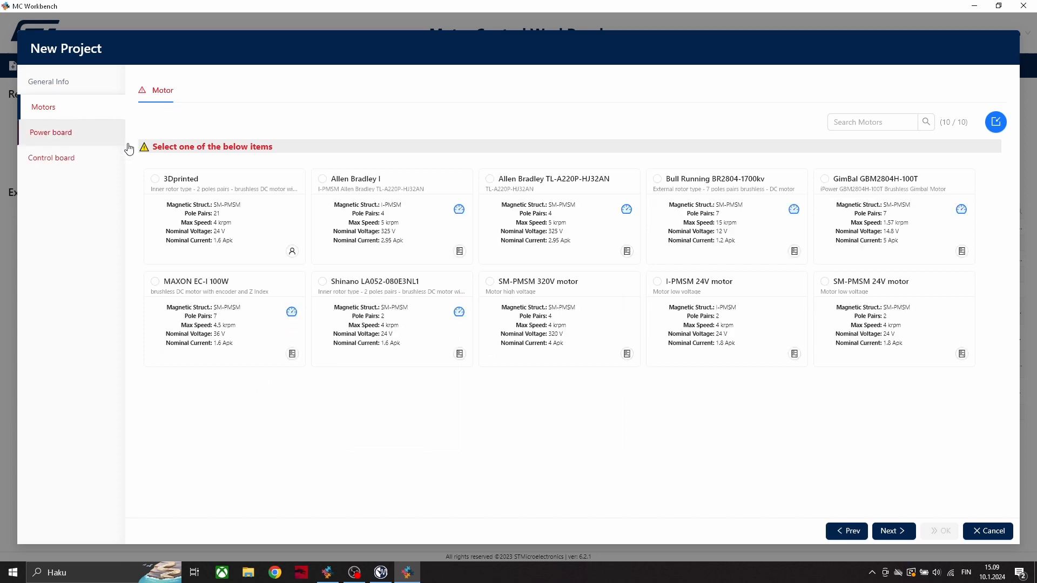
pyautogui.moveTo(240, 144)
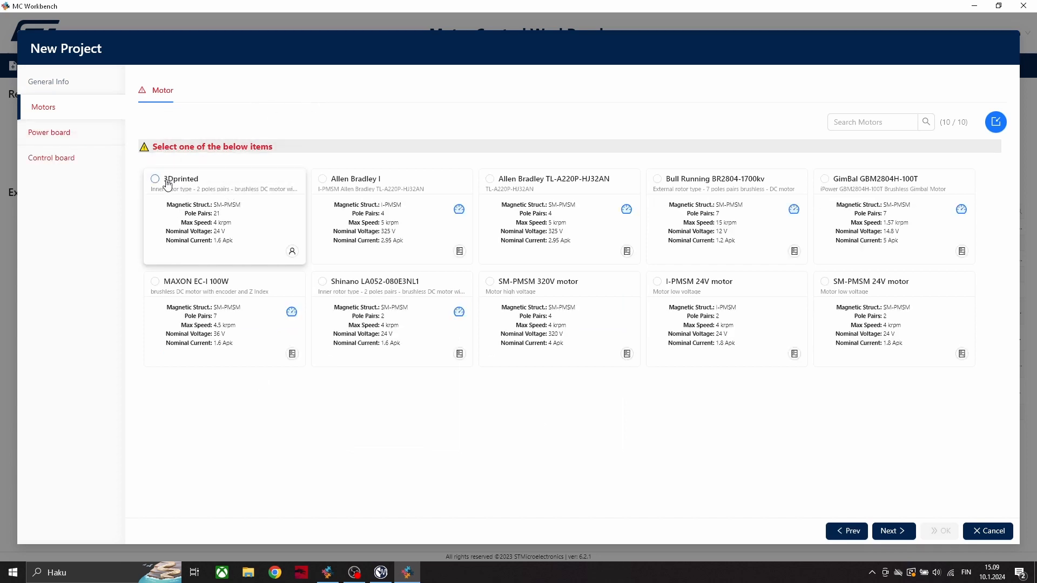
pyautogui.click(155, 178)
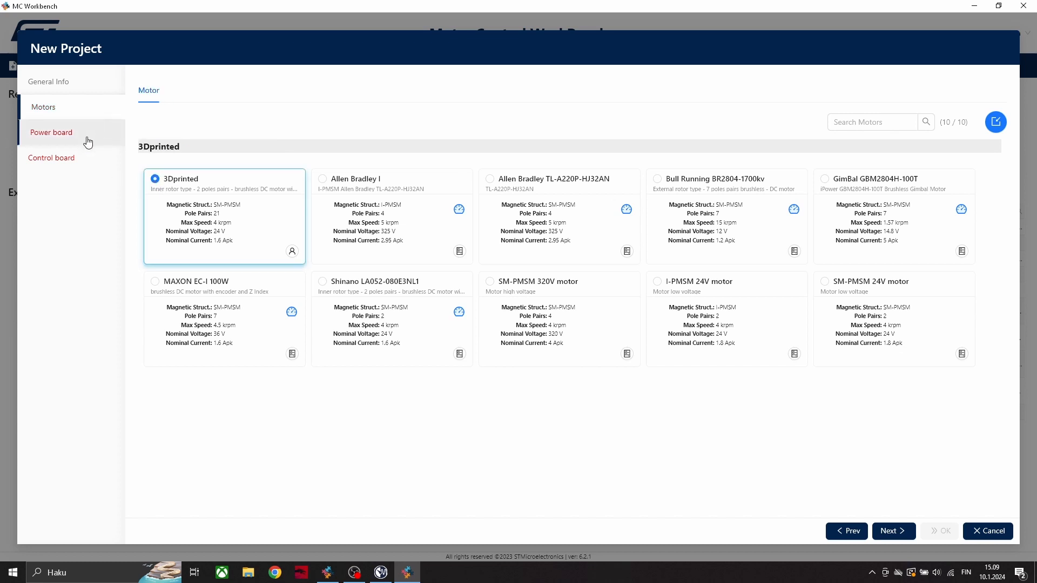
pyautogui.click(51, 131)
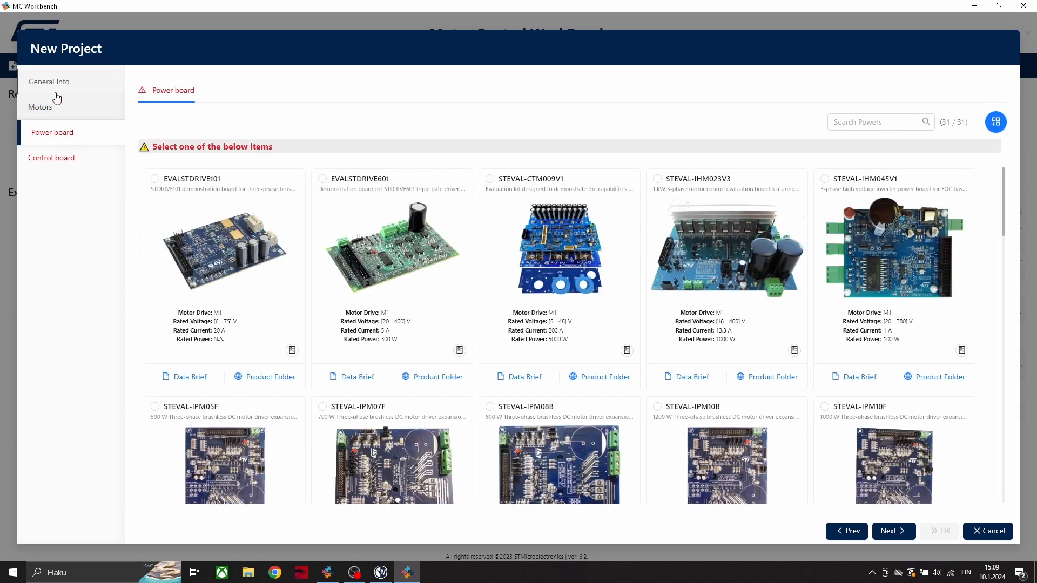
pyautogui.click(51, 81)
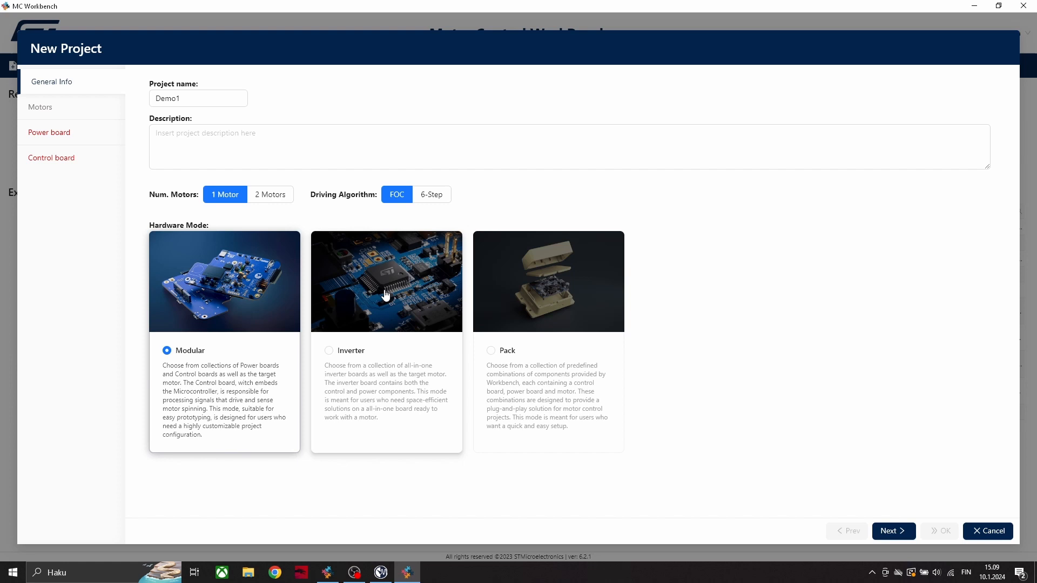
# Switch to Inverter mode, select the B-G431B-ESC1 board and create the project.
pyautogui.click(894, 532)
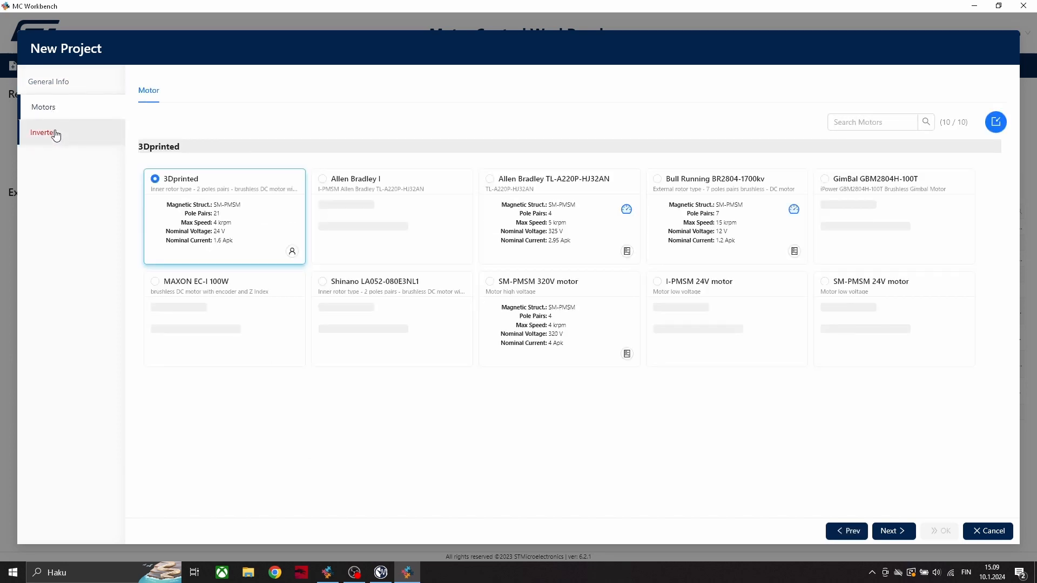
pyautogui.click(44, 131)
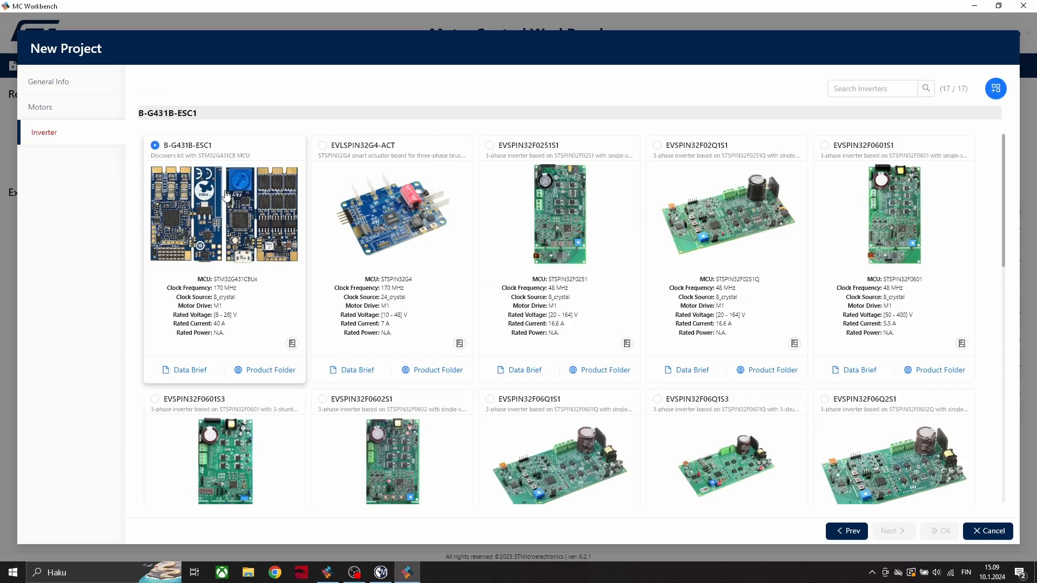
pyautogui.click(40, 107)
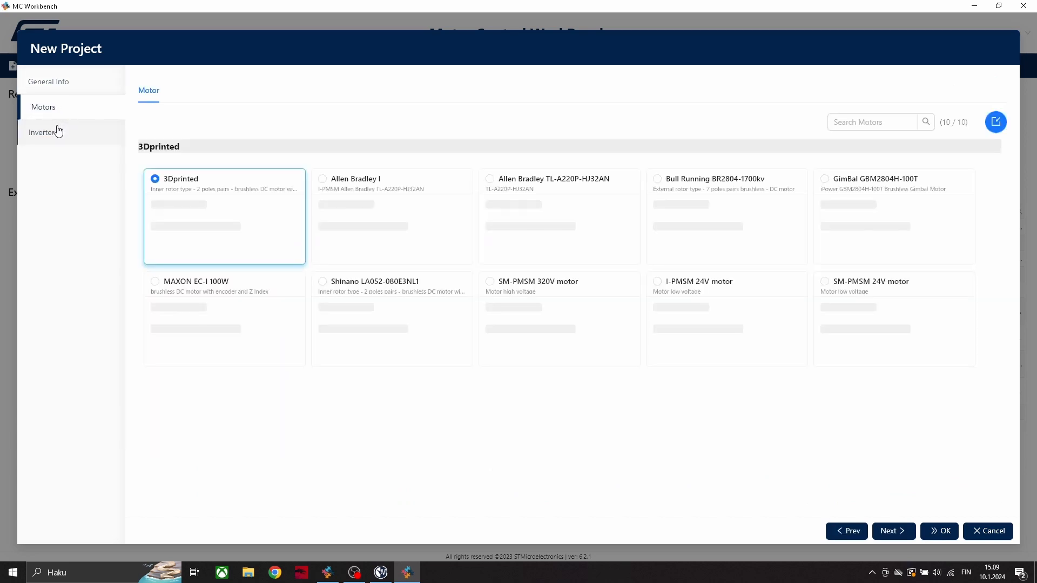
pyautogui.click(44, 132)
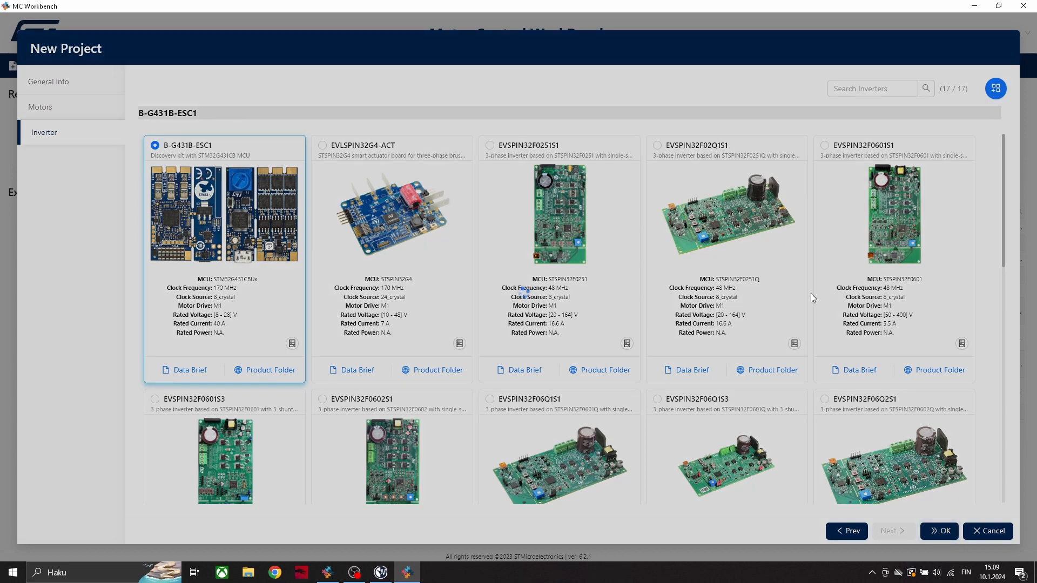
pyautogui.click(939, 532)
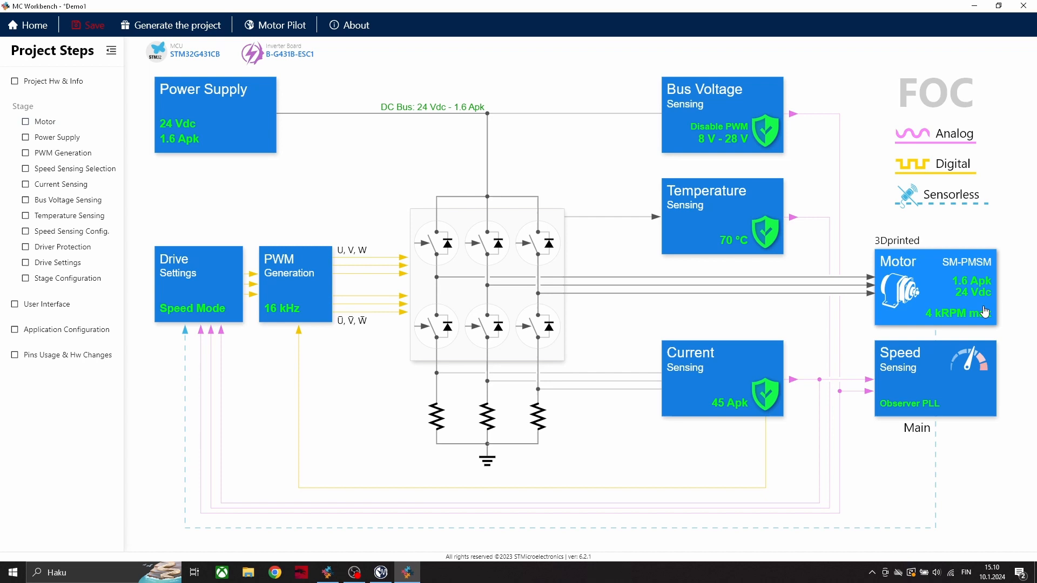
# Enter the profiled electrical values Rs 1.3 and Ls 0.14 mH in the motor parameters, checked against Motor Pilot.
pyautogui.click(934, 284)
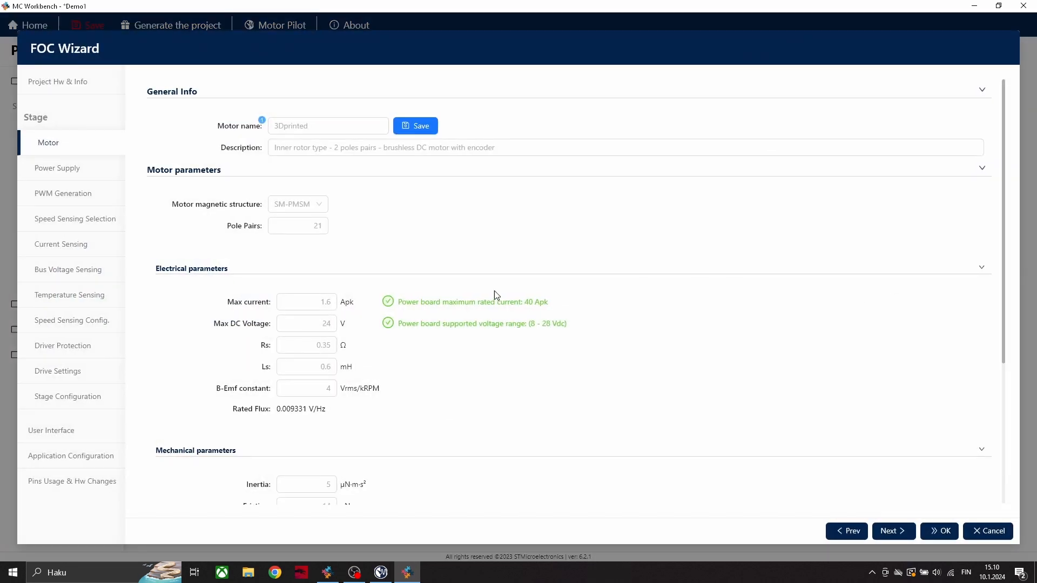
pyautogui.click(298, 225)
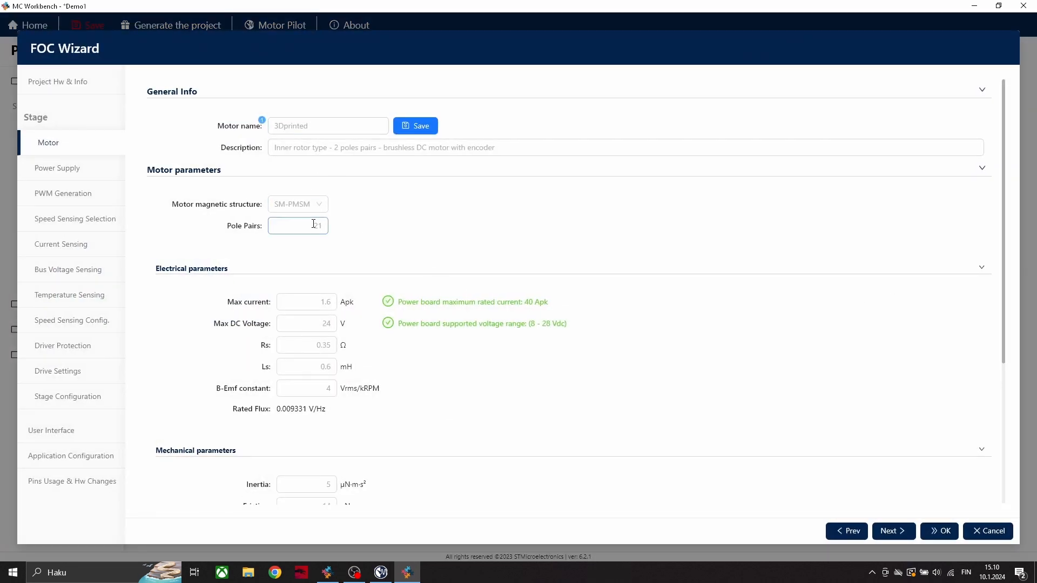
pyautogui.click(380, 572)
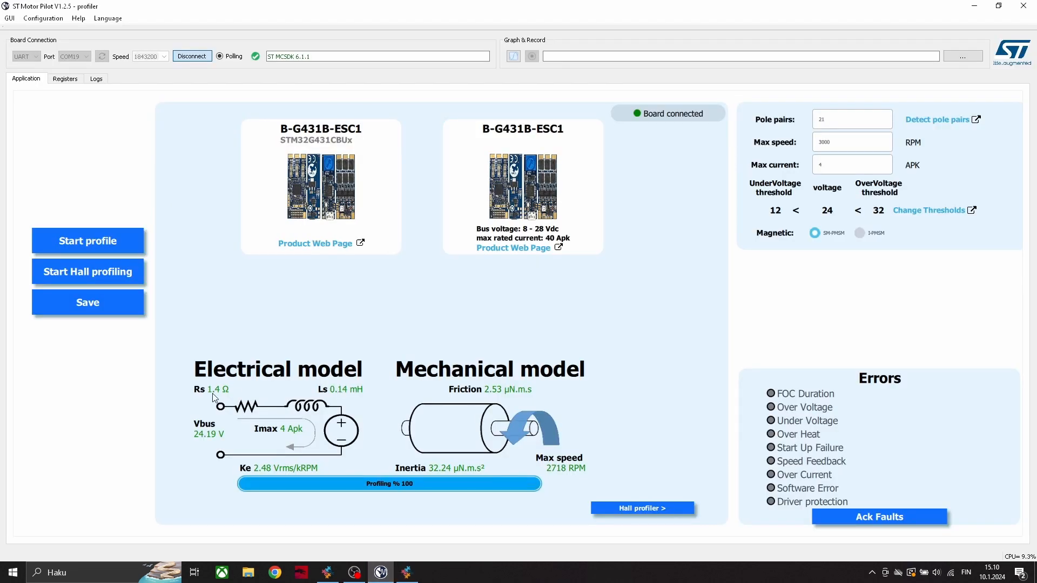
pyautogui.click(408, 572)
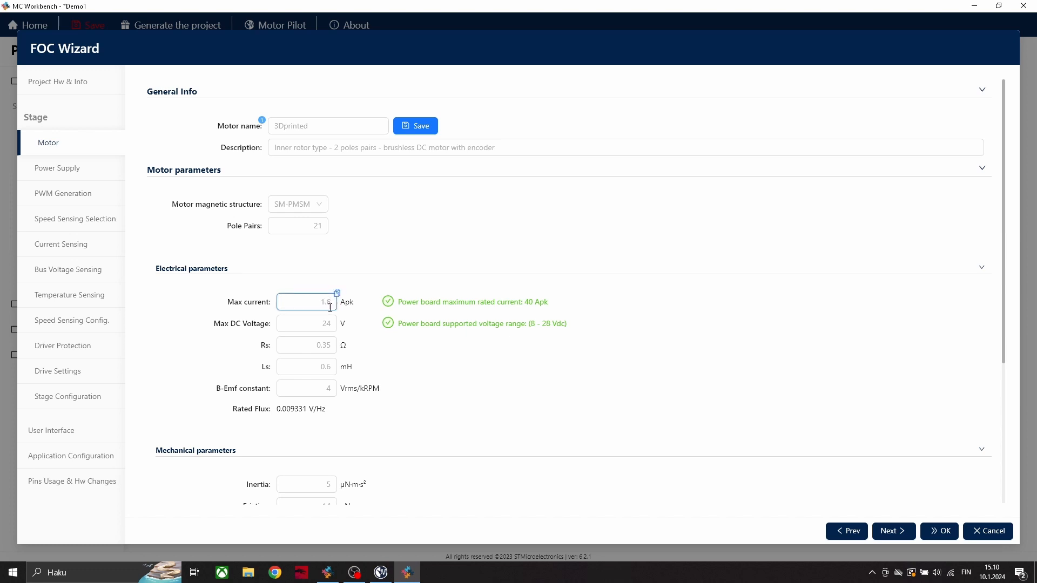
pyautogui.click(306, 323)
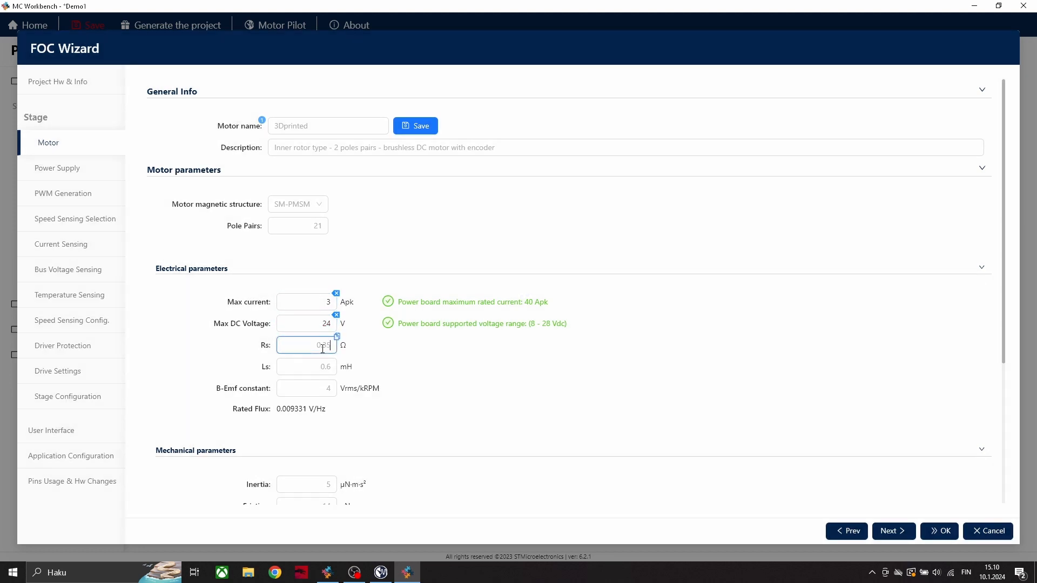
pyautogui.write('1.3')
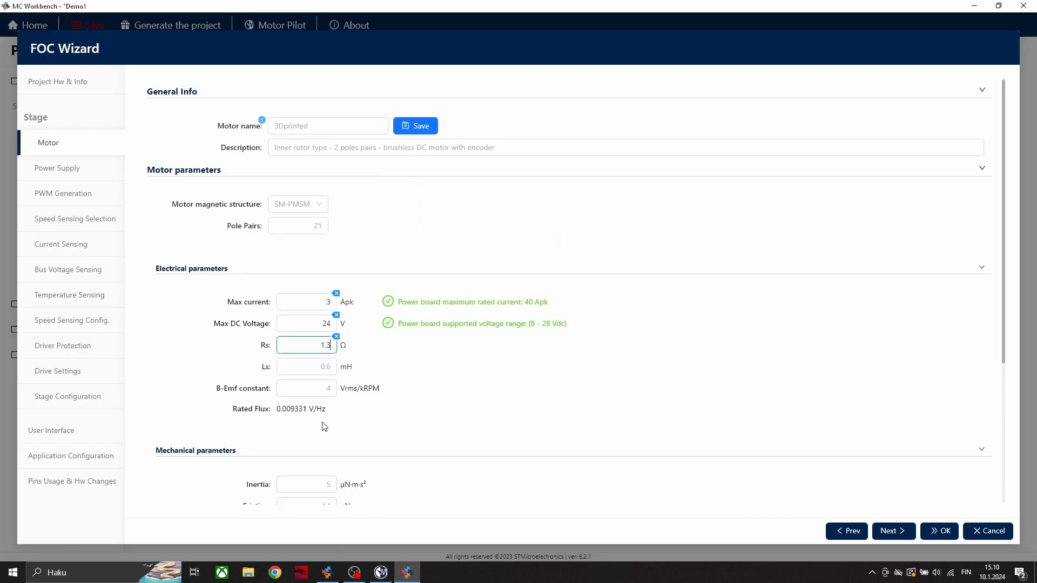
pyautogui.click(306, 367)
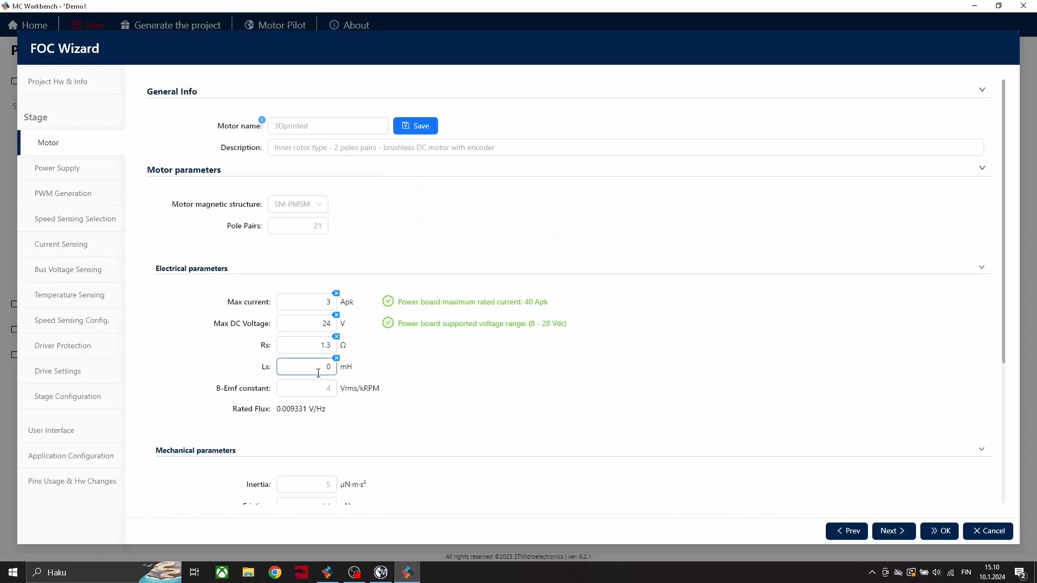
pyautogui.write('0.14')
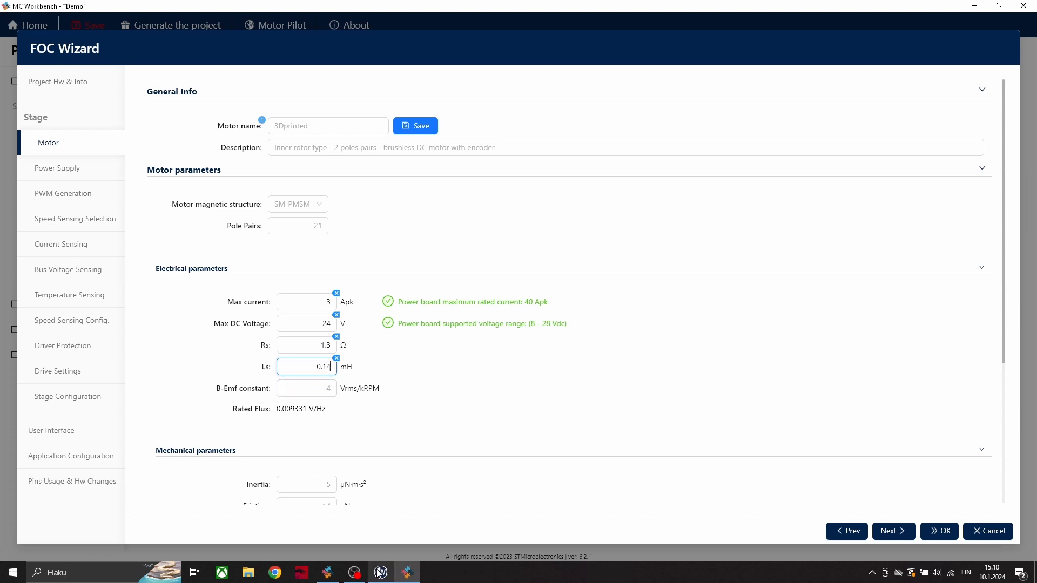
pyautogui.moveTo(287, 451)
pyautogui.write('2.48')
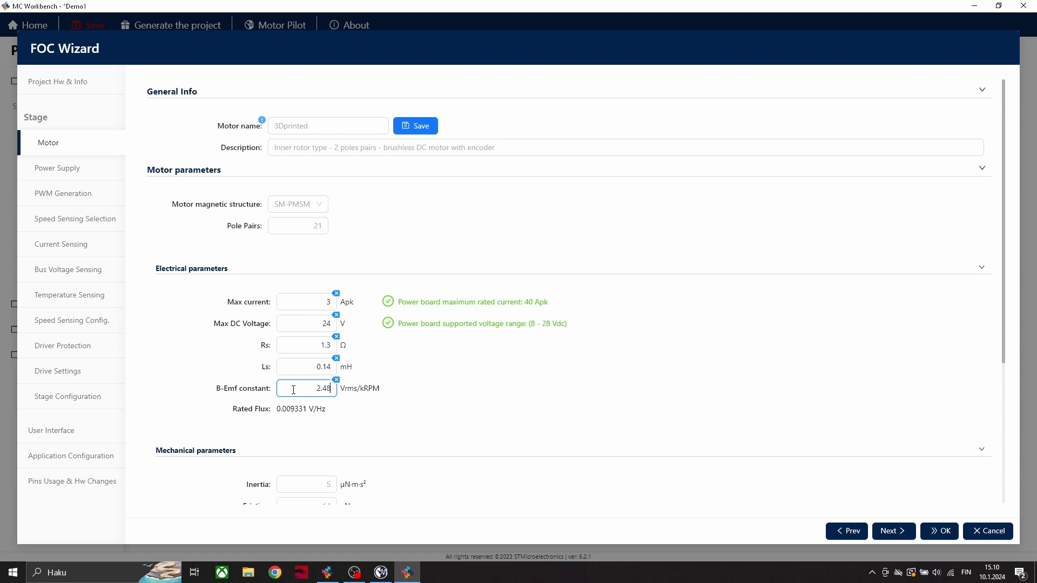
# Enter friction 2.53 and maximum speed 2000 rpm, then confirm the motor parameters.
pyautogui.scroll(-3)
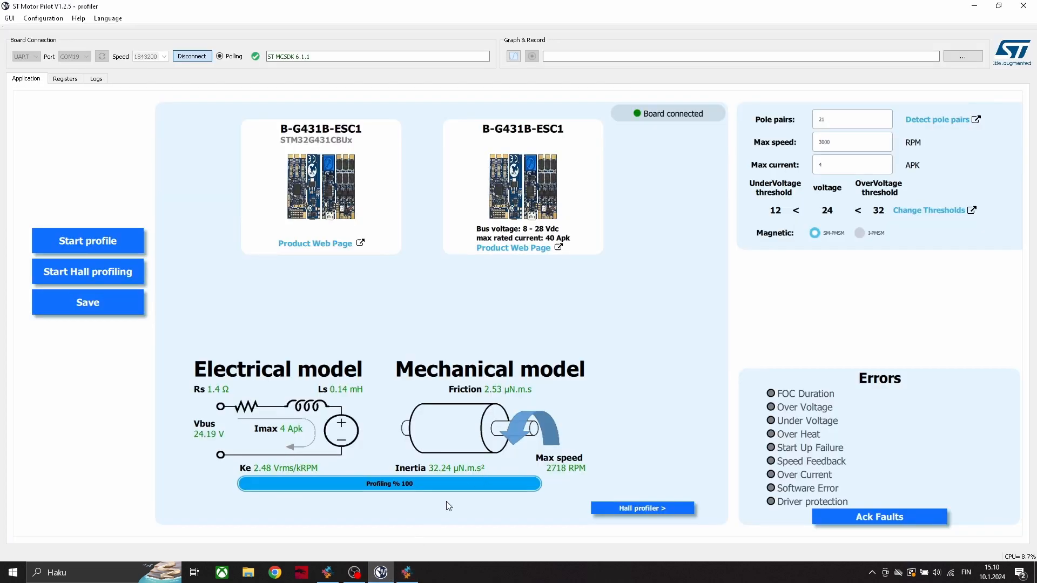
pyautogui.moveTo(379, 573)
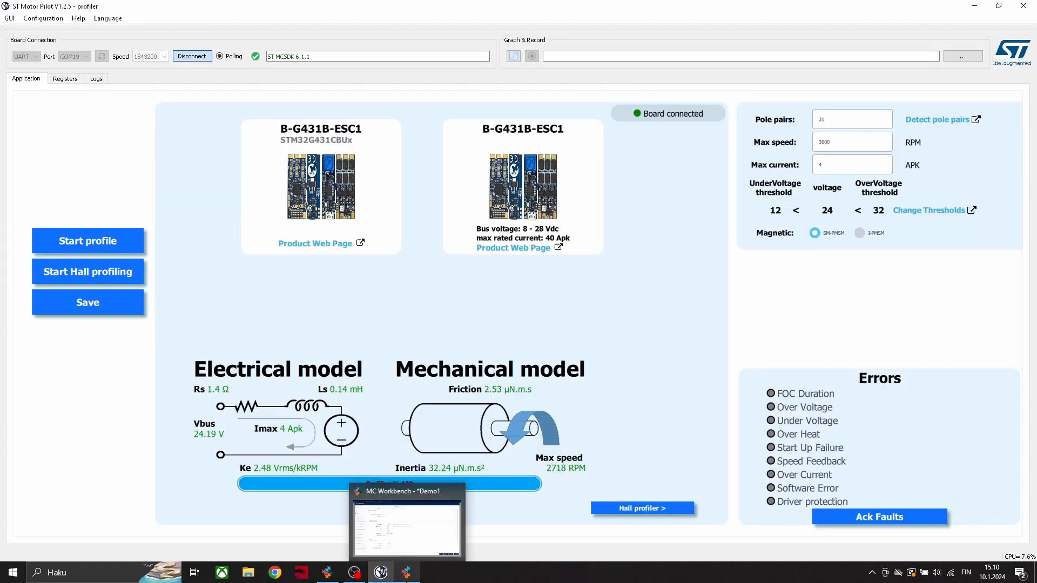
pyautogui.click(405, 523)
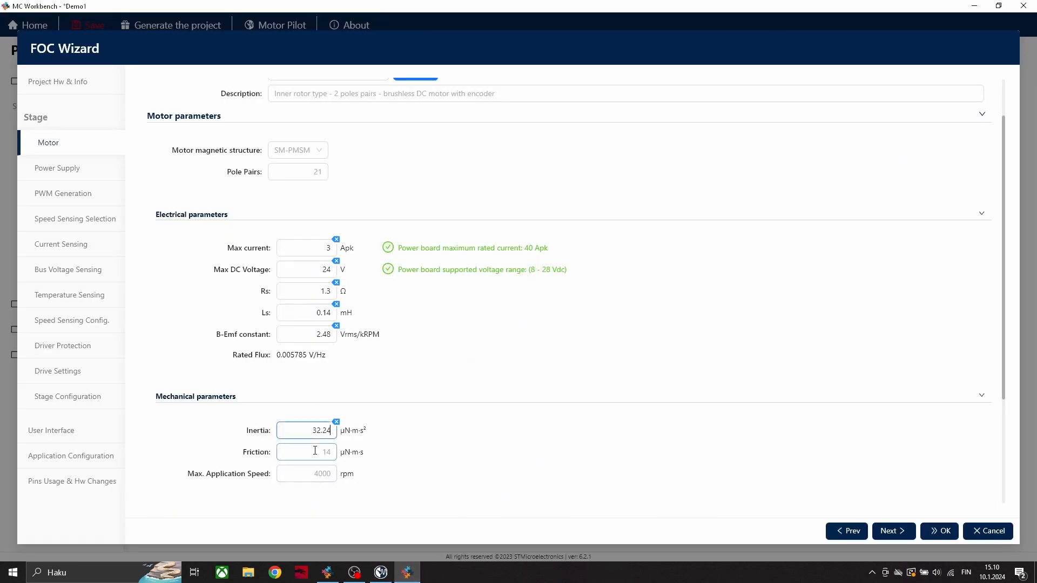
pyautogui.write('2.53')
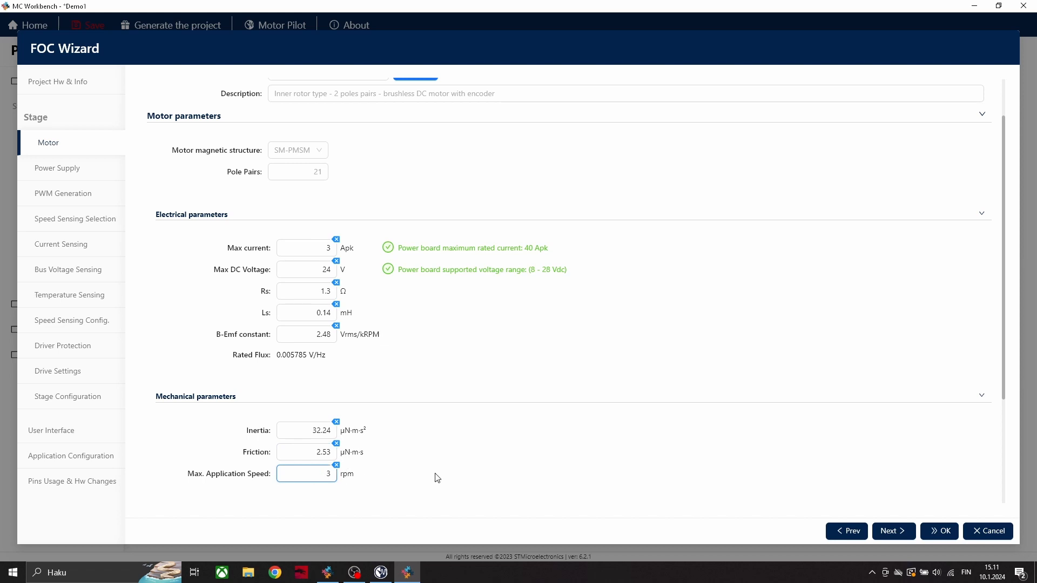
pyautogui.write('2000')
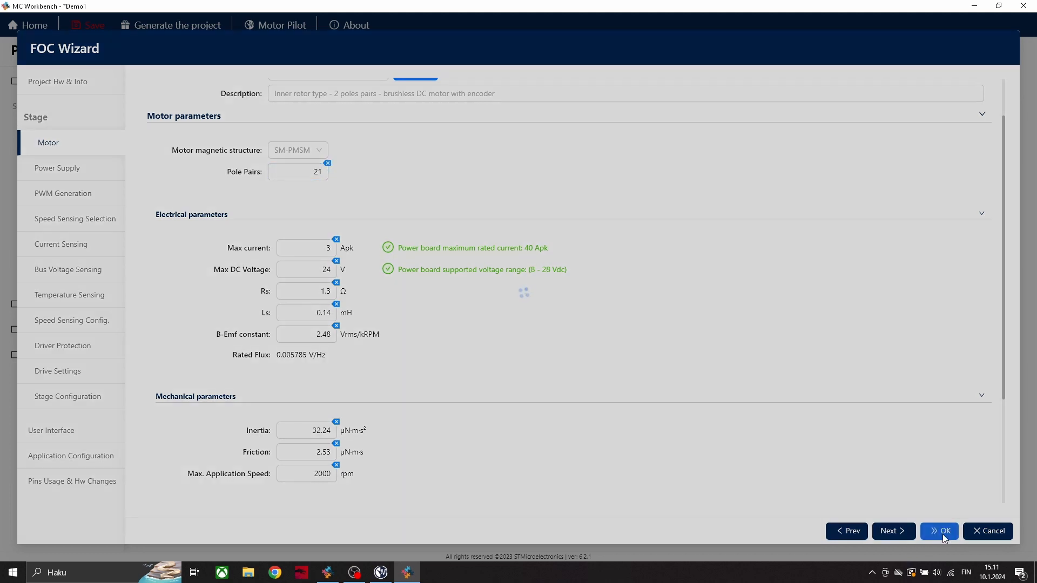
pyautogui.click(939, 530)
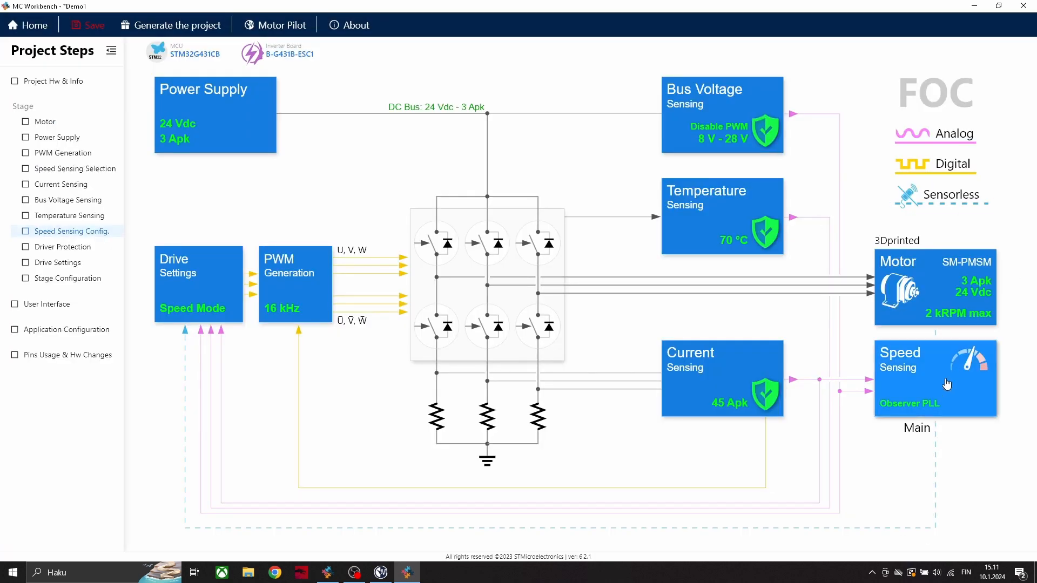
pyautogui.moveTo(415, 302)
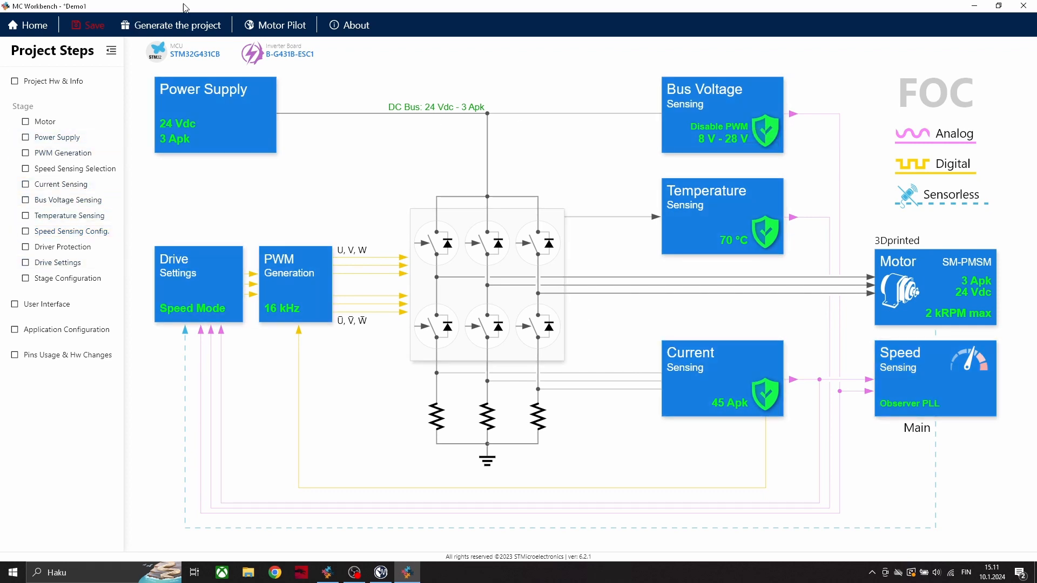
# Save the project as Demo1 via Save & Generate and bring up the project generation settings.
pyautogui.click(177, 25)
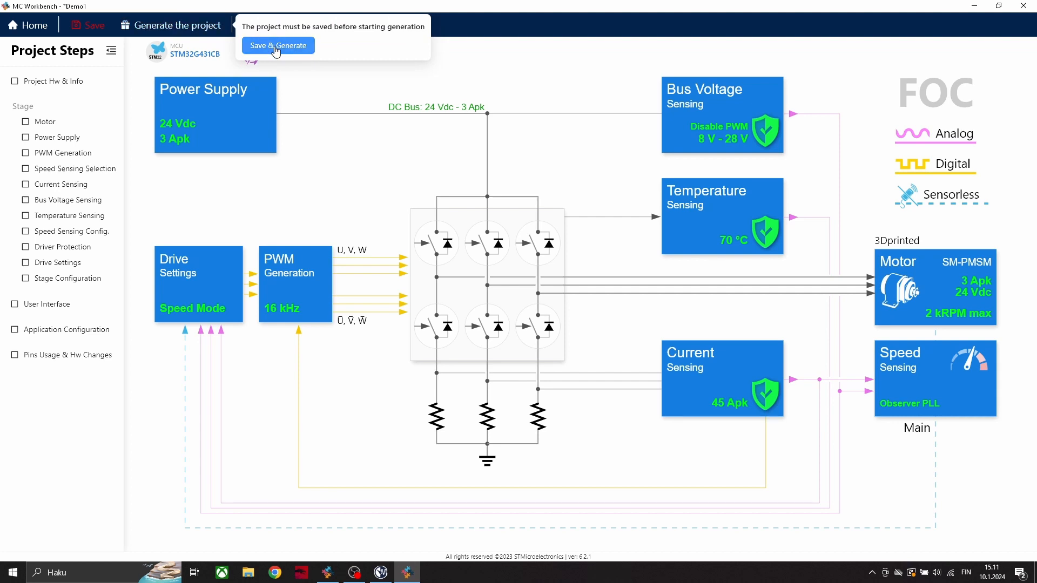
pyautogui.click(277, 45)
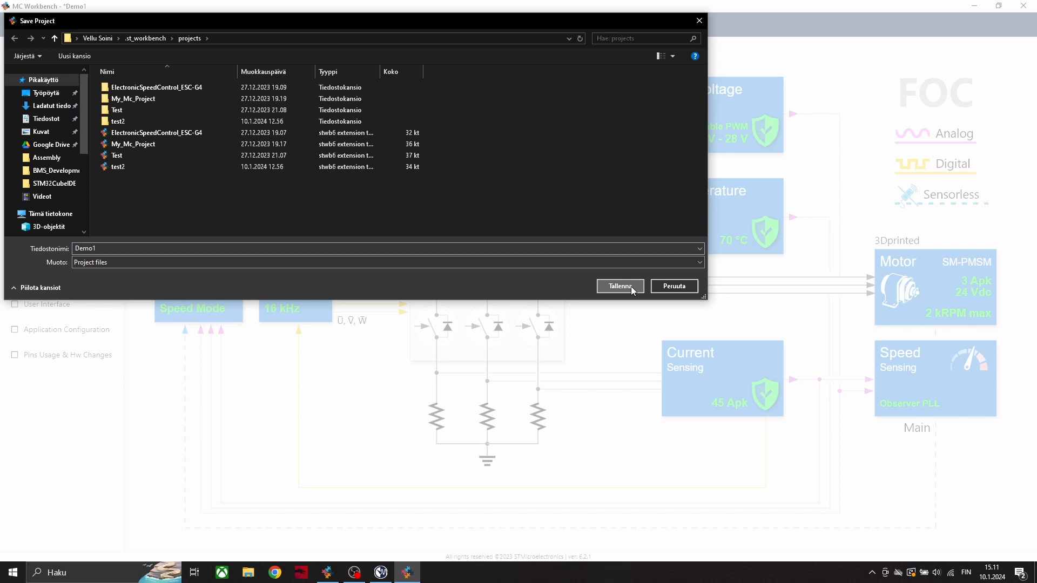
pyautogui.click(619, 285)
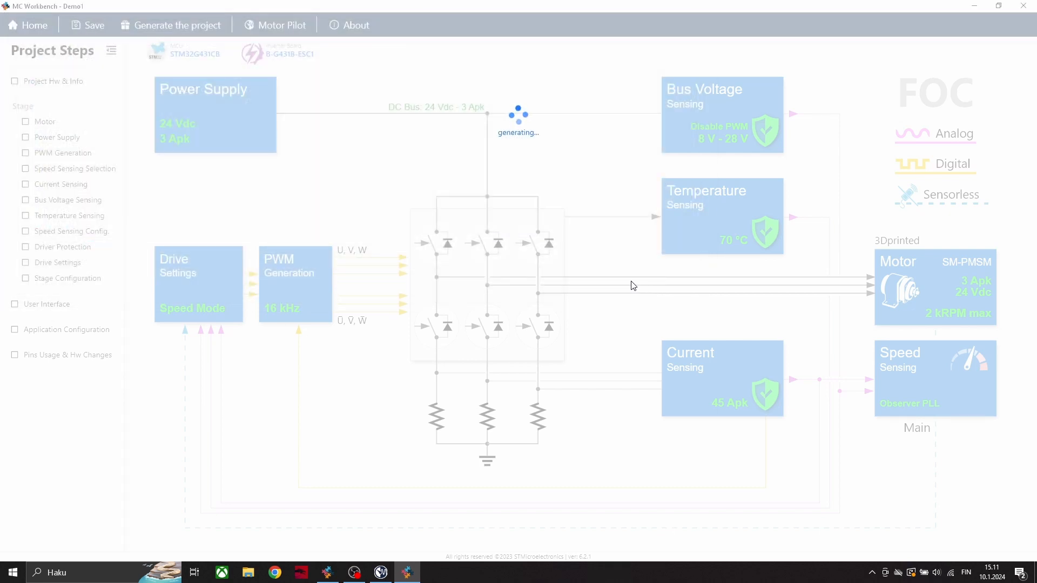
pyautogui.click(170, 25)
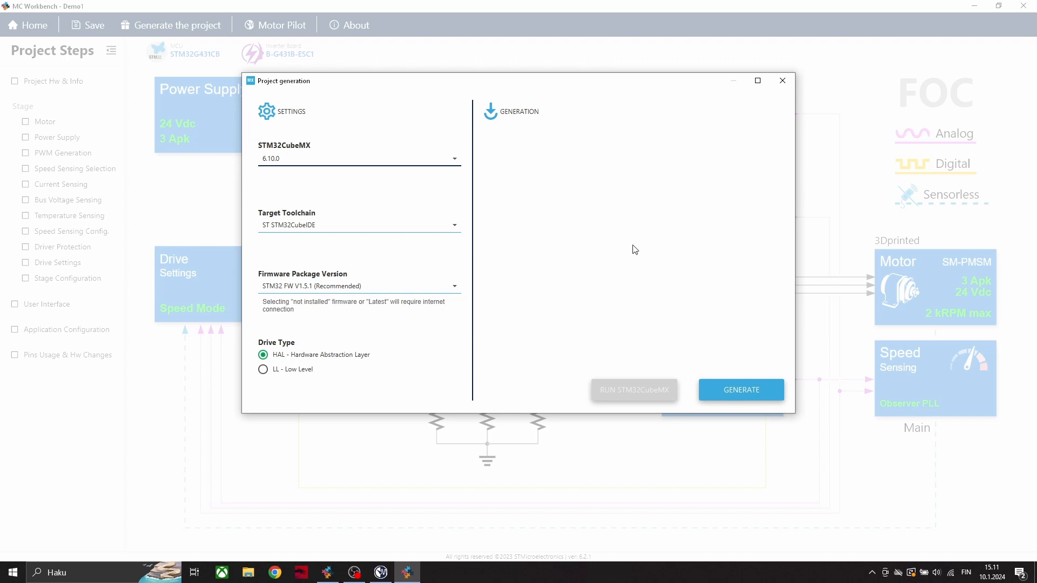
pyautogui.moveTo(749, 400)
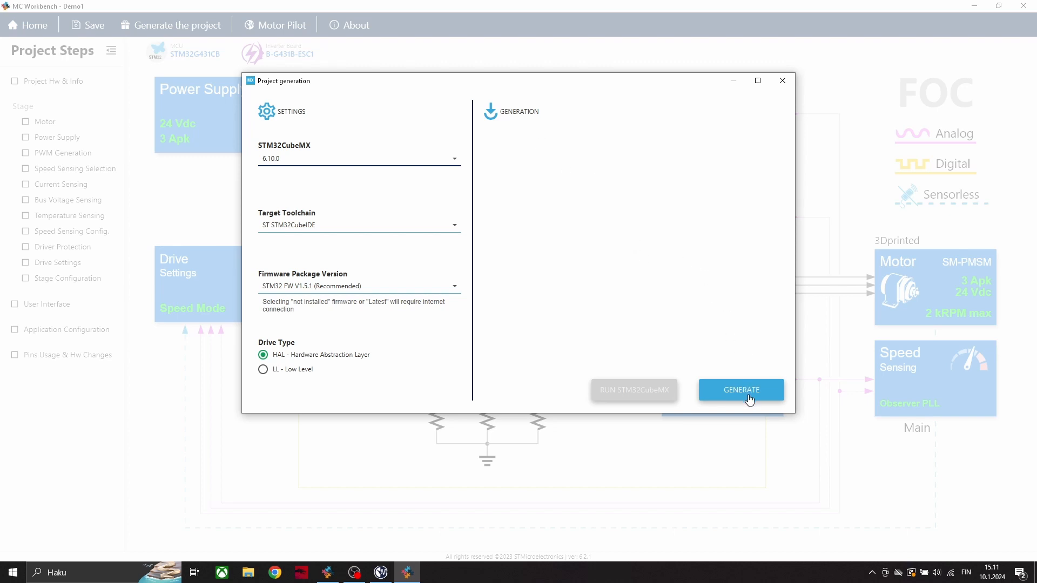
# Generate the Demo1 code for the STM32CubeIDE toolchain and open the generated project folder.
pyautogui.click(741, 390)
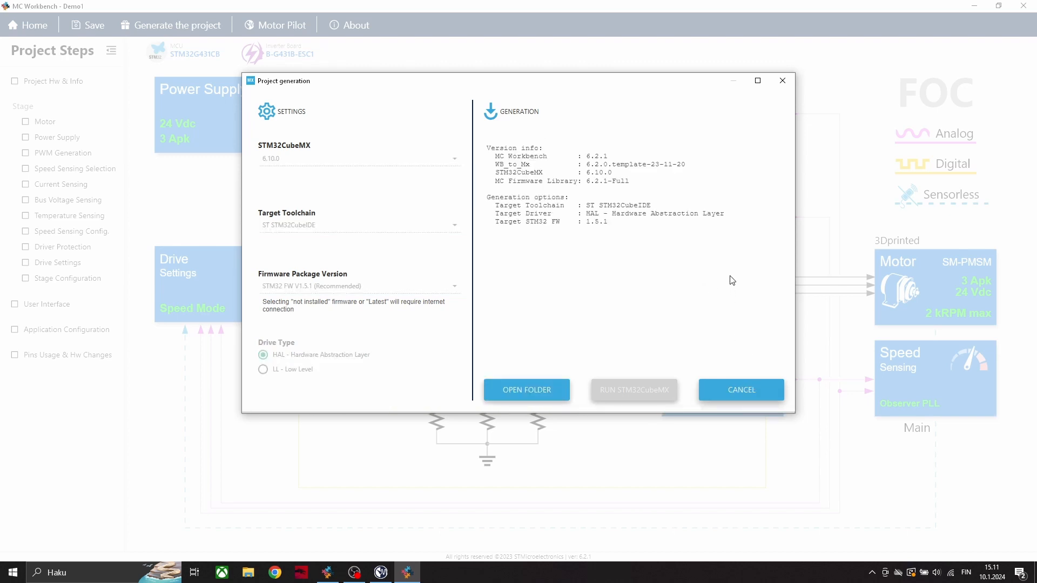
pyautogui.click(633, 390)
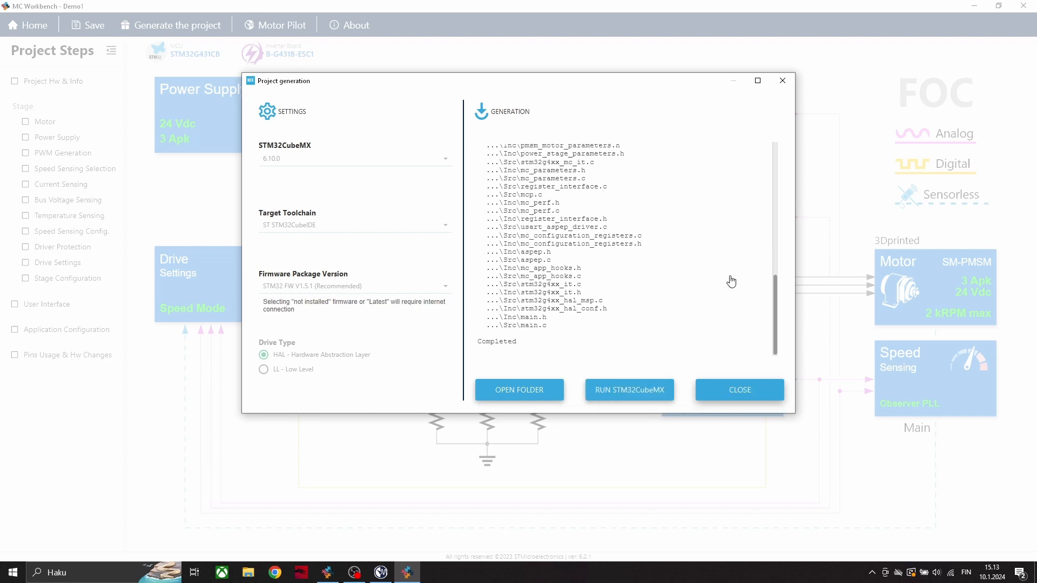
pyautogui.moveTo(538, 393)
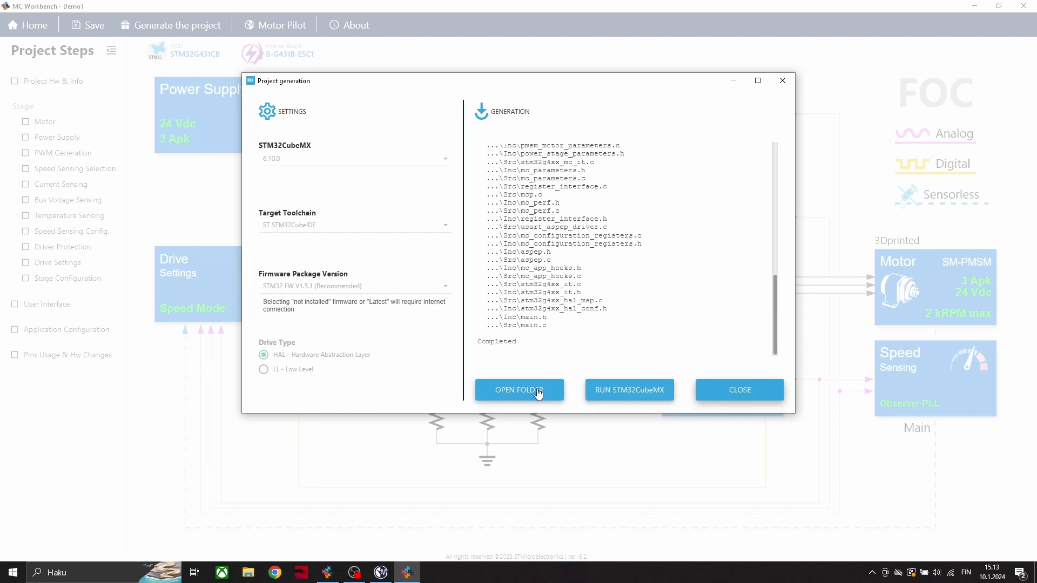
pyautogui.click(519, 390)
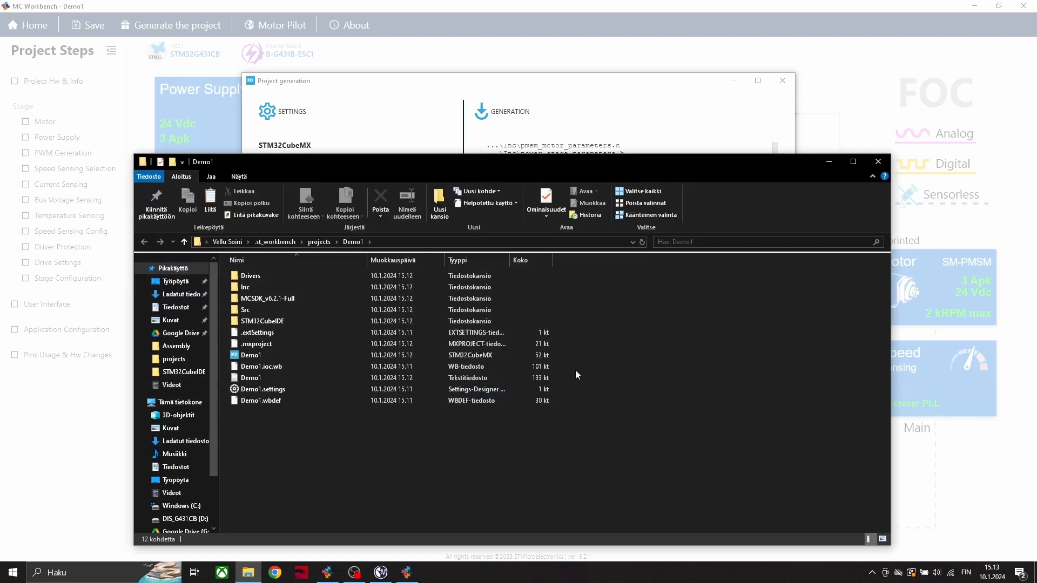
# Launch the .project file inside Demo1's STM32CubeIDE folder to import it into the IDE workspace.
pyautogui.click(261, 321)
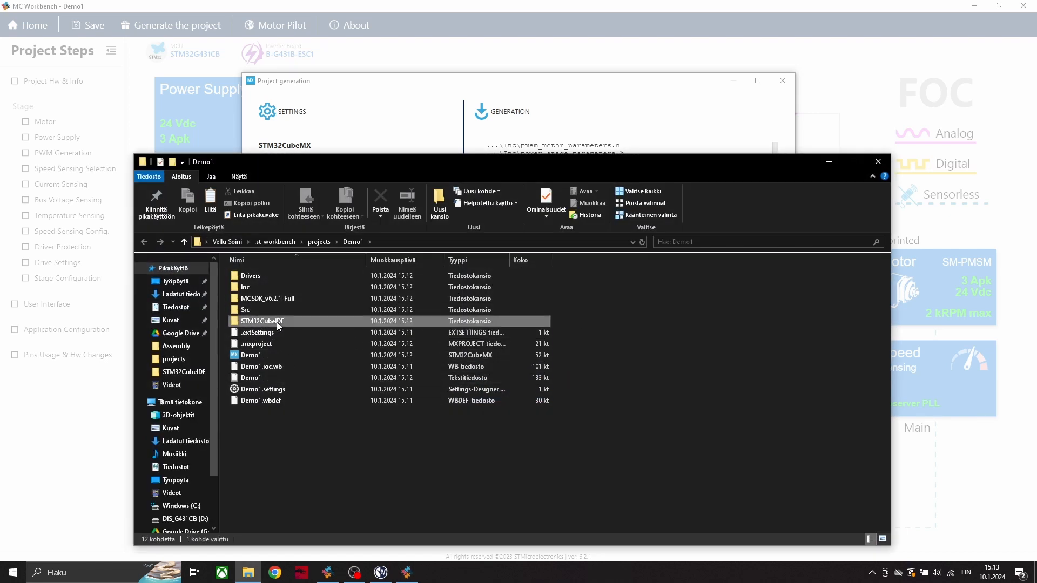
pyautogui.doubleClick(261, 321)
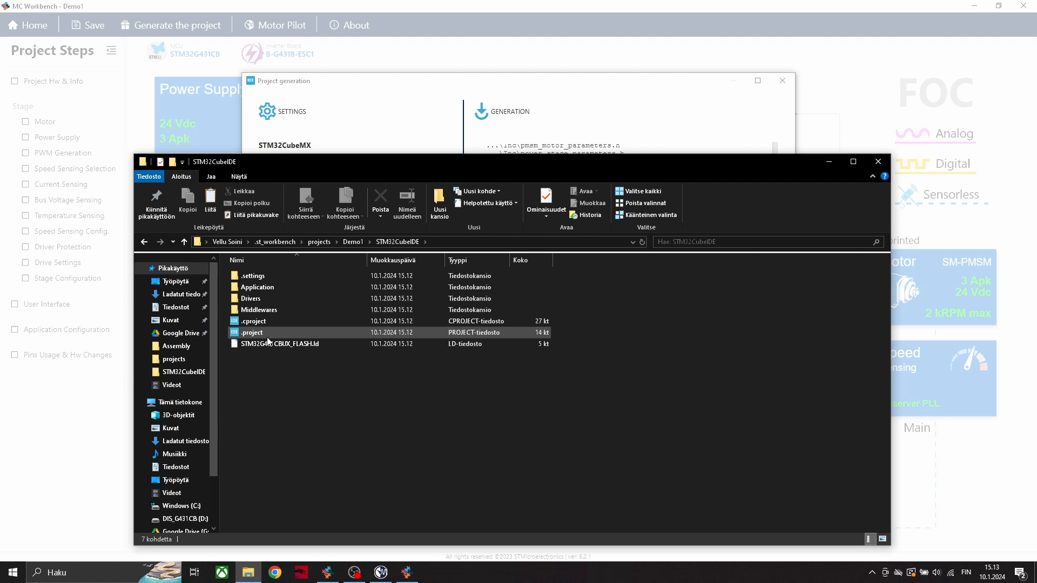
pyautogui.click(252, 331)
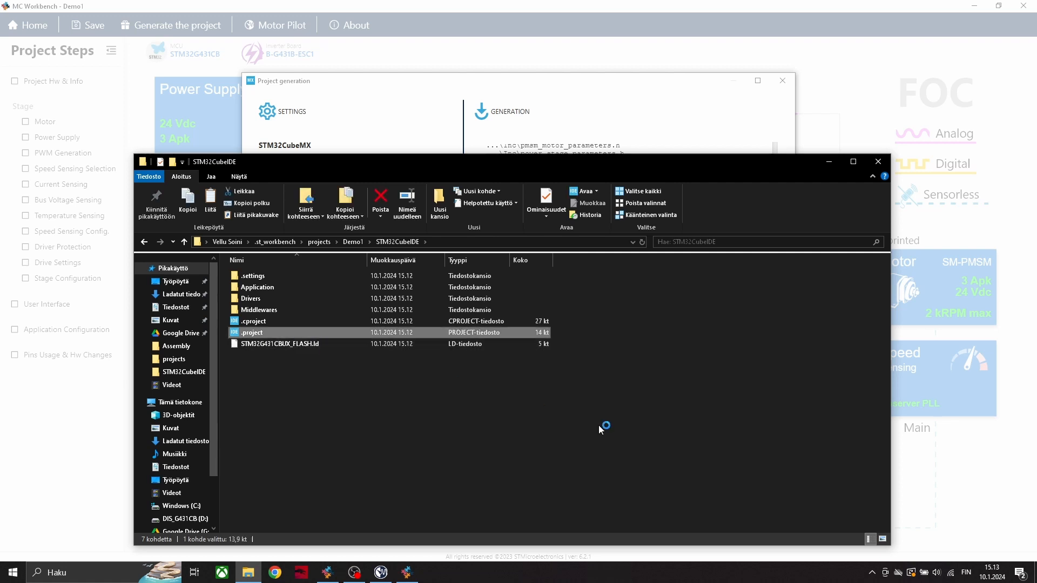
pyautogui.doubleClick(252, 332)
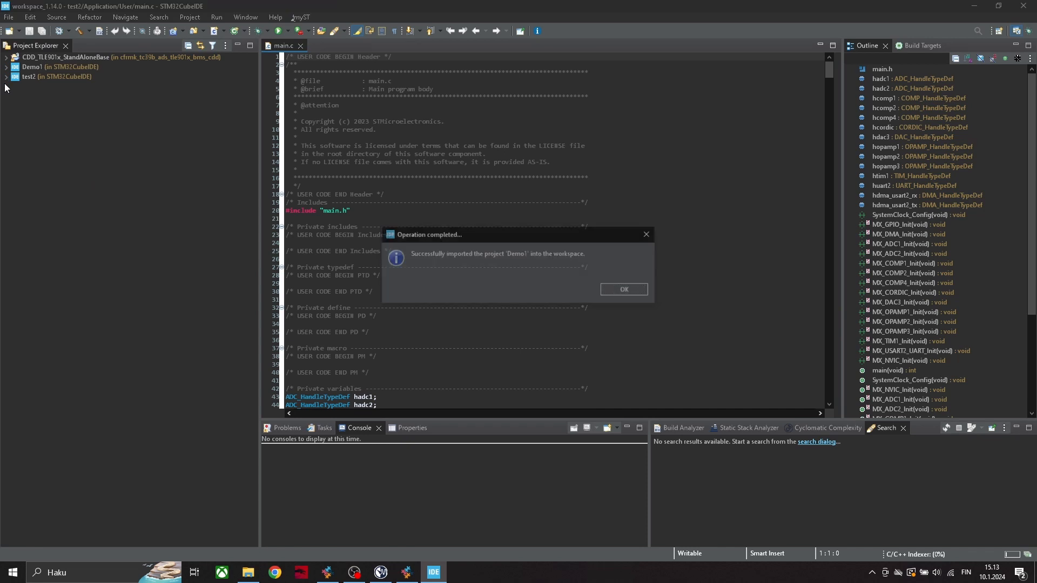
# Dismiss the import message and open Demo1's main.c from the Application/User sources.
pyautogui.click(622, 290)
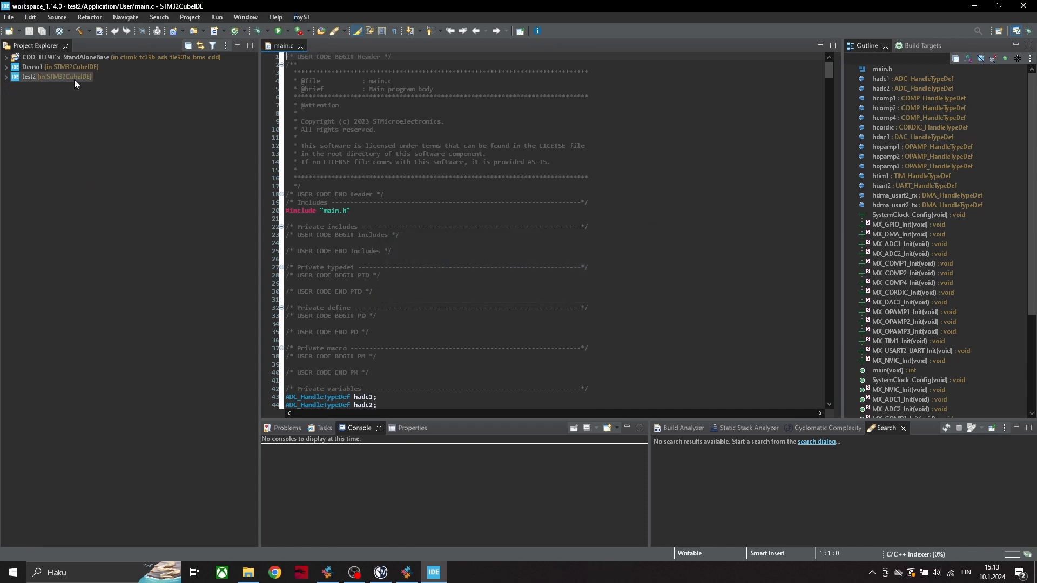
pyautogui.click(7, 67)
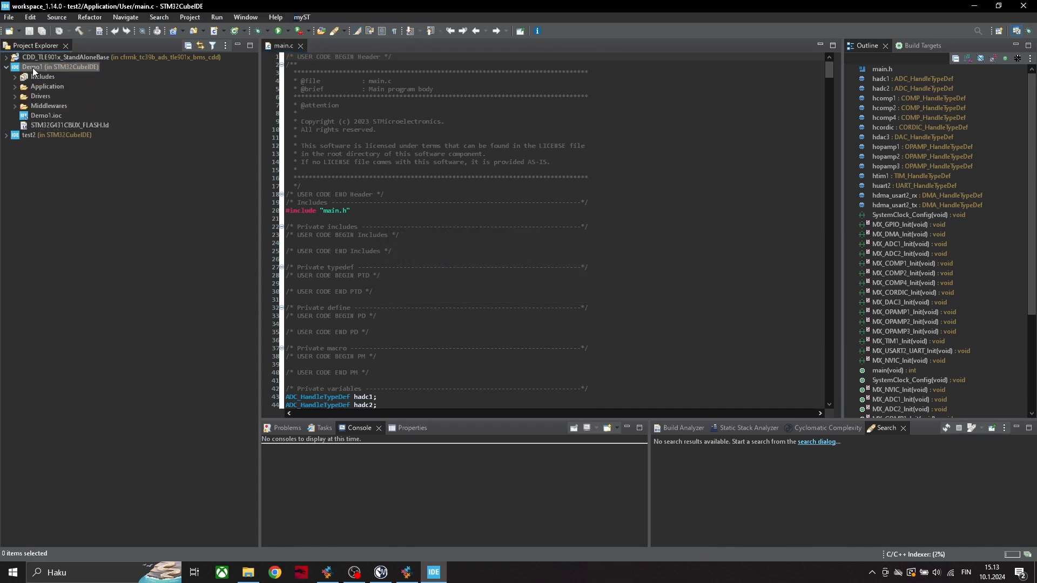
pyautogui.click(43, 67)
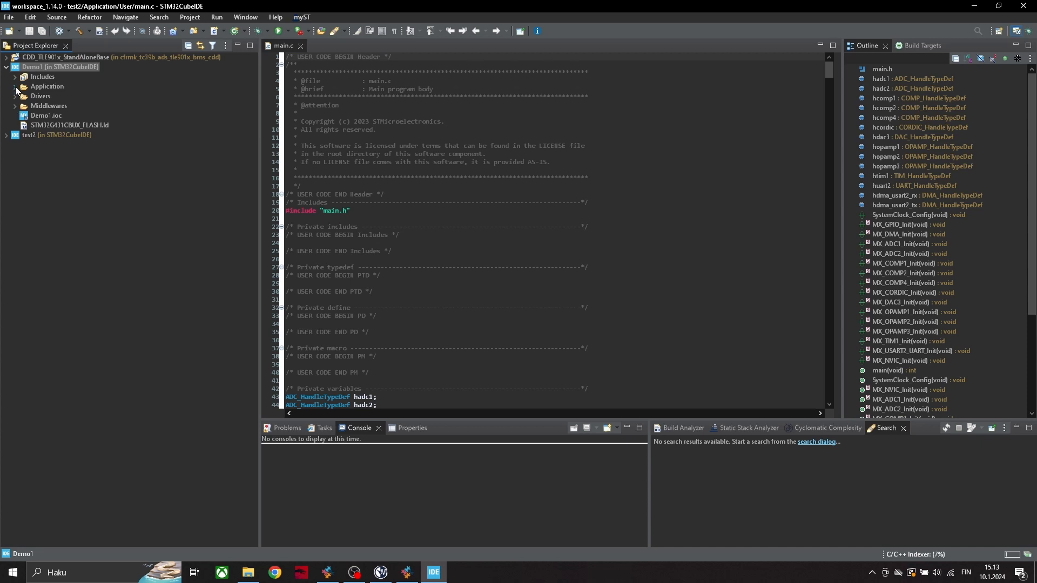
pyautogui.click(15, 87)
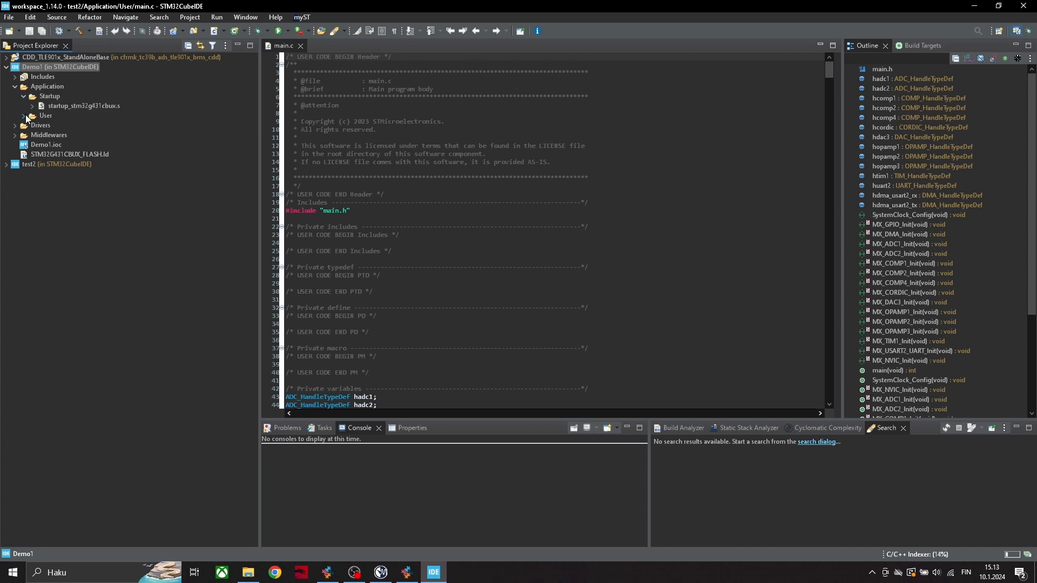
pyautogui.click(23, 115)
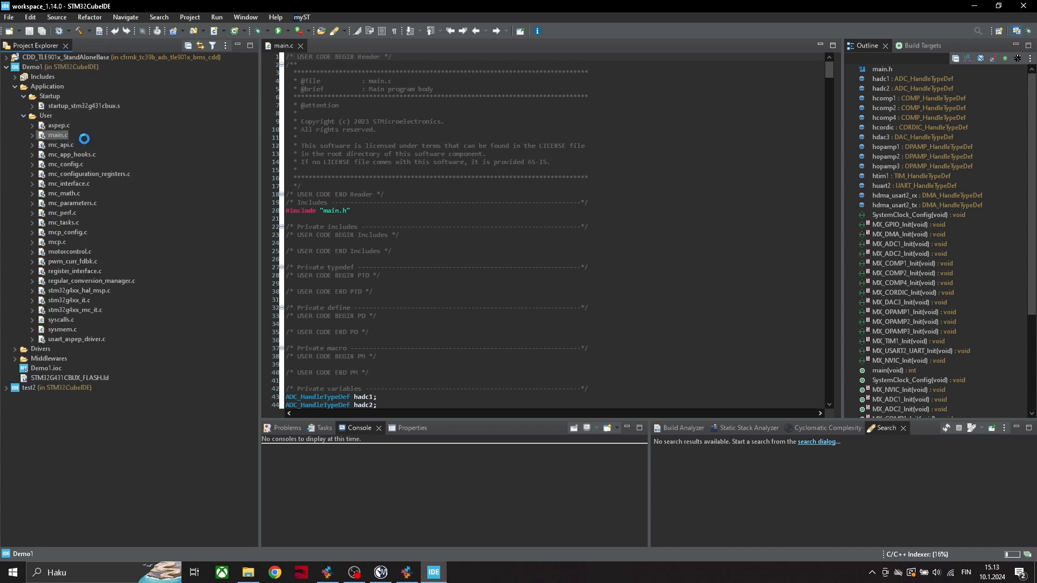
pyautogui.doubleClick(58, 135)
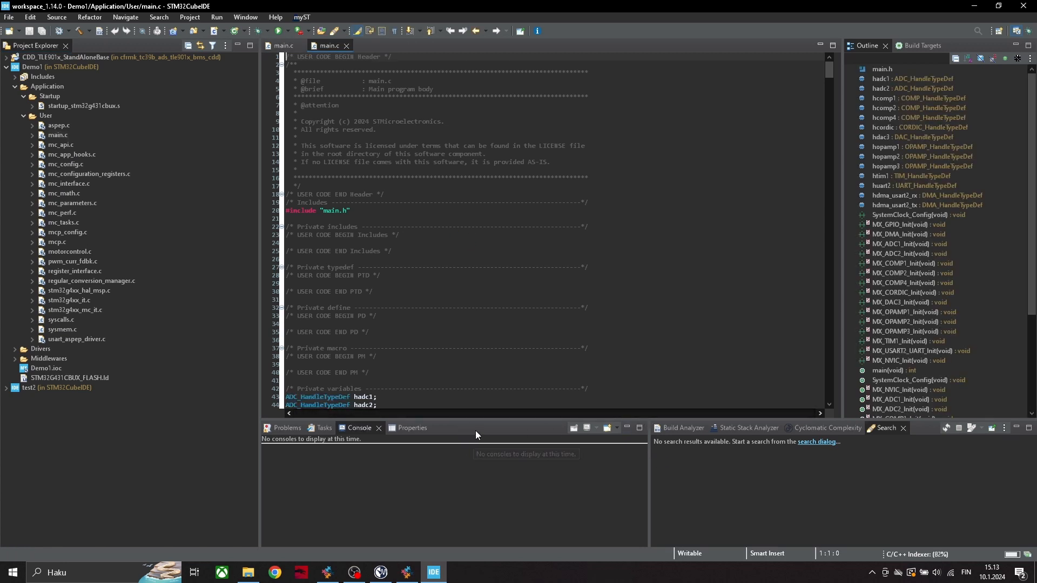
# Scroll through the generated main.c code to the end and back up.
pyautogui.scroll(-3)
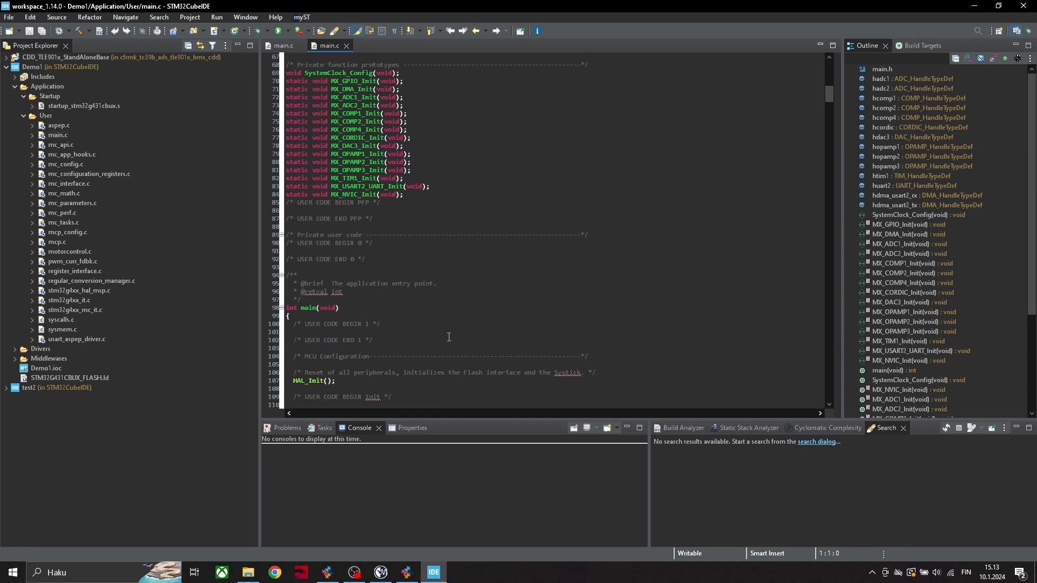
pyautogui.scroll(-3)
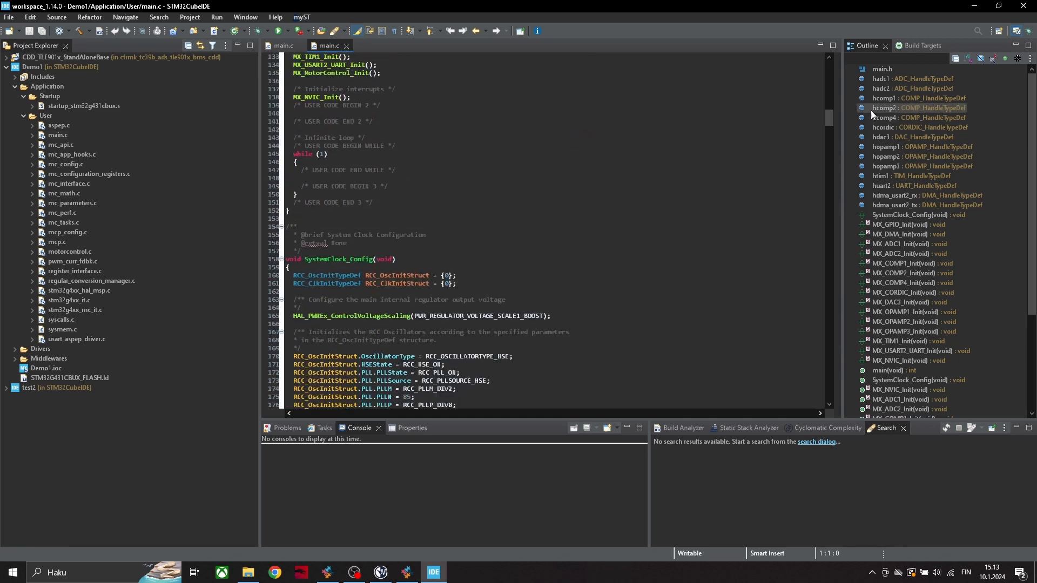
pyautogui.scroll(-3)
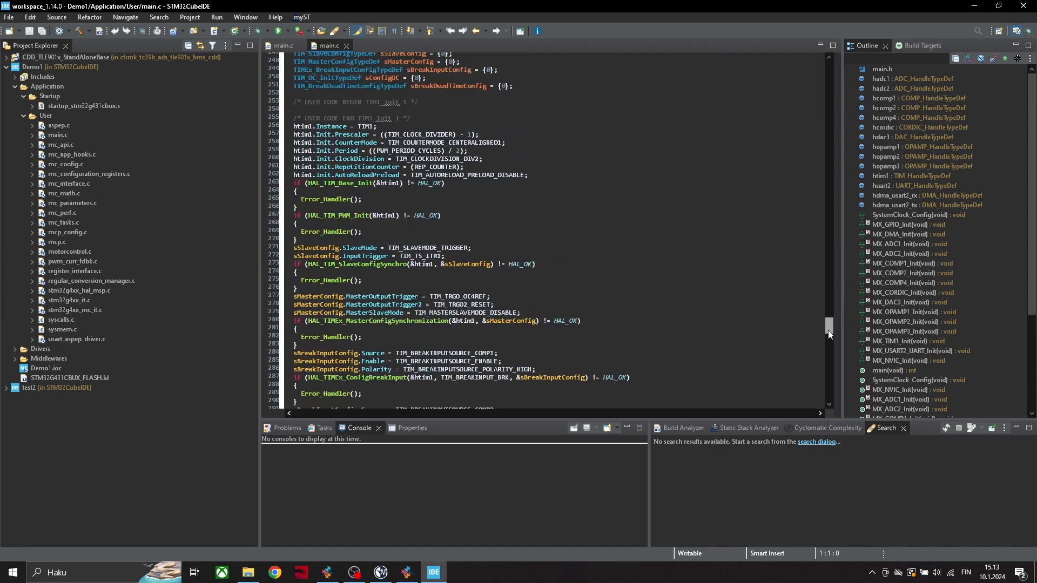
pyautogui.scroll(-3)
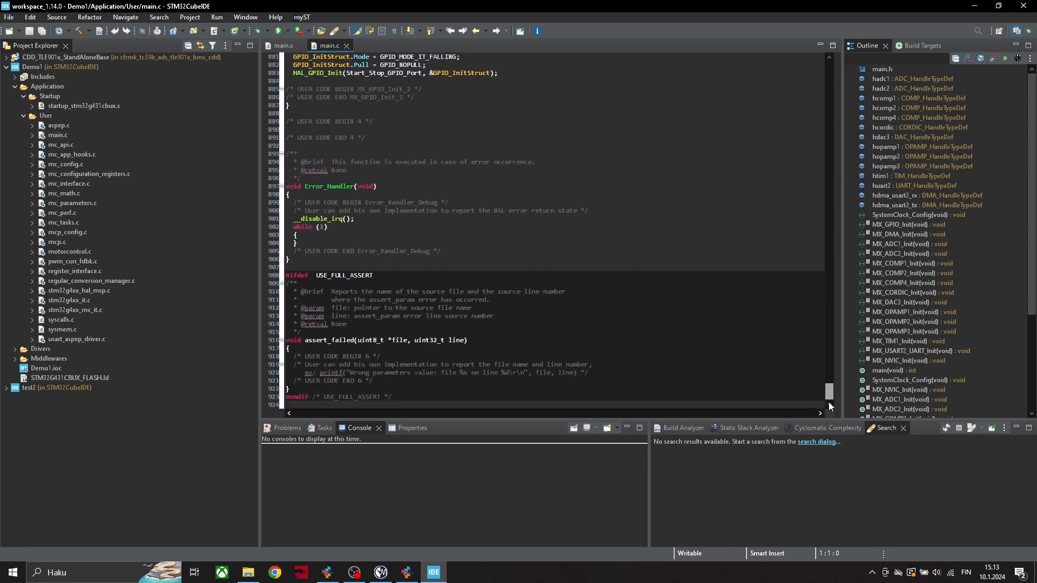
pyautogui.scroll(3)
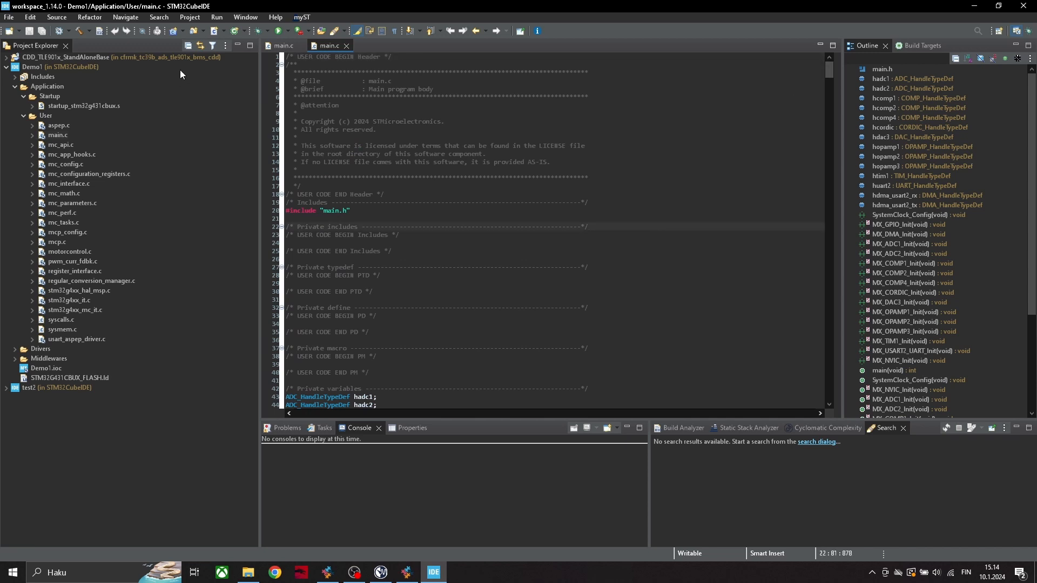
pyautogui.moveTo(217, 19)
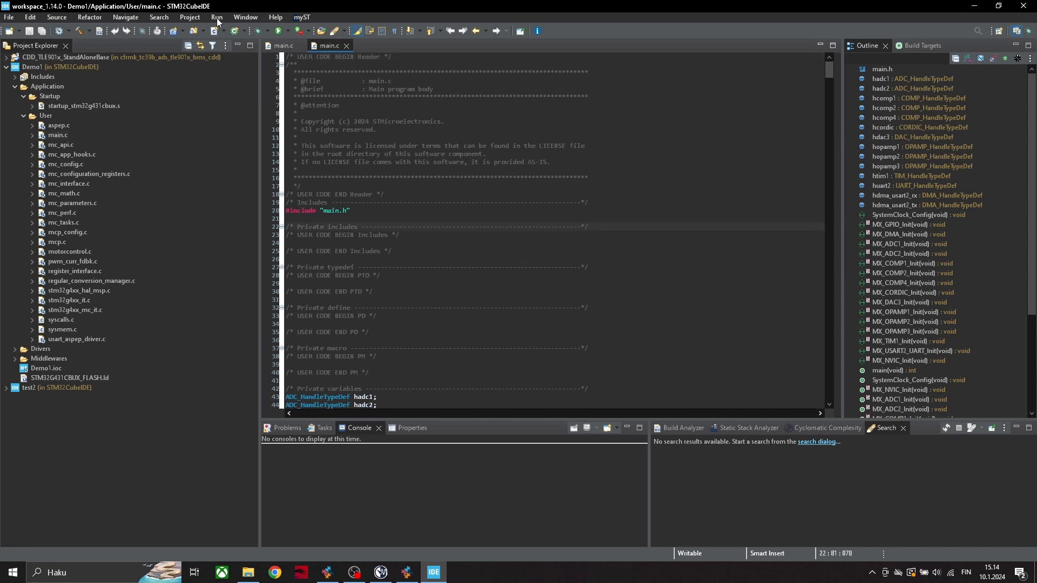
# Run Demo1 with the Debug launch configuration, building it and flashing the firmware to the board.
pyautogui.click(217, 16)
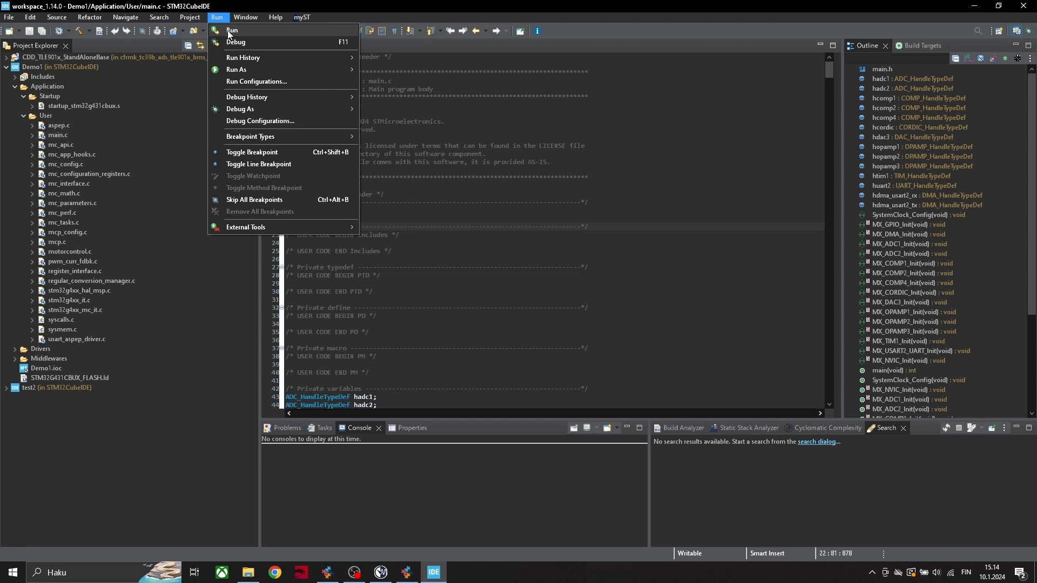
pyautogui.click(232, 30)
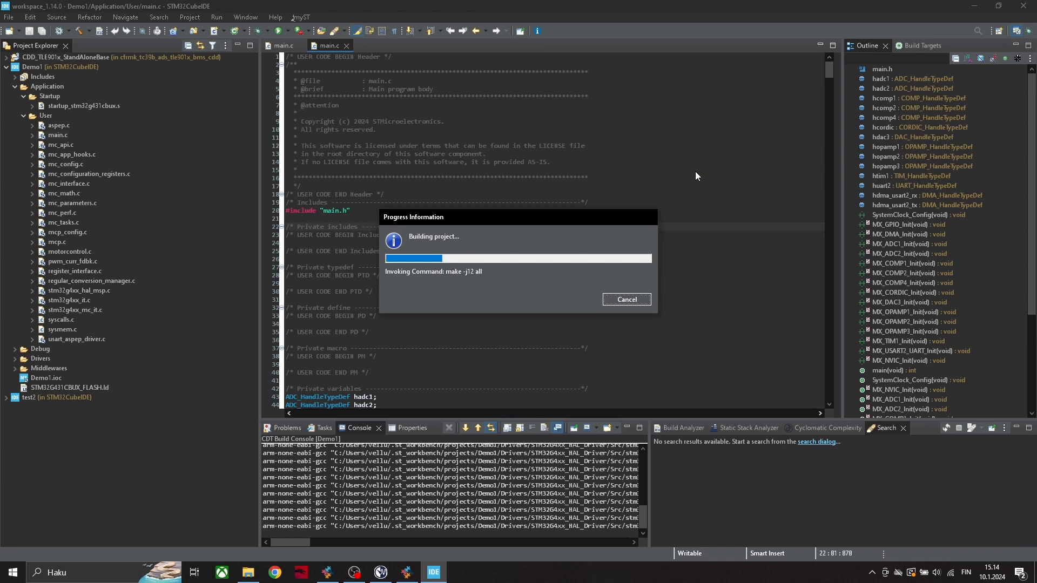
pyautogui.moveTo(686, 184)
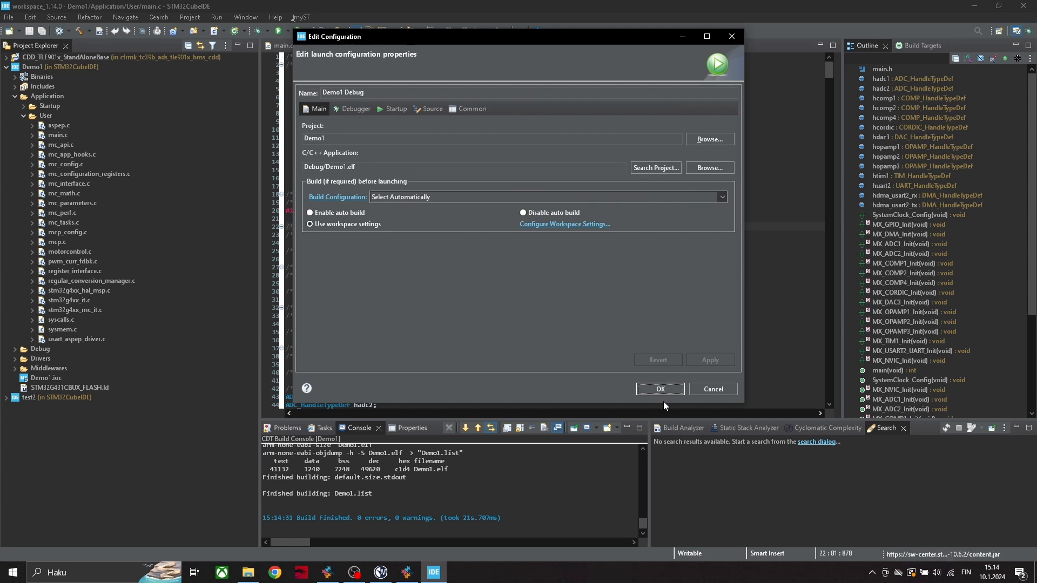
pyautogui.click(659, 388)
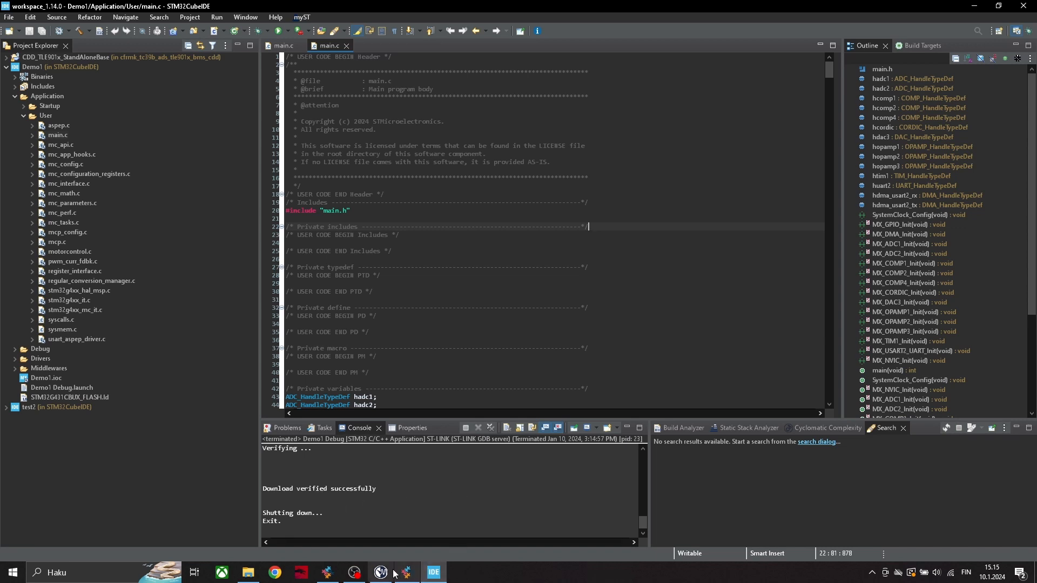
# Leave the Motor Pilot profiler and bring MotorControl Workbench 6.2.1 back to the front via Windows search.
pyautogui.click(380, 573)
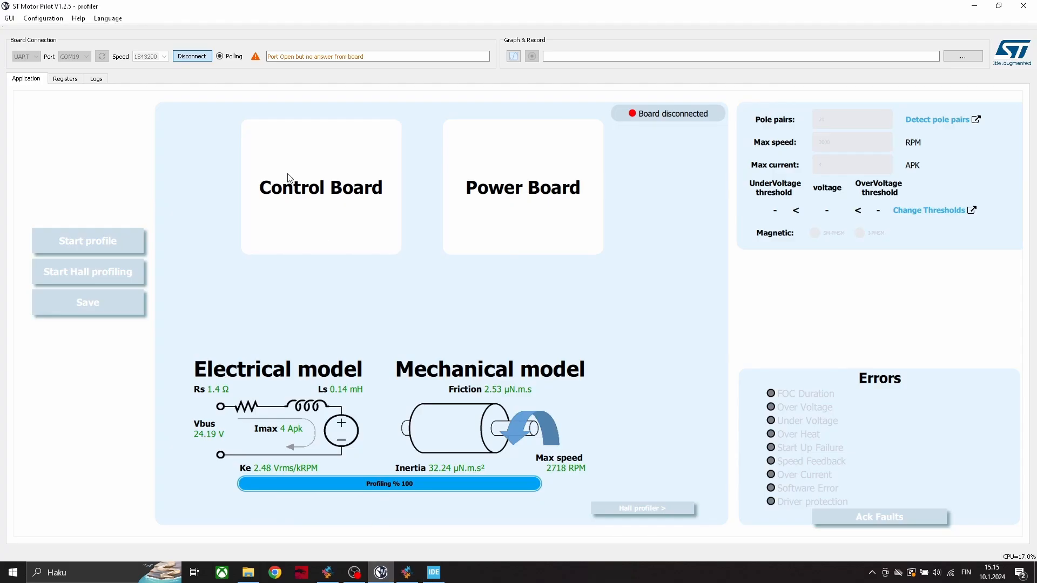
pyautogui.moveTo(75, 566)
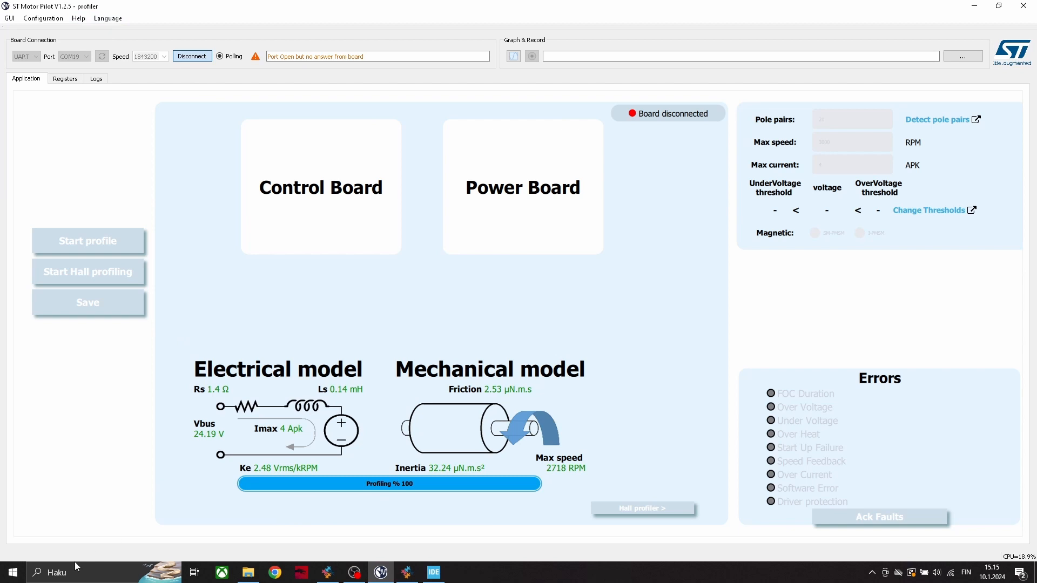
pyautogui.click(11, 573)
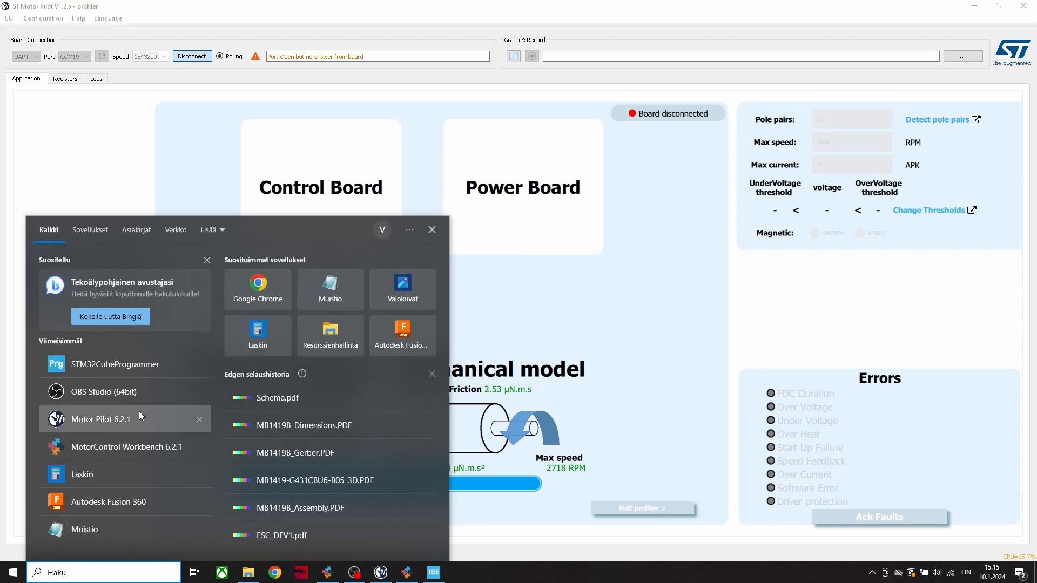
pyautogui.moveTo(128, 455)
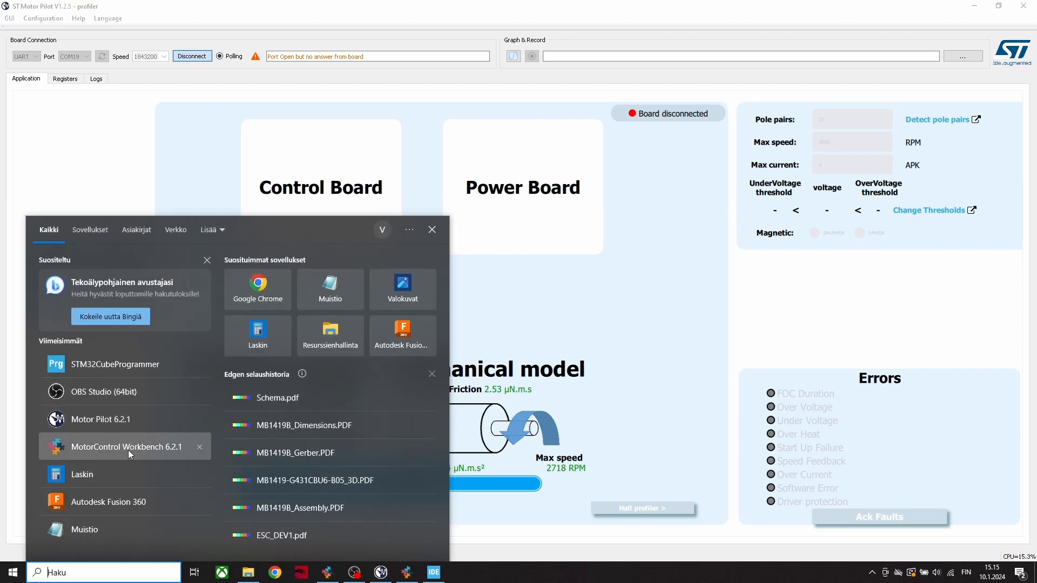
pyautogui.click(125, 446)
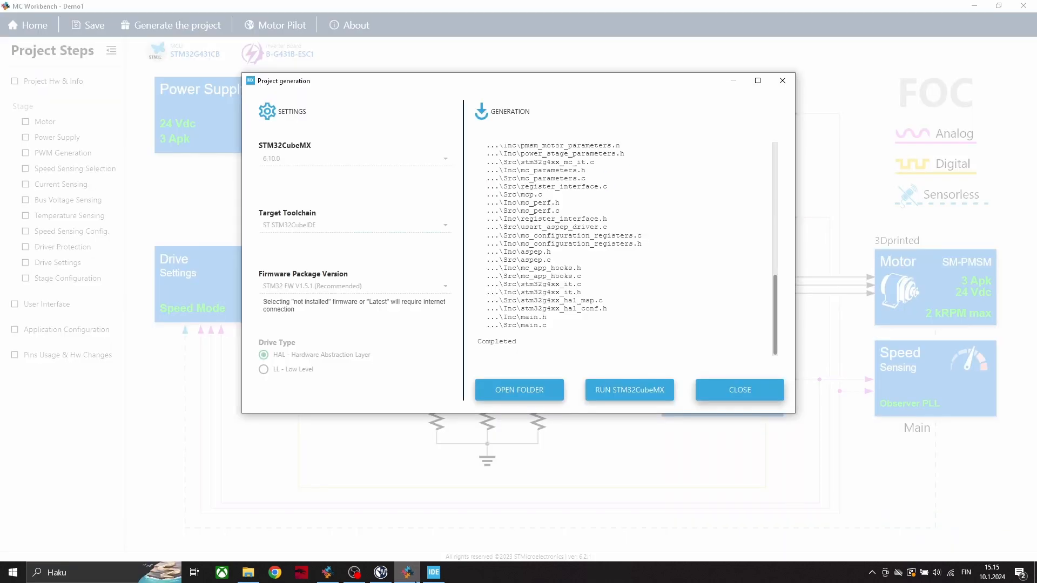
pyautogui.moveTo(766, 427)
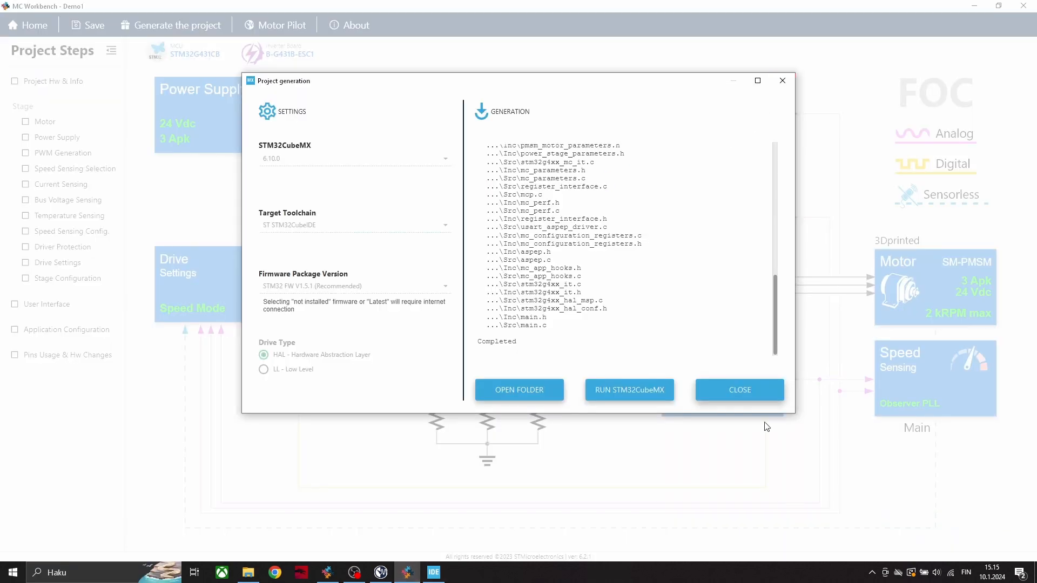
# Close the generation report, launch Motor Pilot and attempt board discovery, which finds no connection.
pyautogui.click(739, 390)
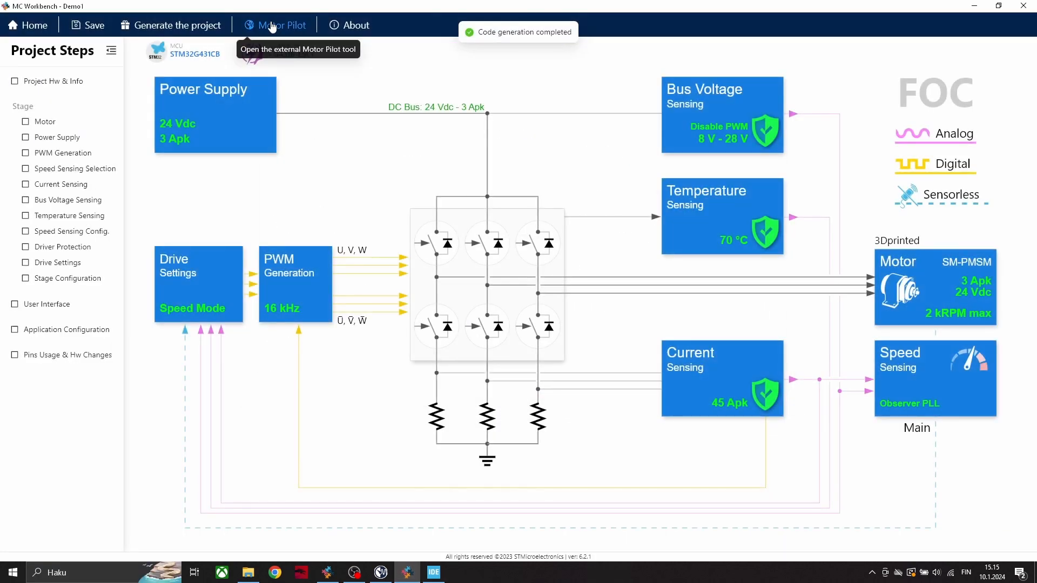
pyautogui.click(275, 25)
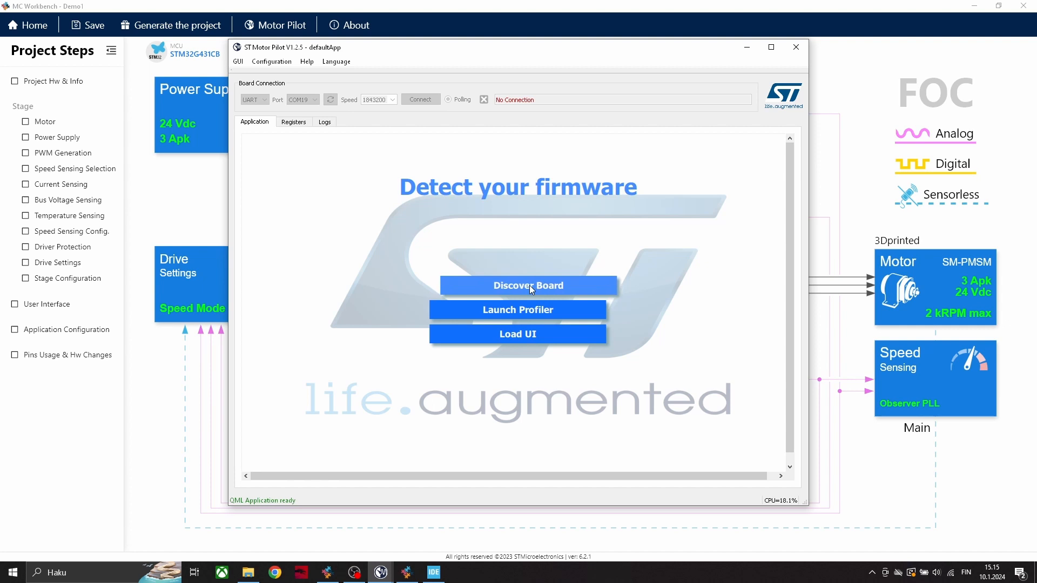
pyautogui.click(528, 285)
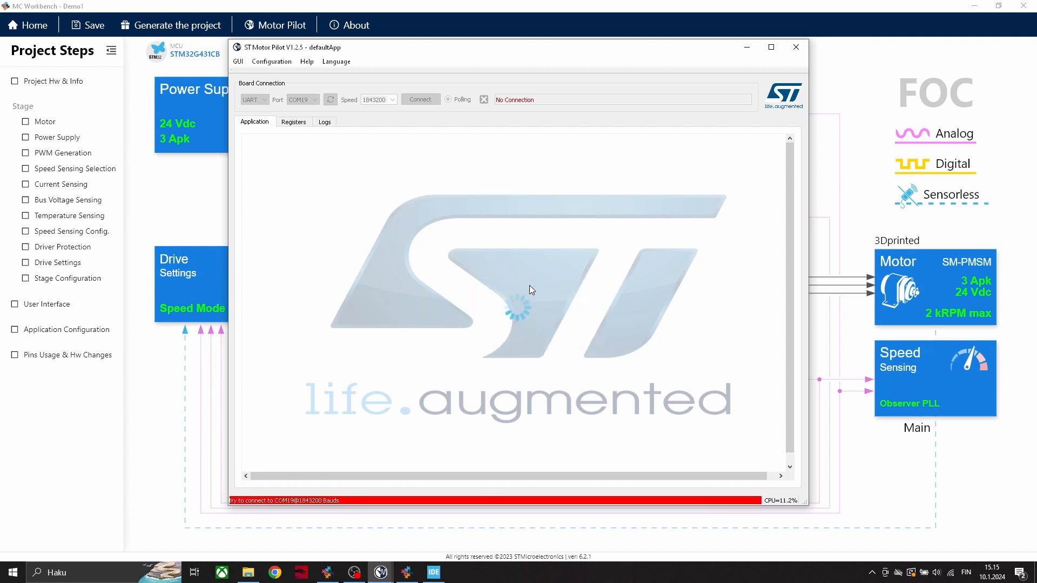
pyautogui.click(517, 286)
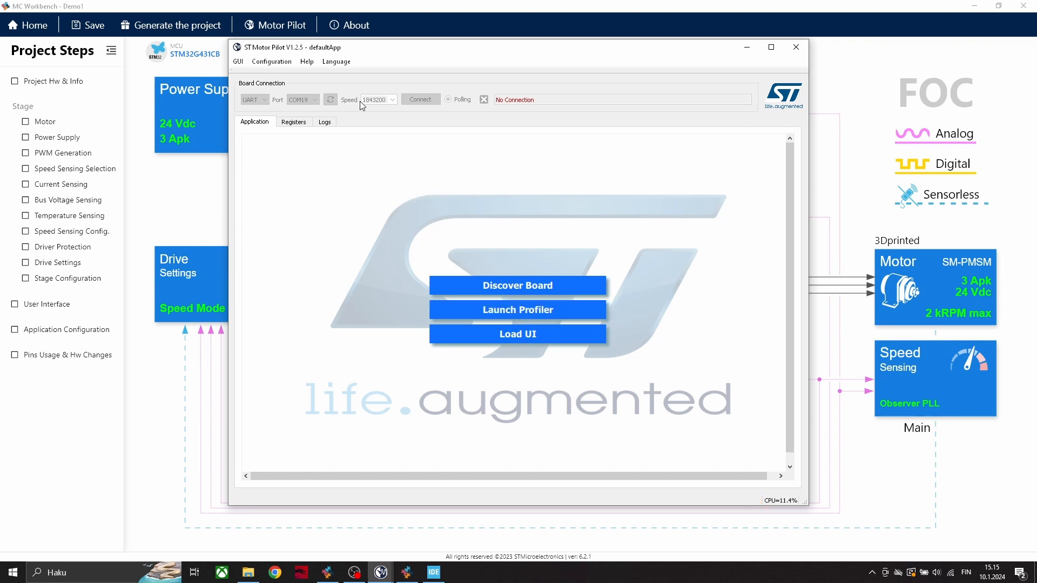
pyautogui.moveTo(903, 21)
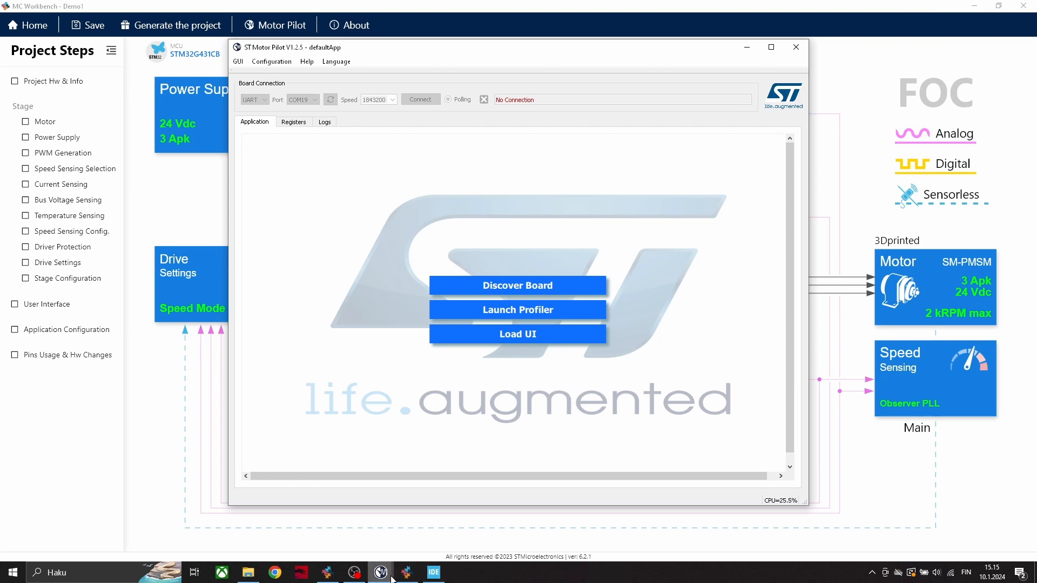
pyautogui.click(796, 46)
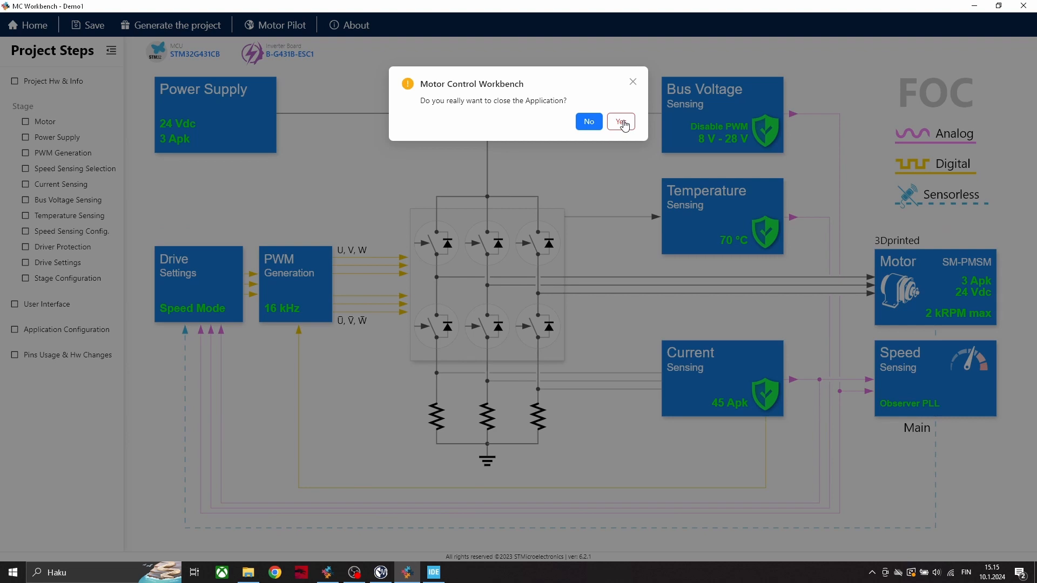
# Quit Workbench, disconnect the profiler from the board's port, and relaunch MotorControl Workbench 6.2.1.
pyautogui.click(620, 122)
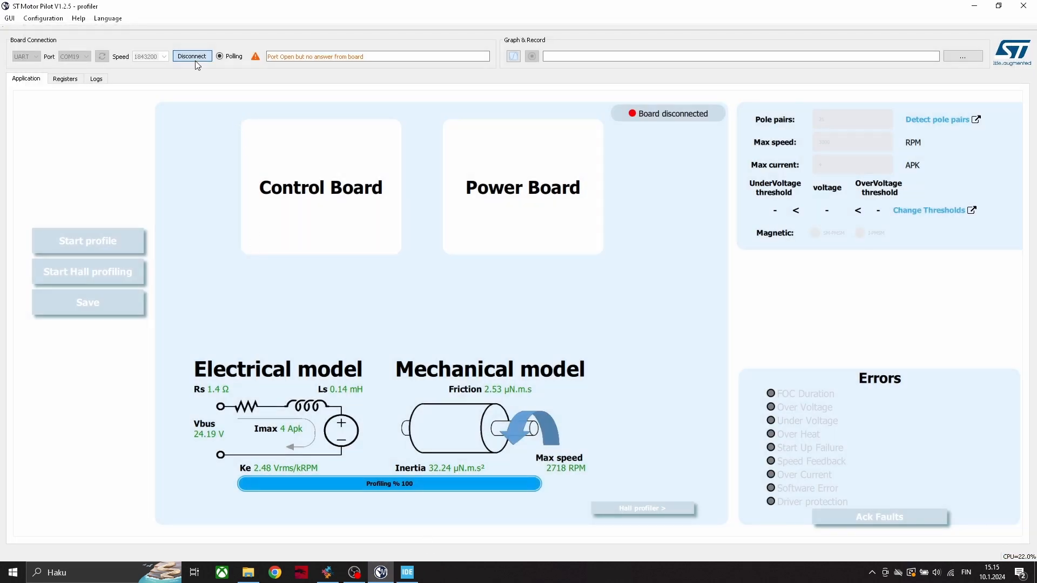
pyautogui.click(192, 55)
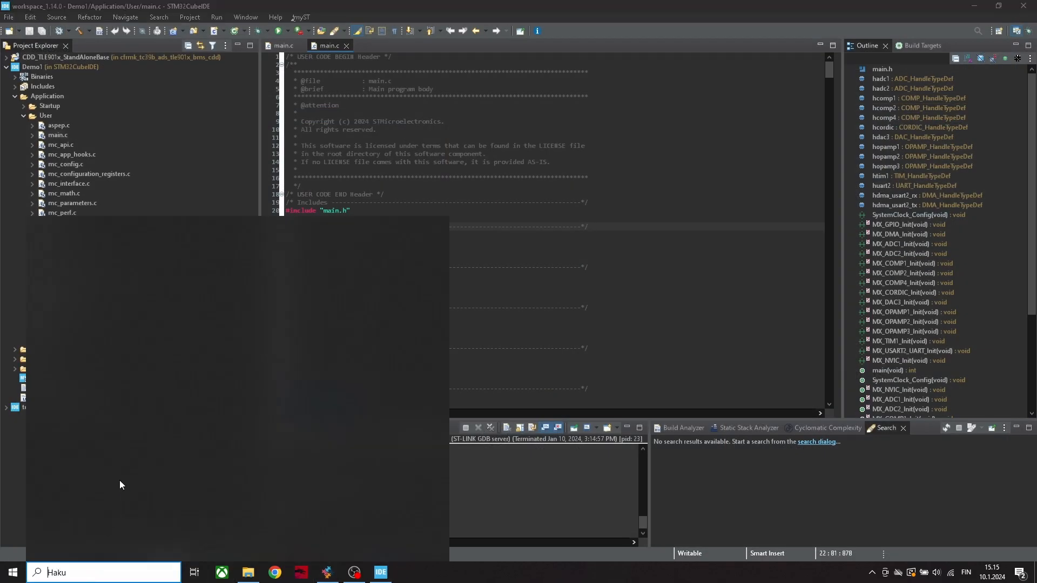
pyautogui.click(12, 573)
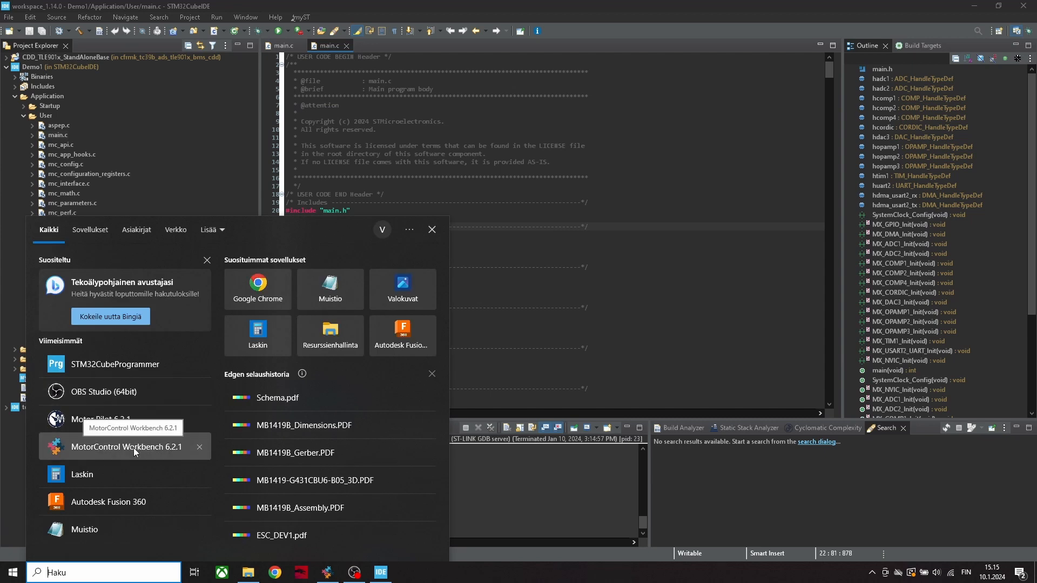
pyautogui.click(125, 446)
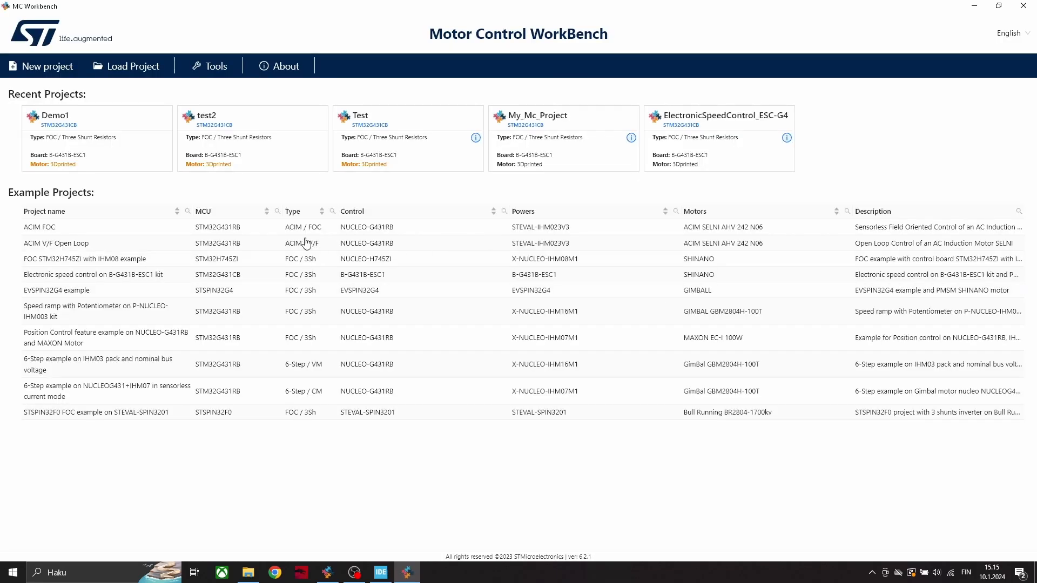
# Launch Motor Pilot from Tools, connecting to the B-G431B-ESC1 board, and maximize its window.
pyautogui.click(214, 66)
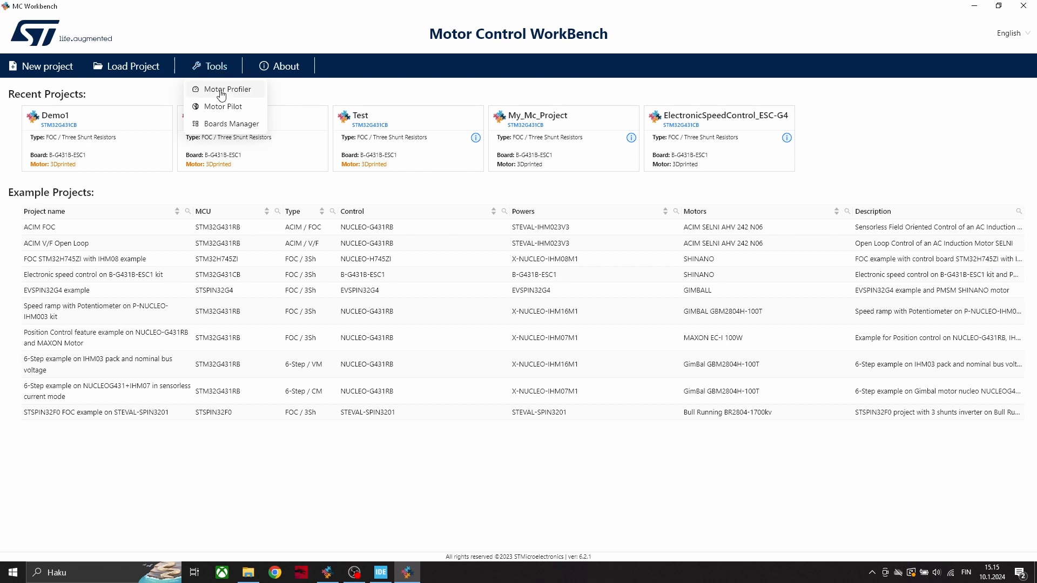
pyautogui.click(224, 90)
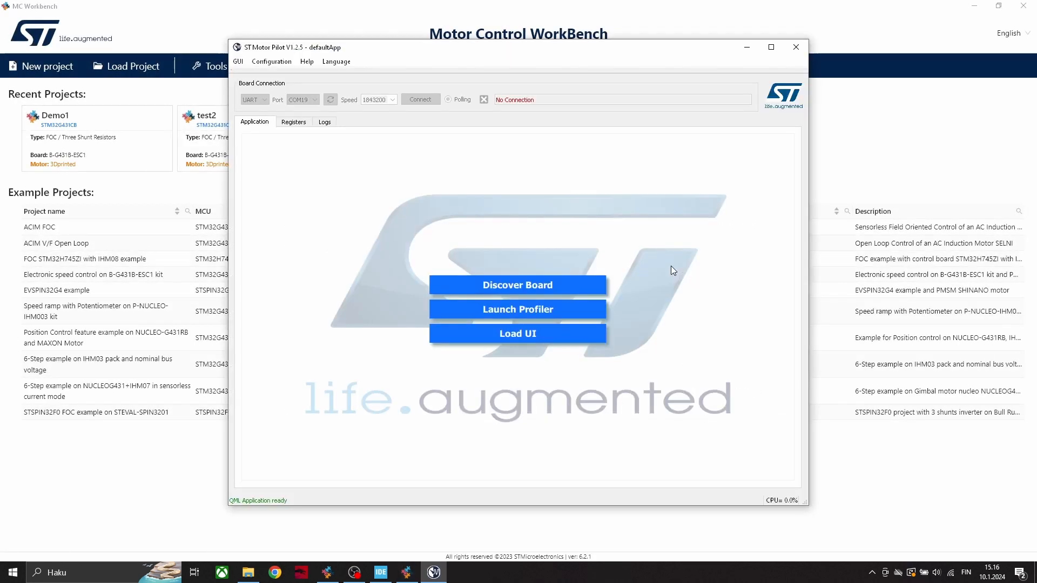
pyautogui.moveTo(562, 305)
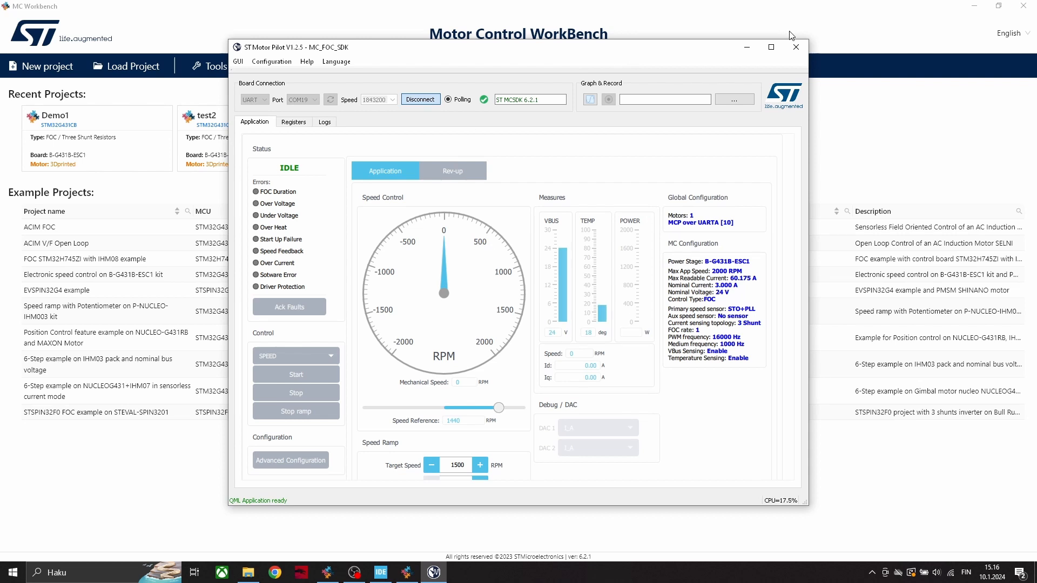
pyautogui.click(771, 47)
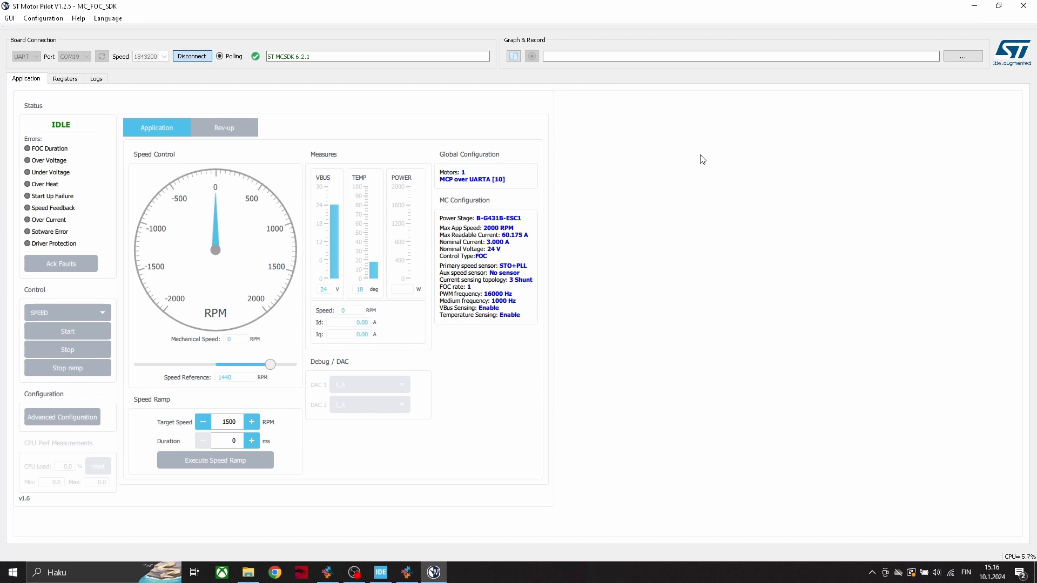
pyautogui.moveTo(113, 346)
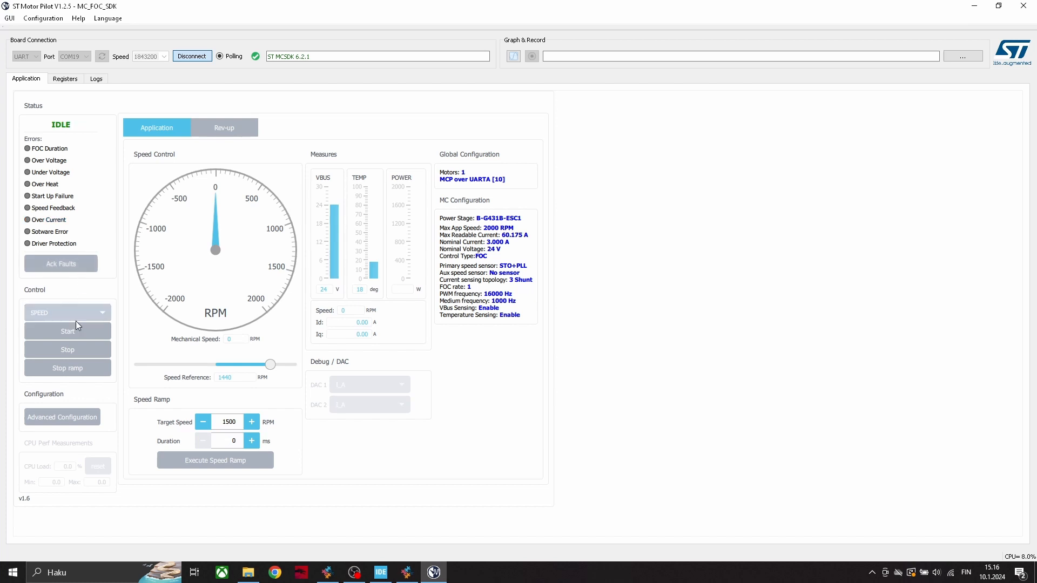
# Start the motor from the Control section so status reads START and speed rises to 54 RPM.
pyautogui.click(67, 332)
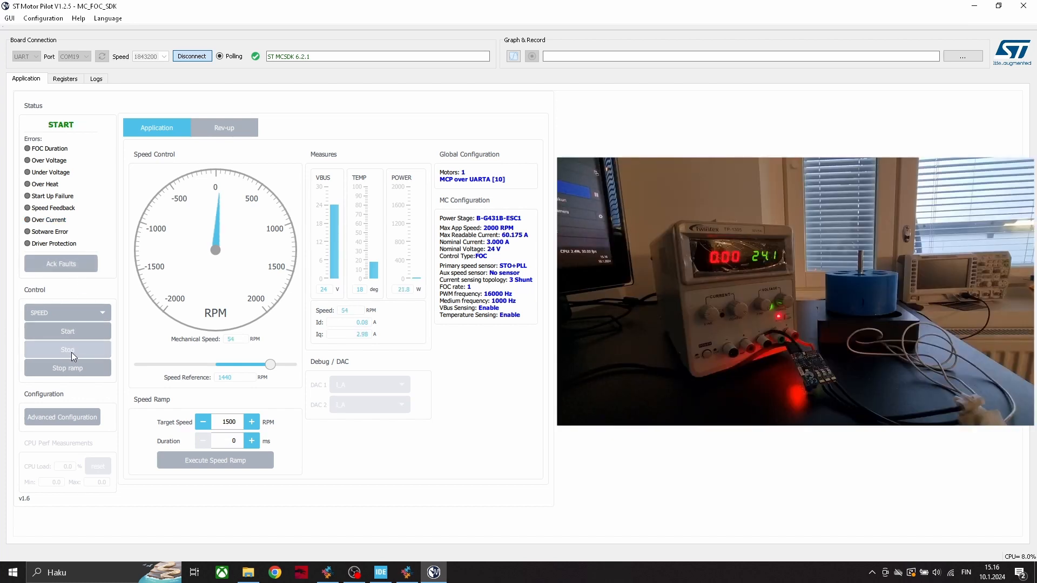